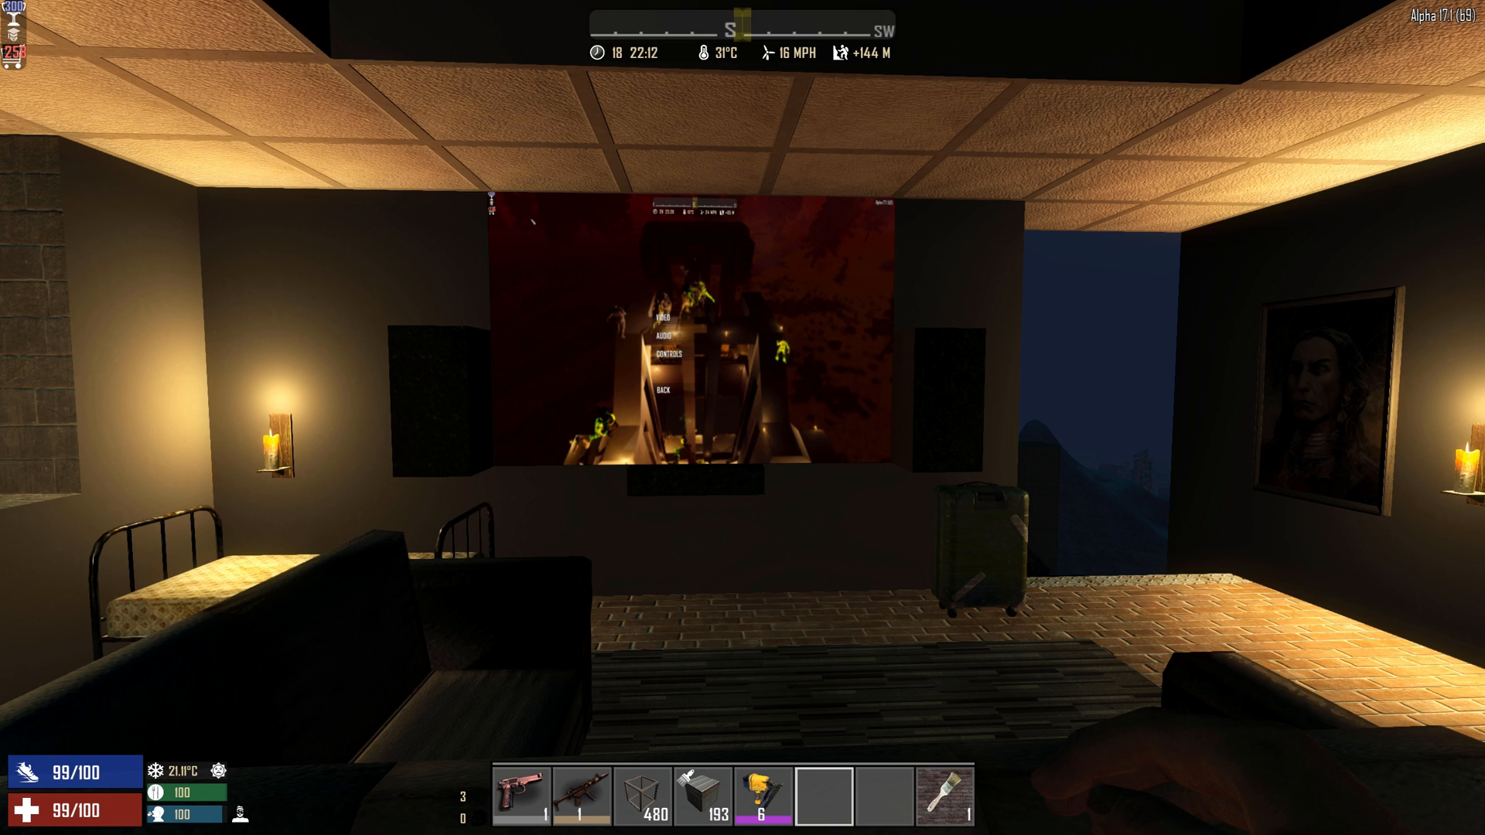
Step: Browse the forum thread down through the modlet list to the collection link
click(669, 319)
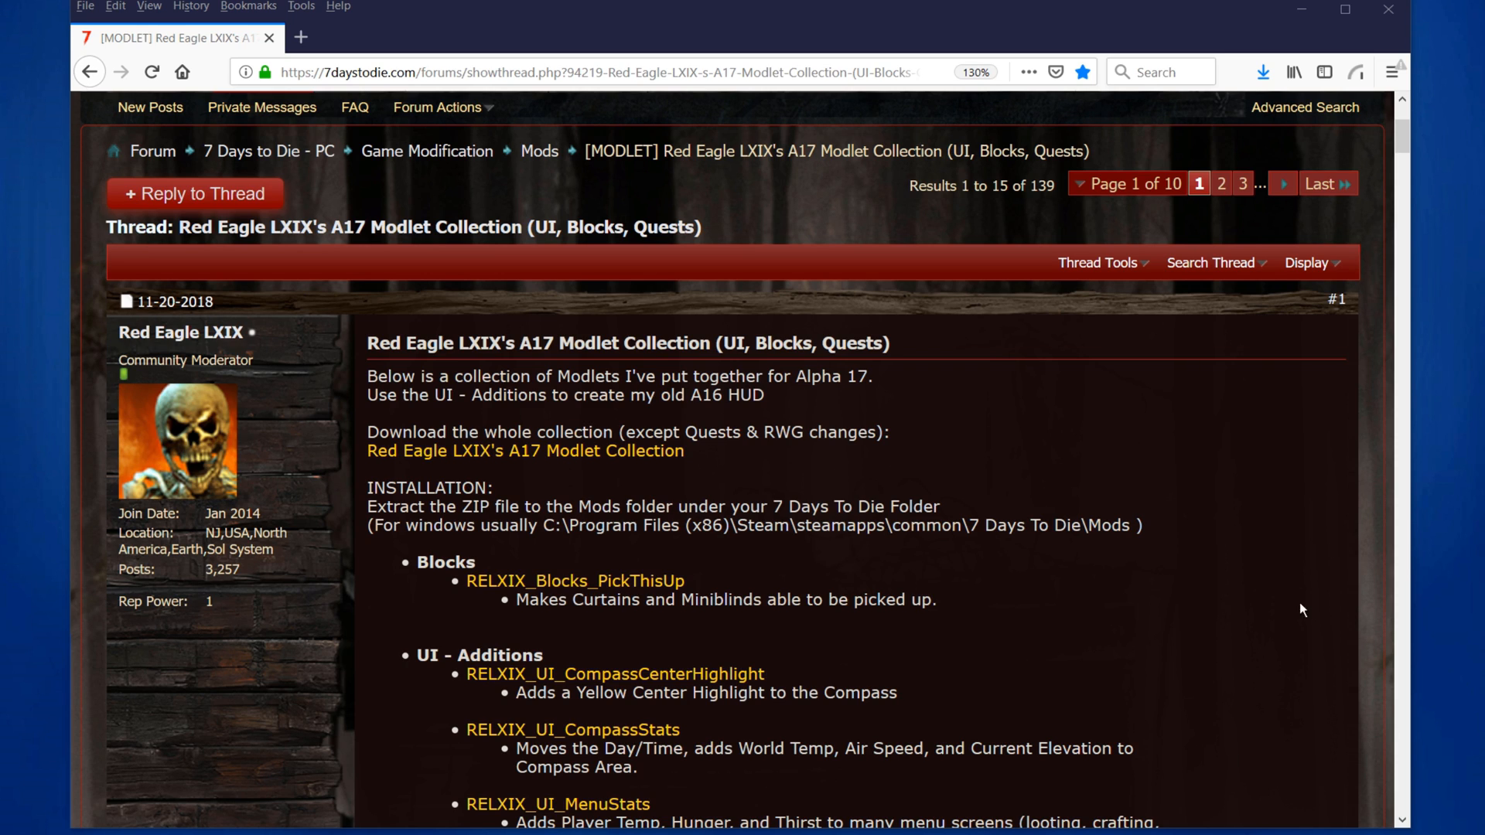
mouse_move(294, 264)
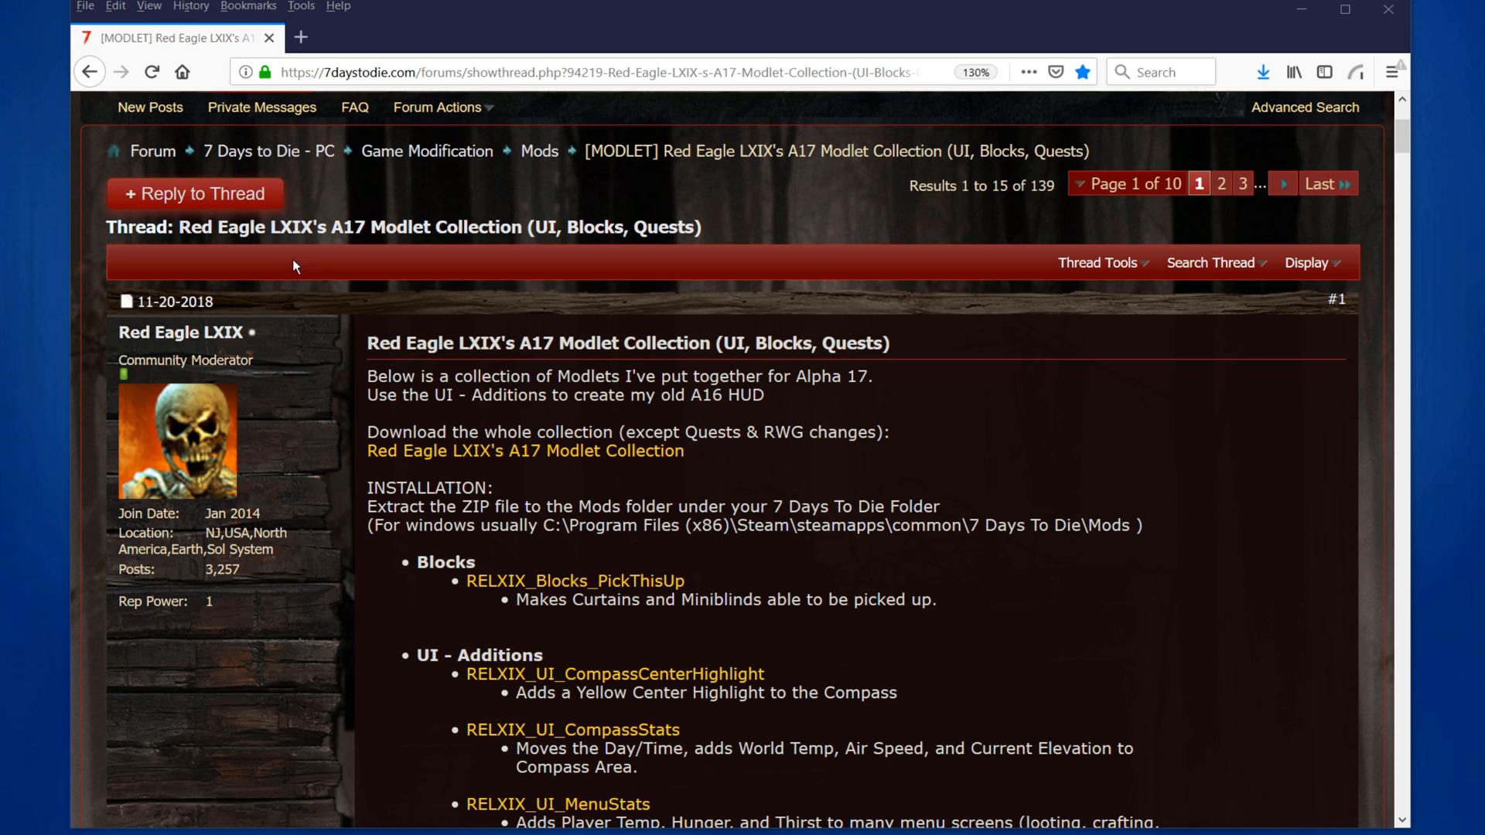
mouse_move(566, 293)
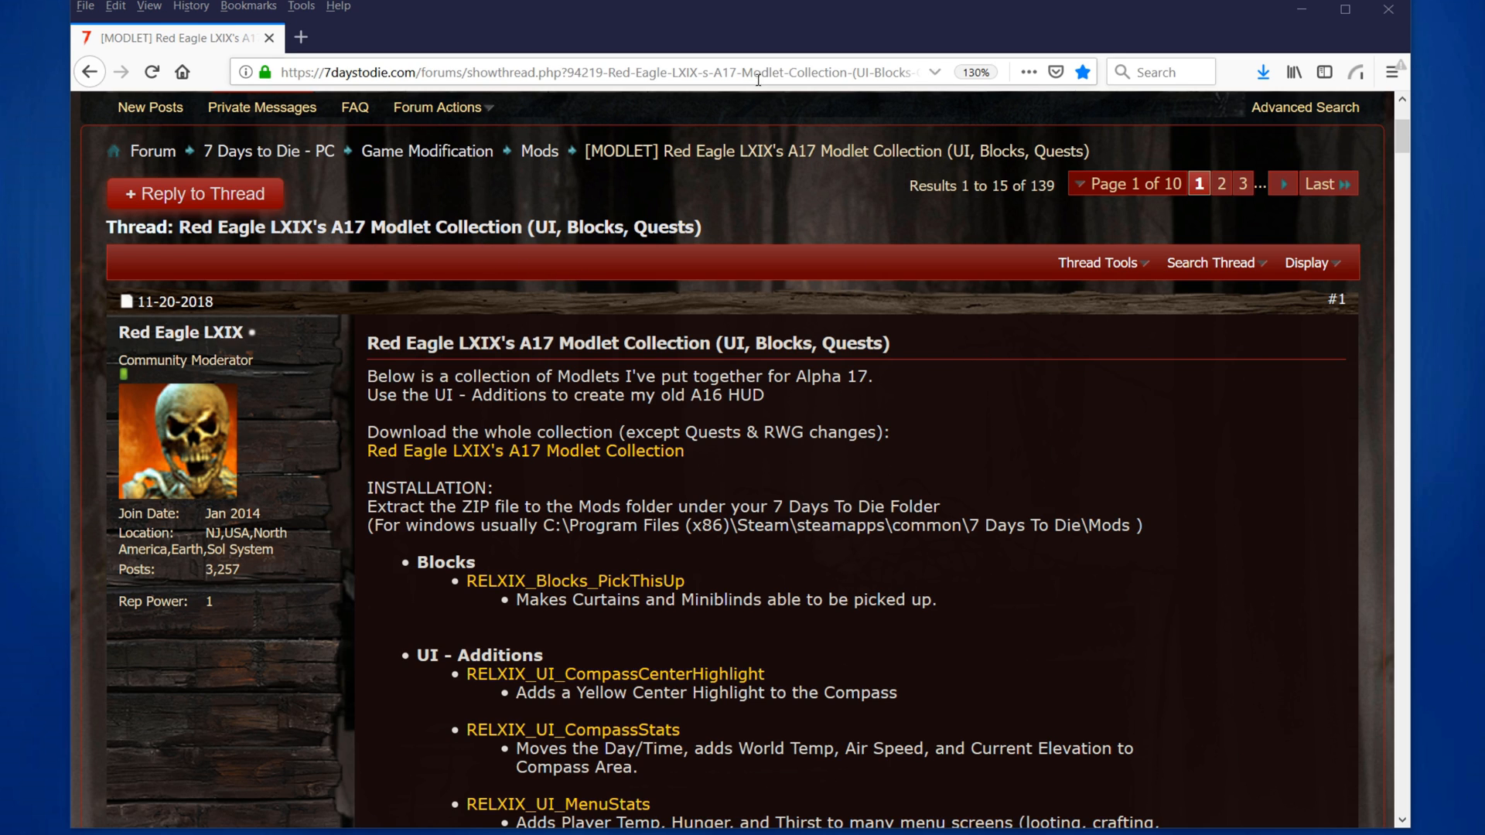
click(597, 73)
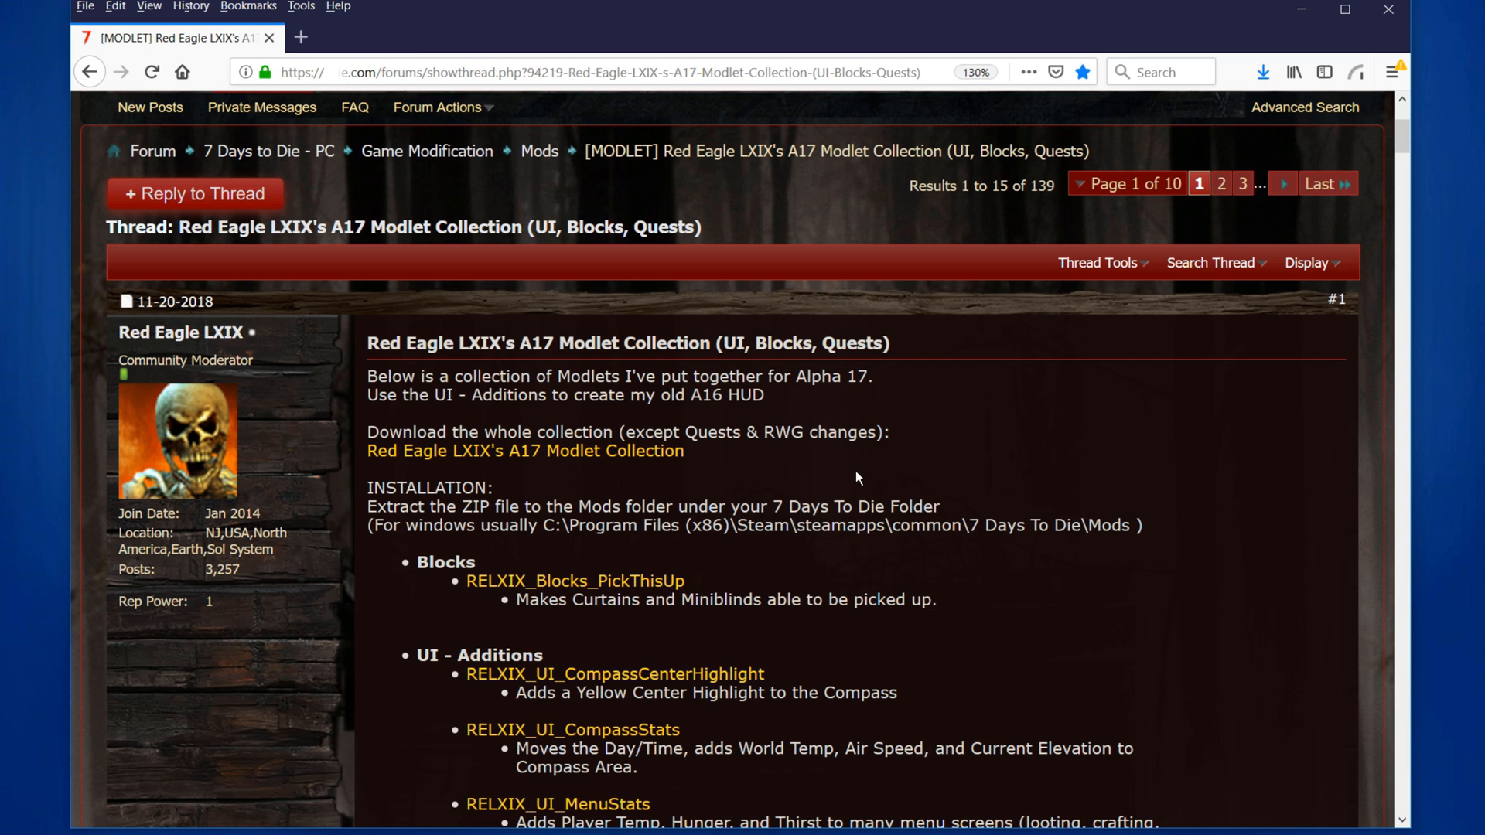
scroll(down, 3)
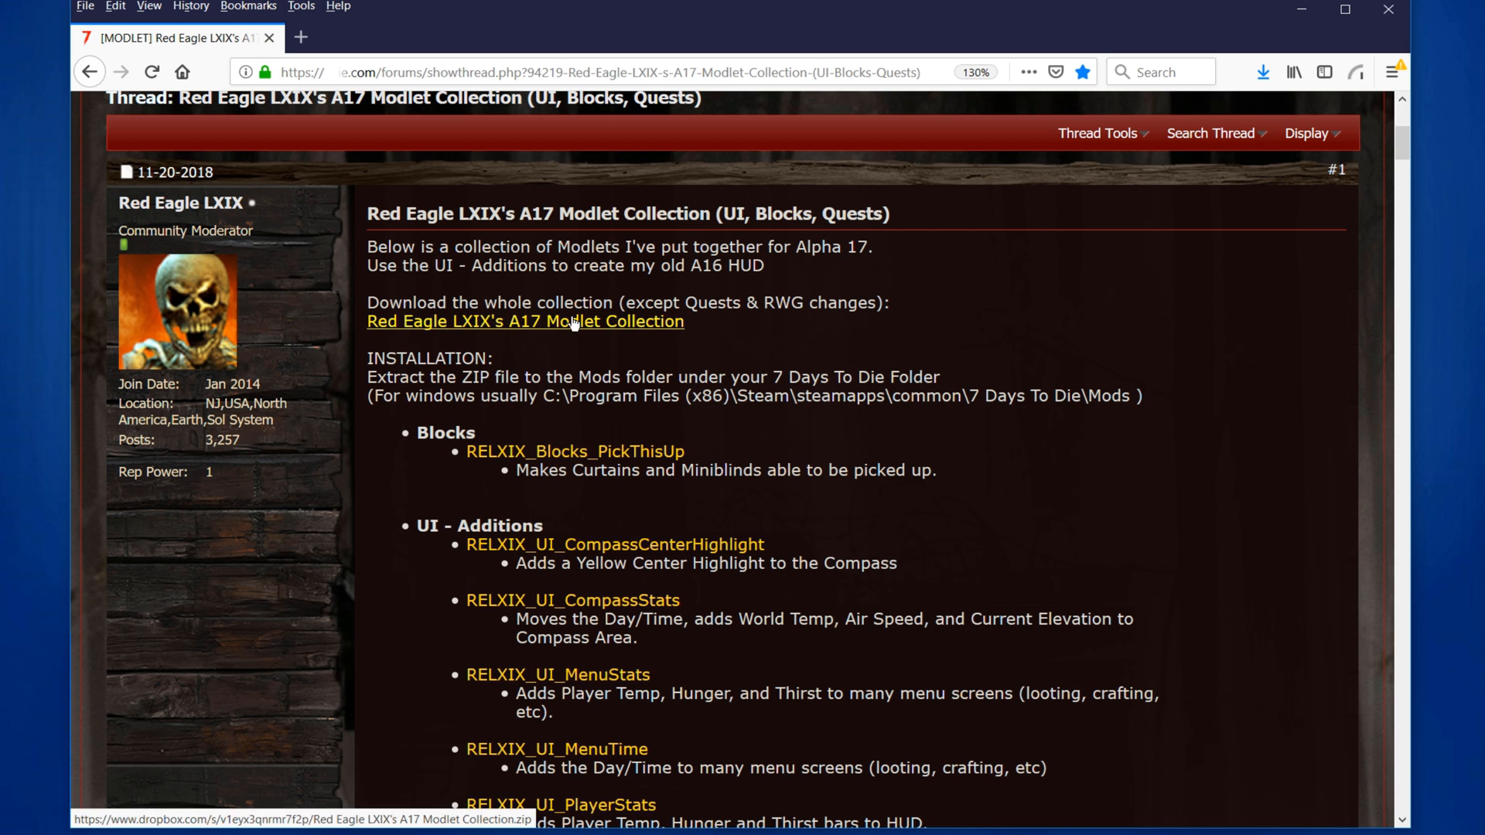
scroll(down, 3)
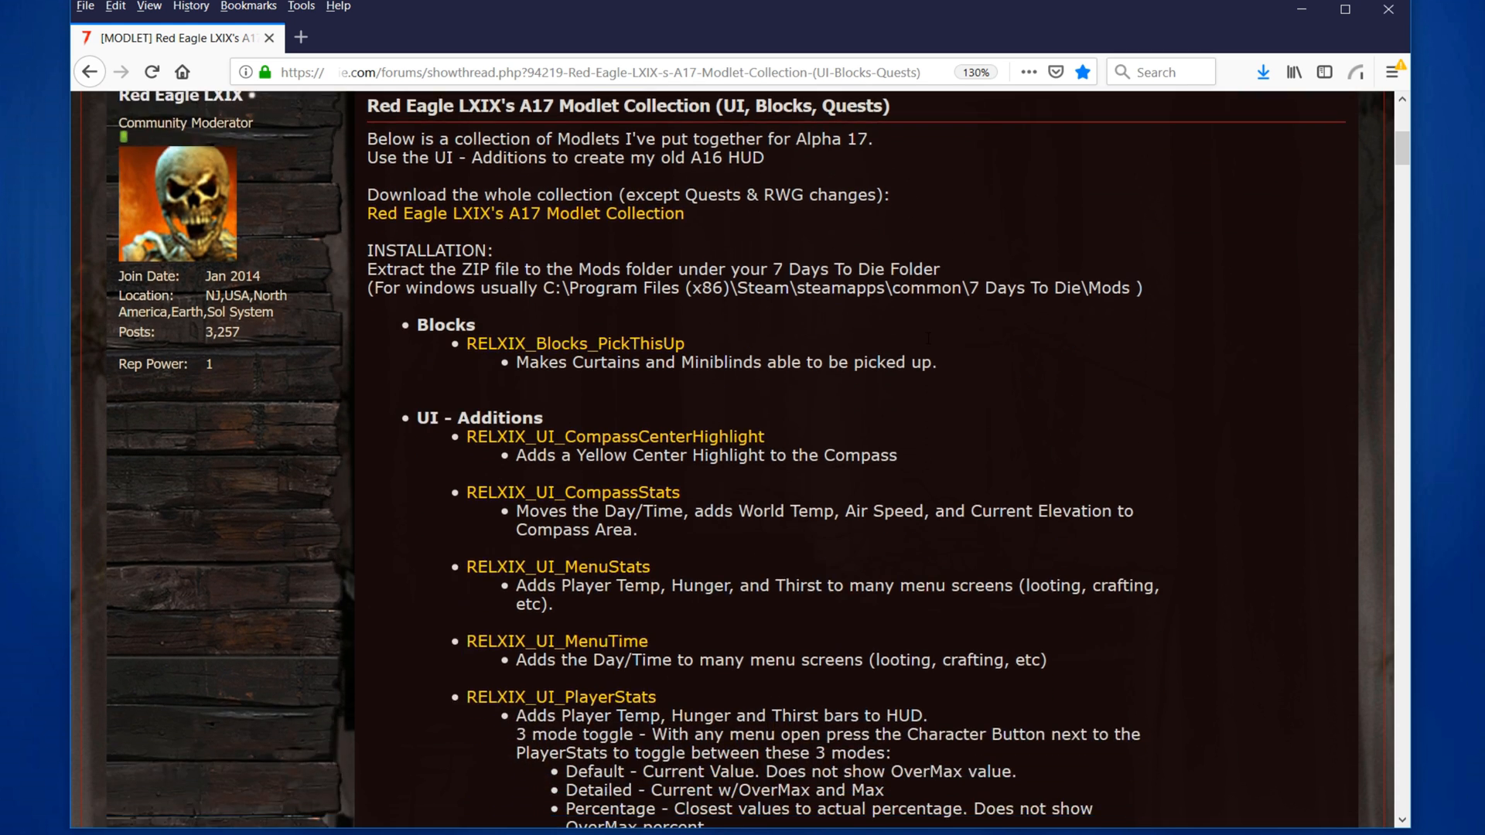
scroll(down, 3)
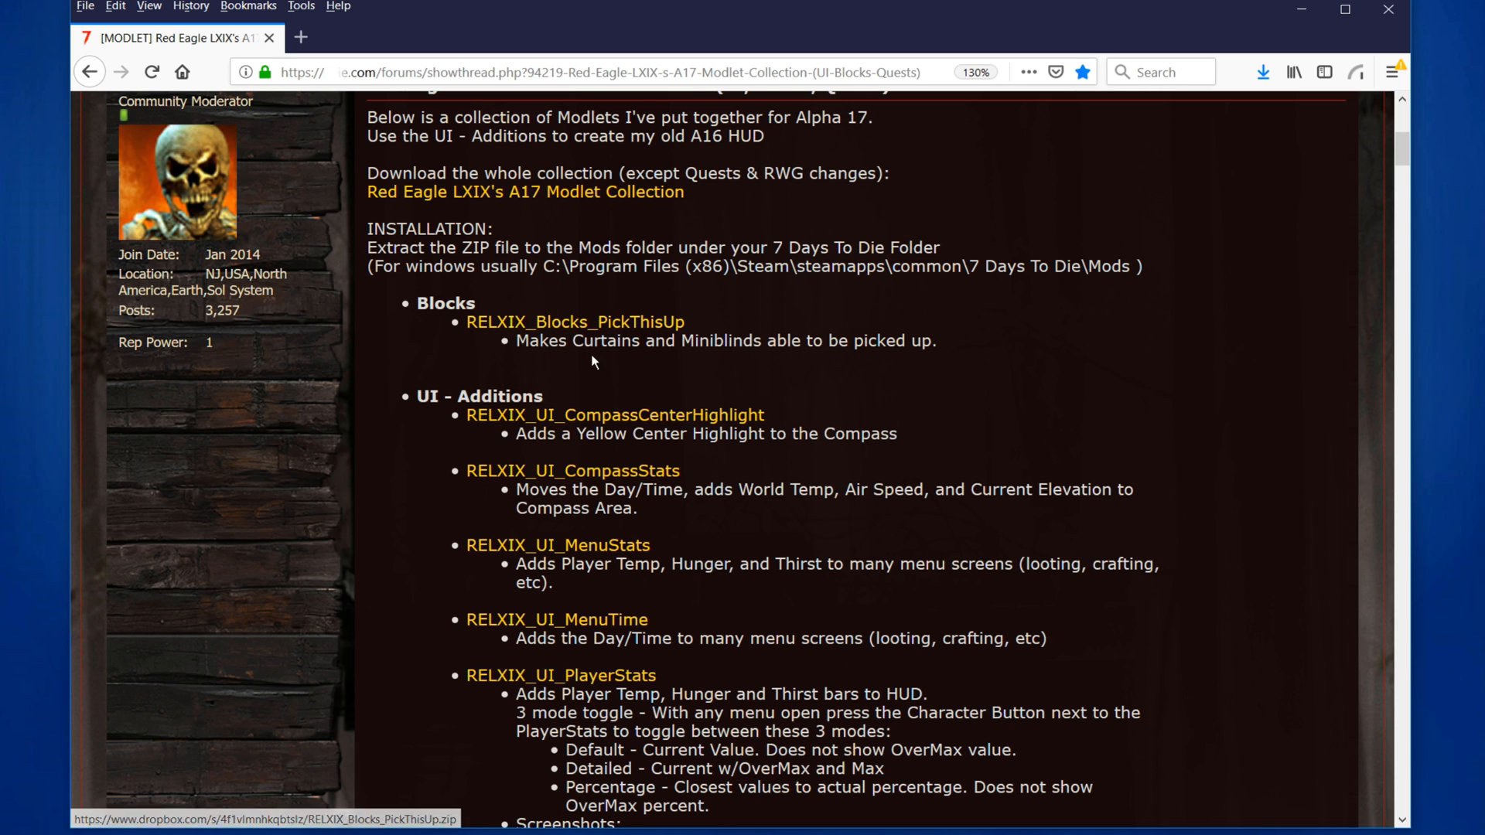
scroll(down, 3)
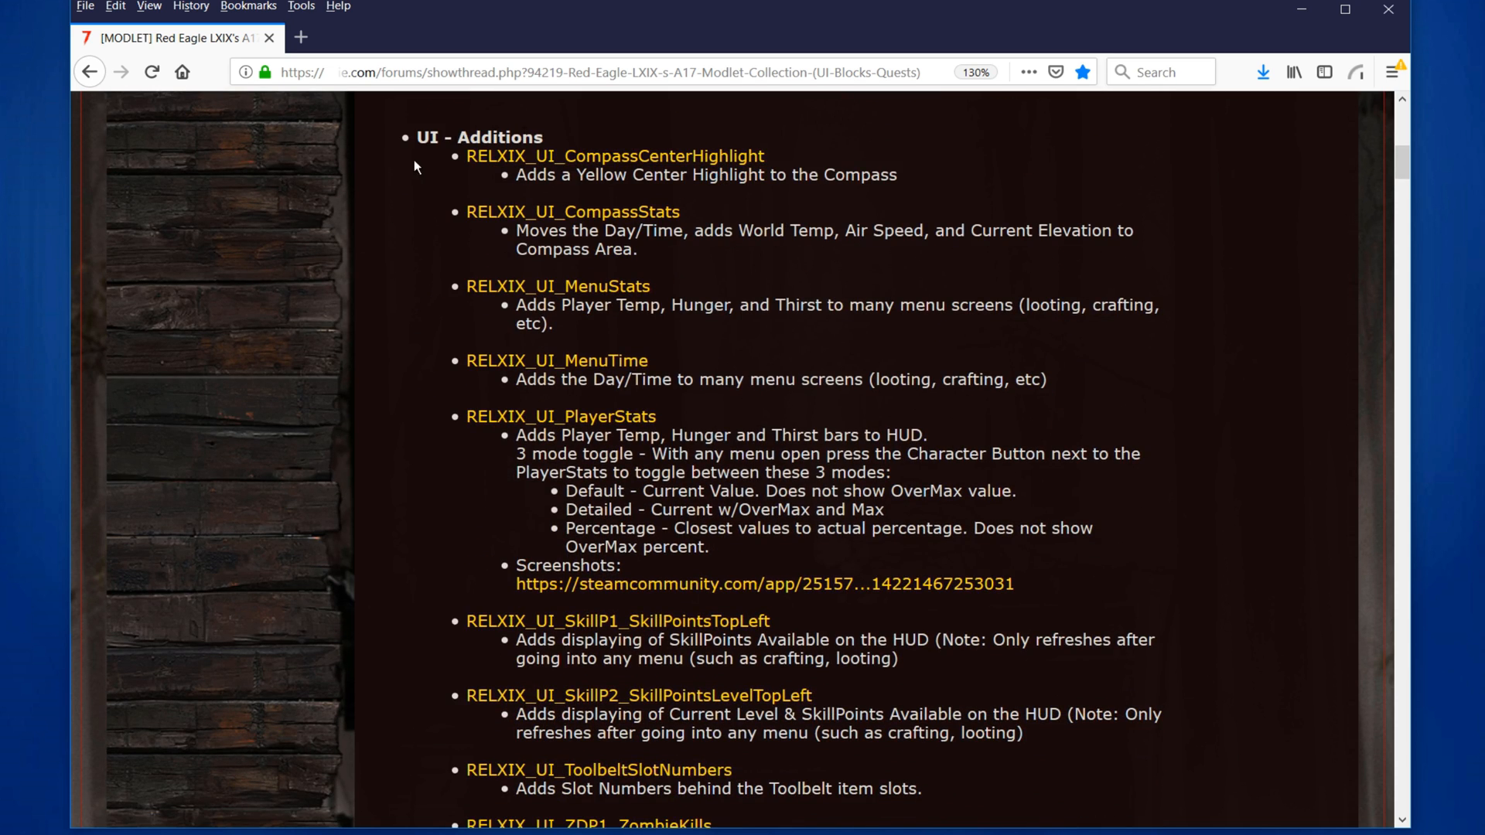
mouse_move(691, 156)
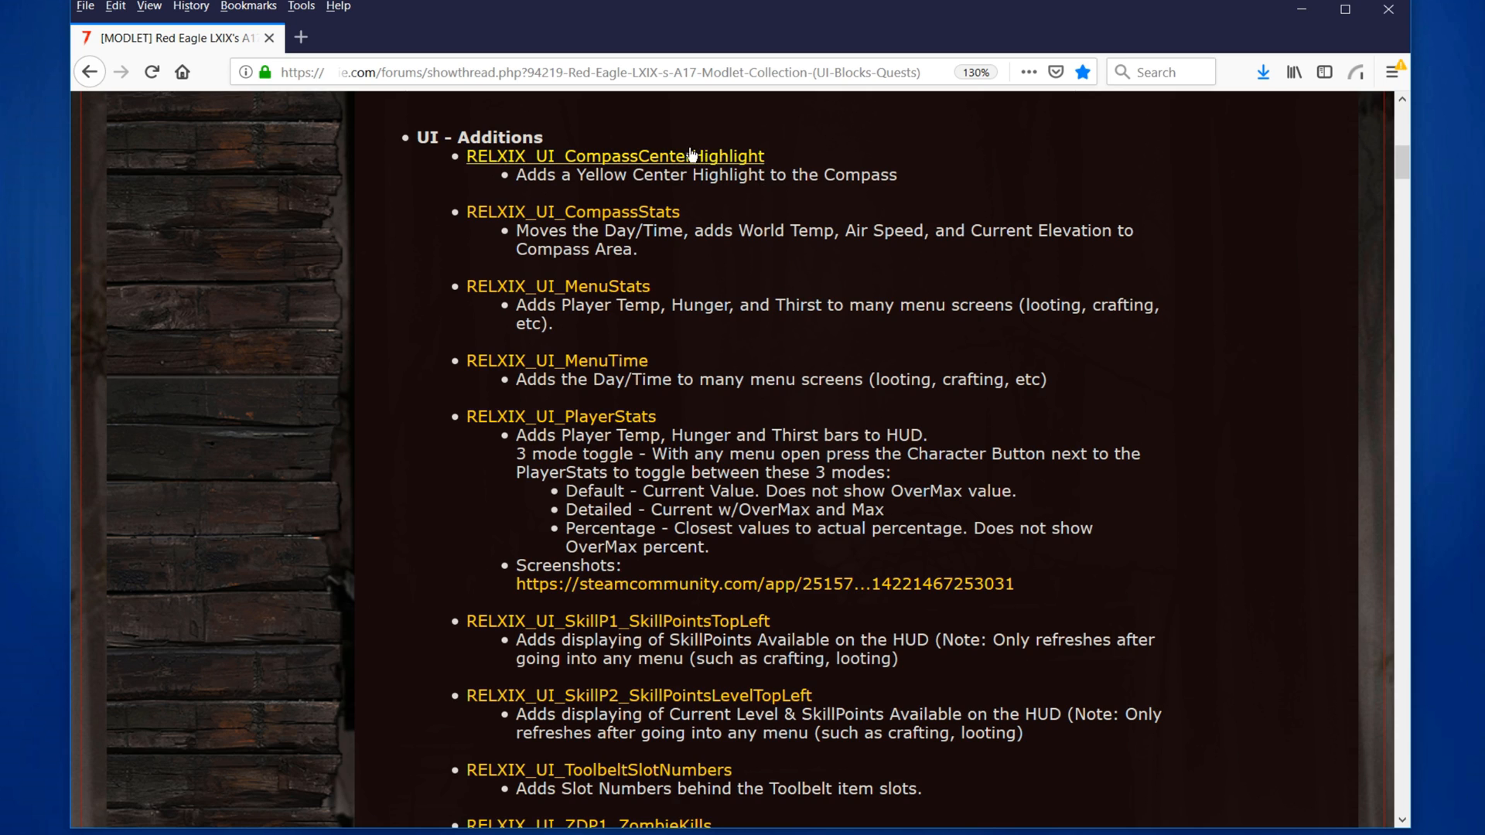
mouse_move(669, 357)
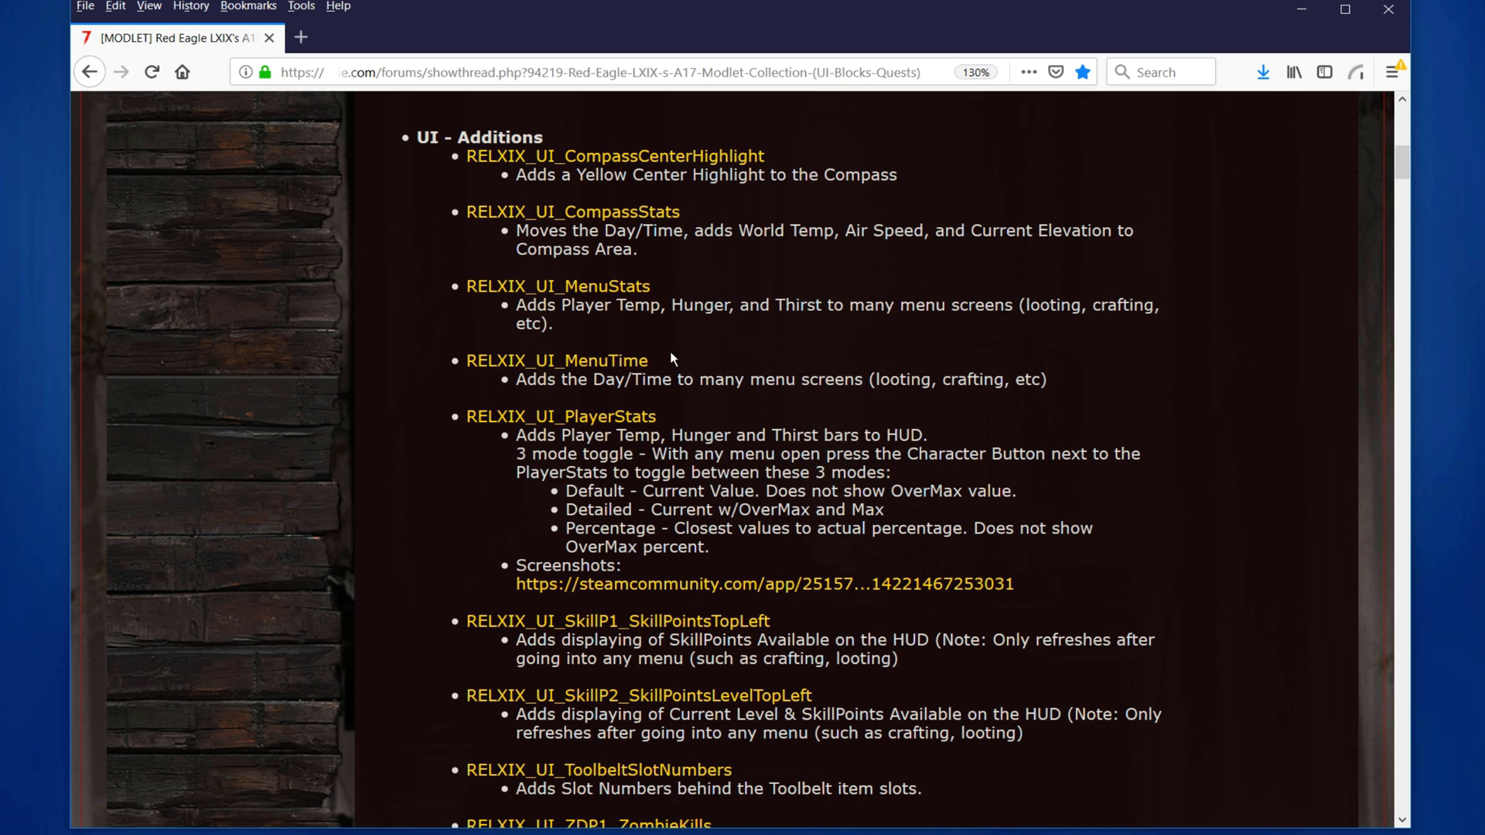
mouse_move(705, 226)
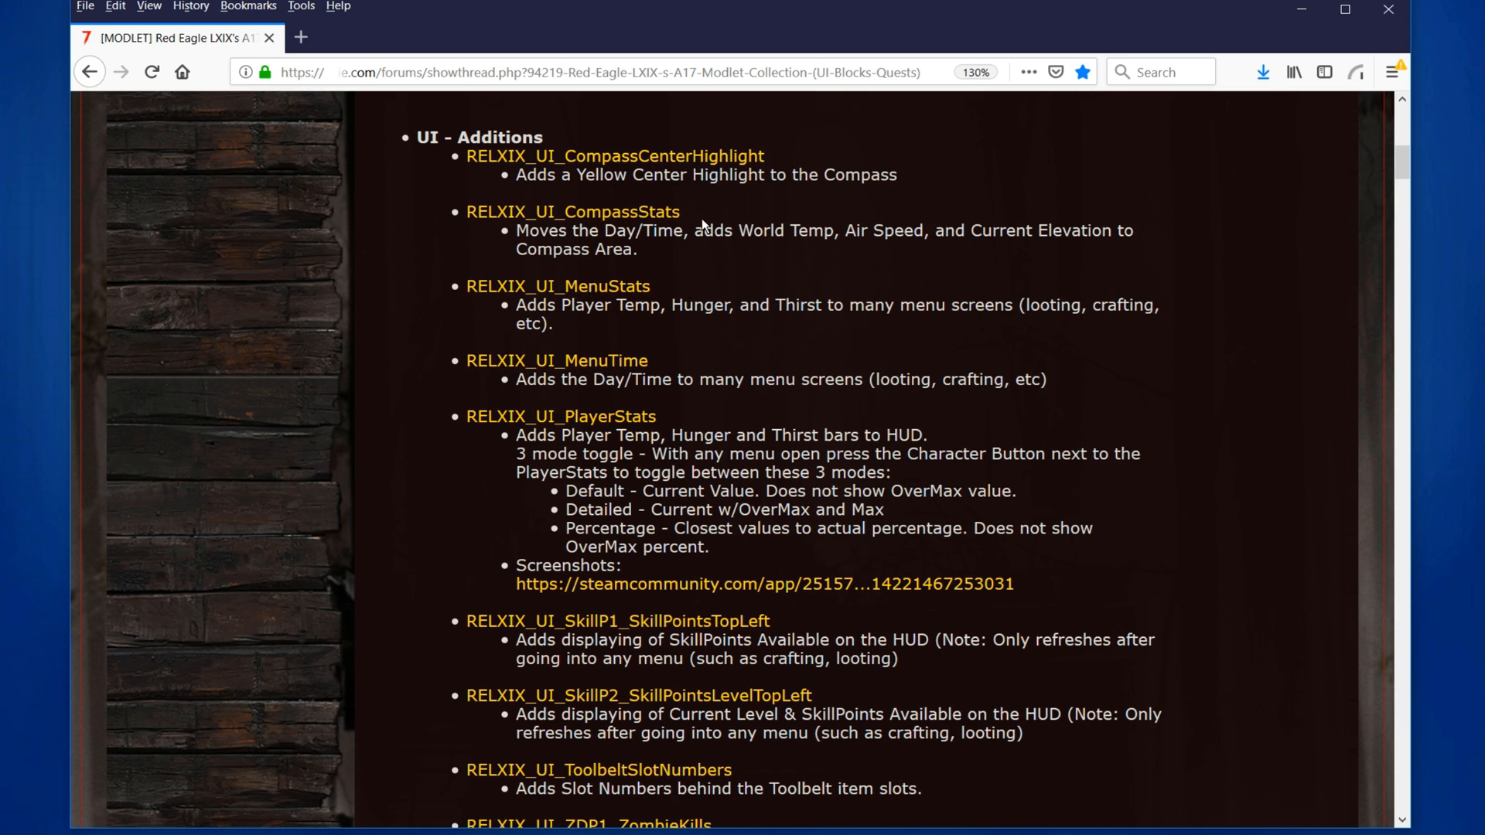
scroll(down, 3)
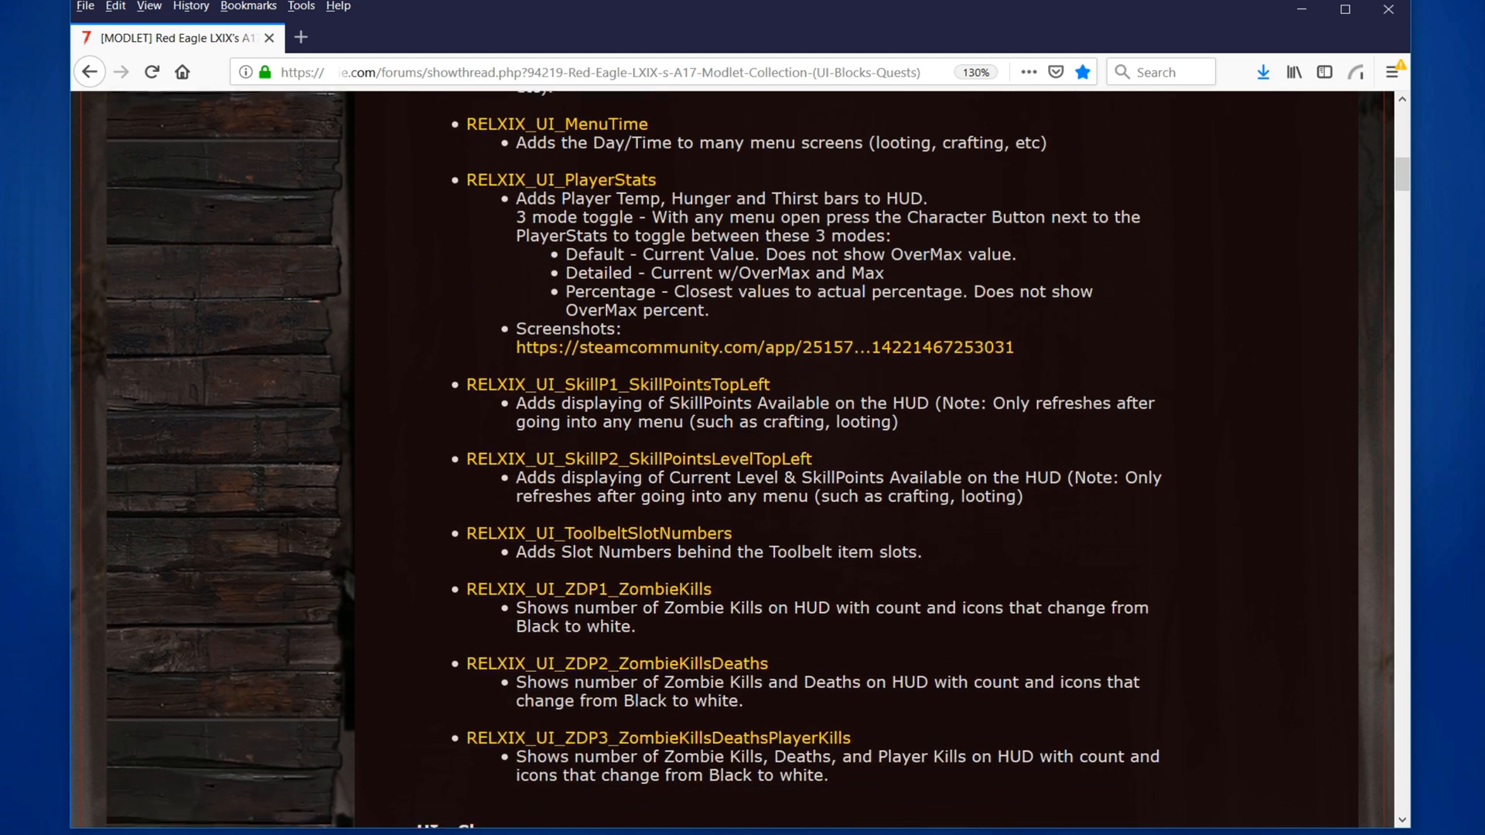
scroll(down, 3)
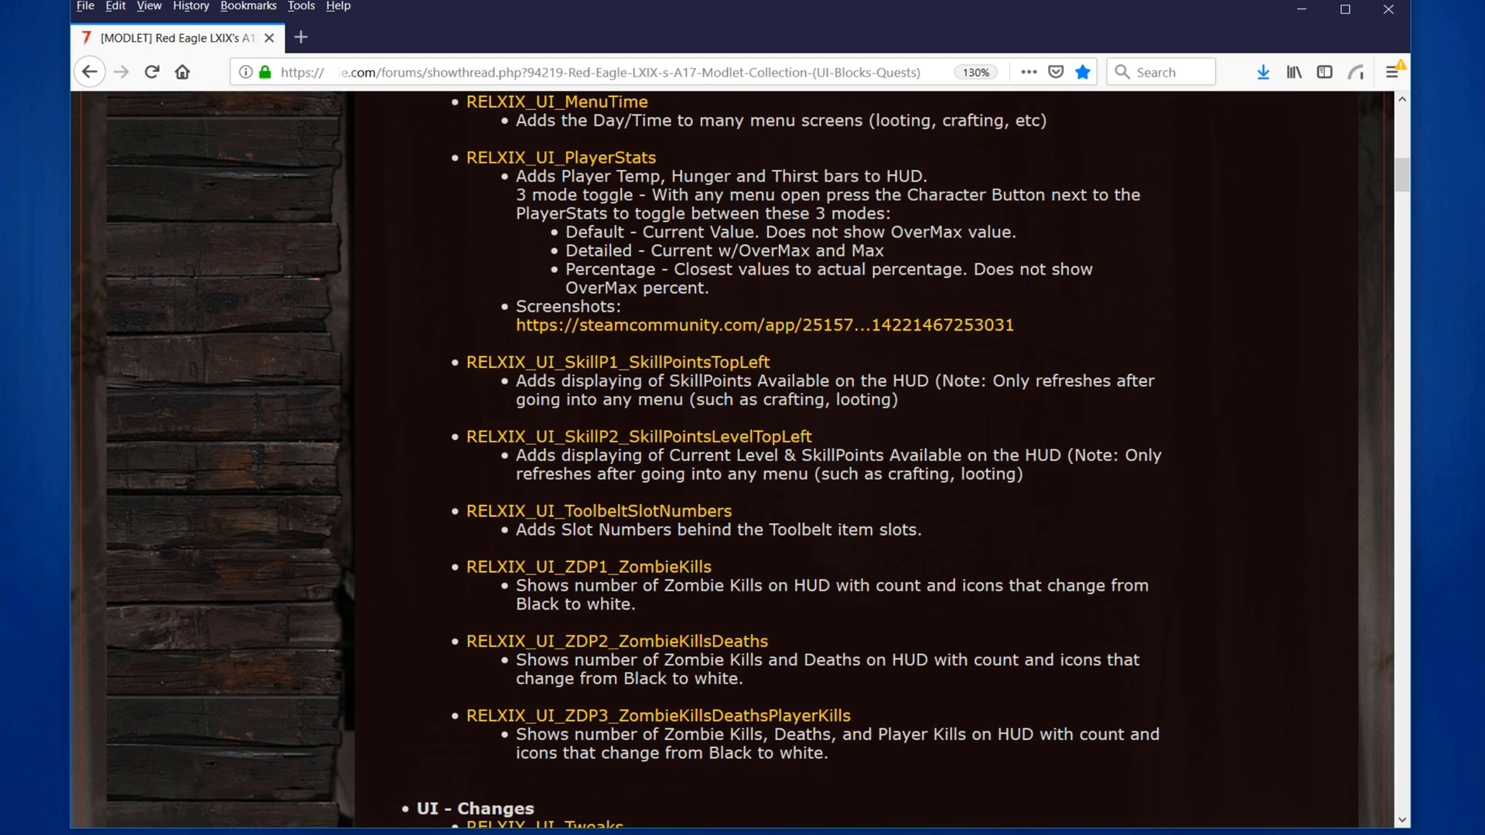
mouse_move(728, 373)
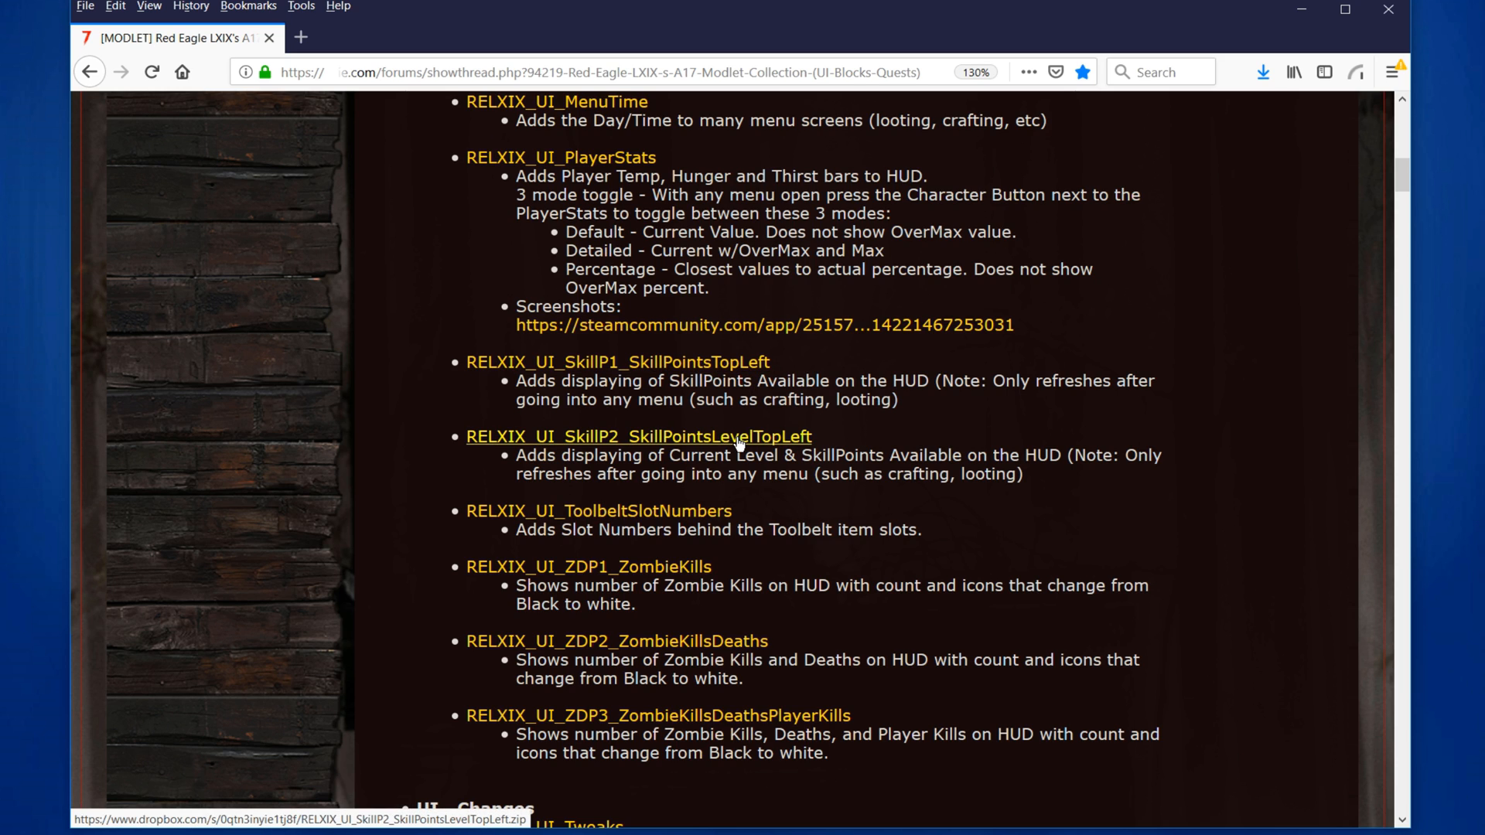
mouse_move(844, 509)
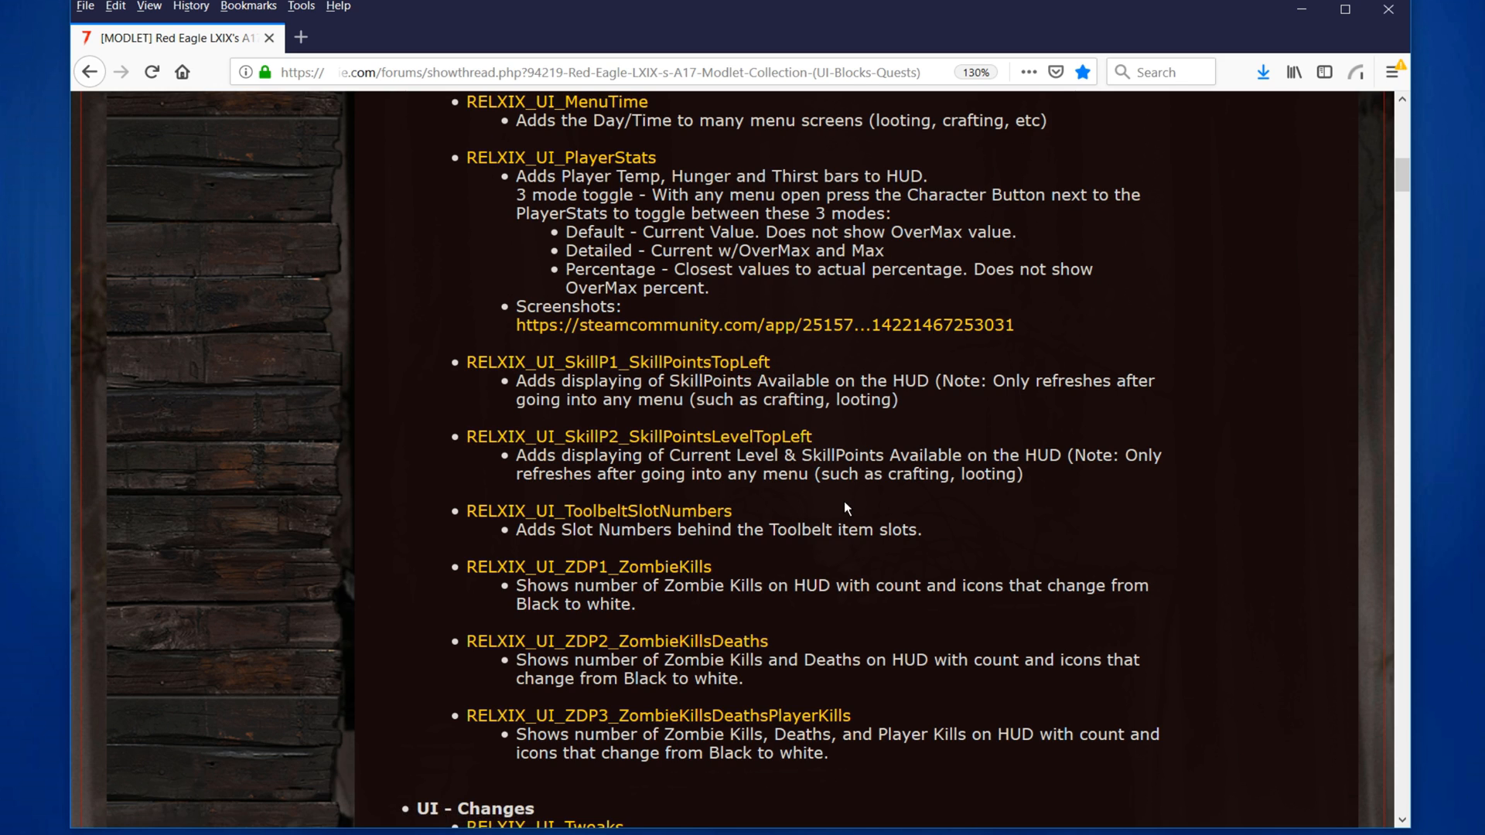
scroll(down, 3)
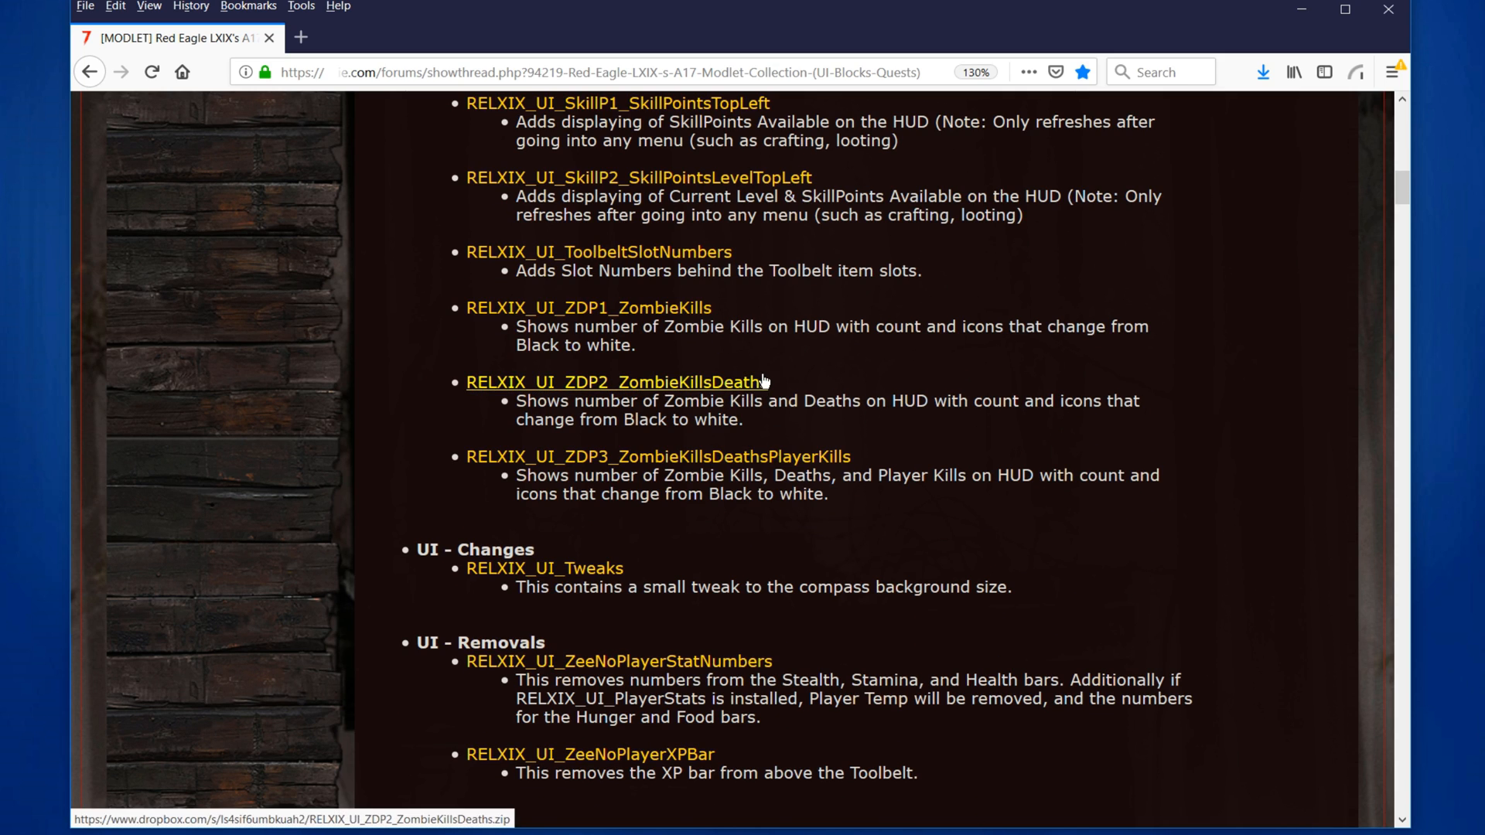
mouse_move(765, 464)
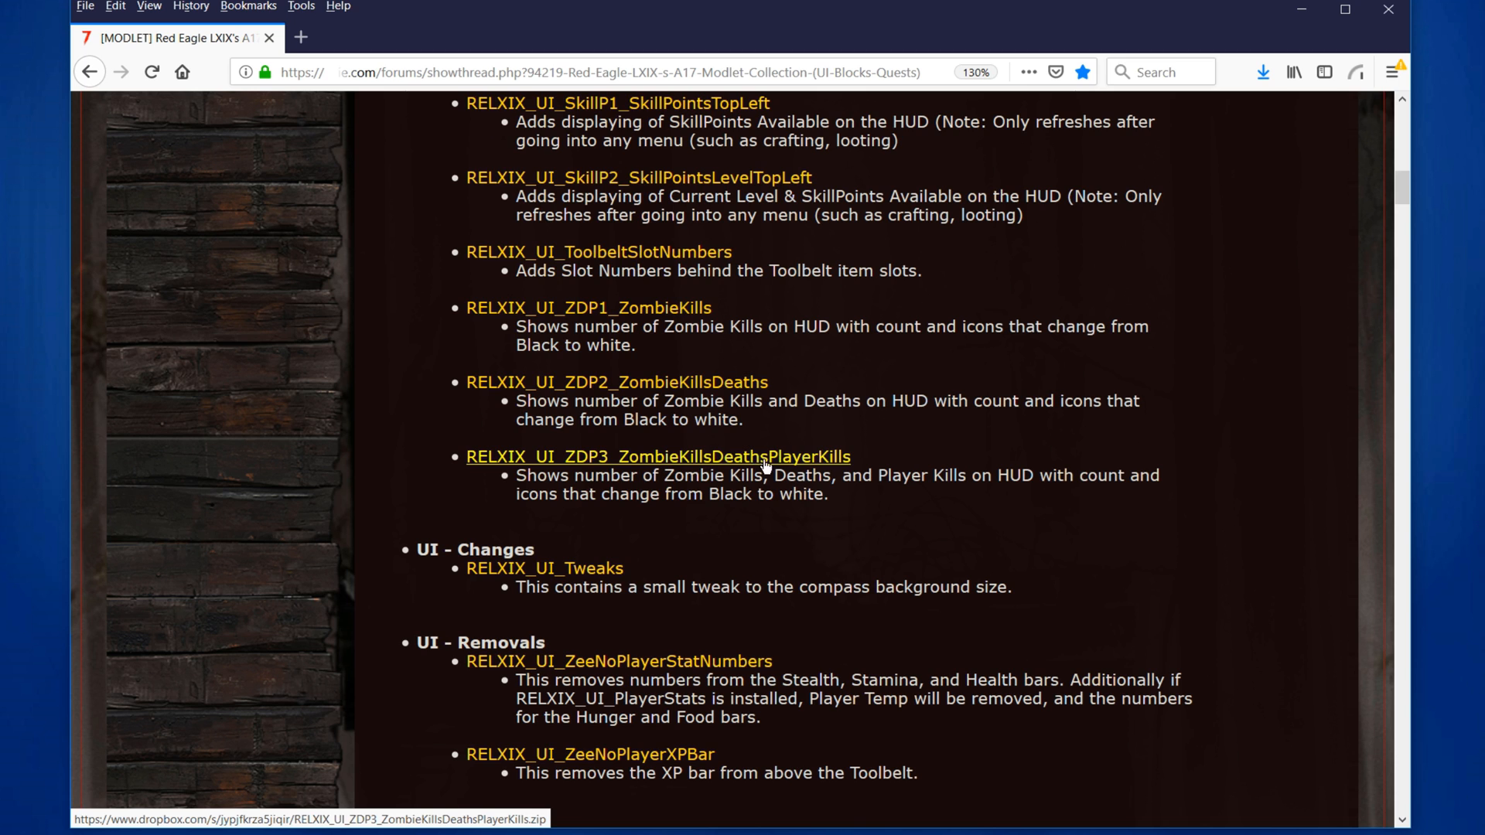
mouse_move(809, 472)
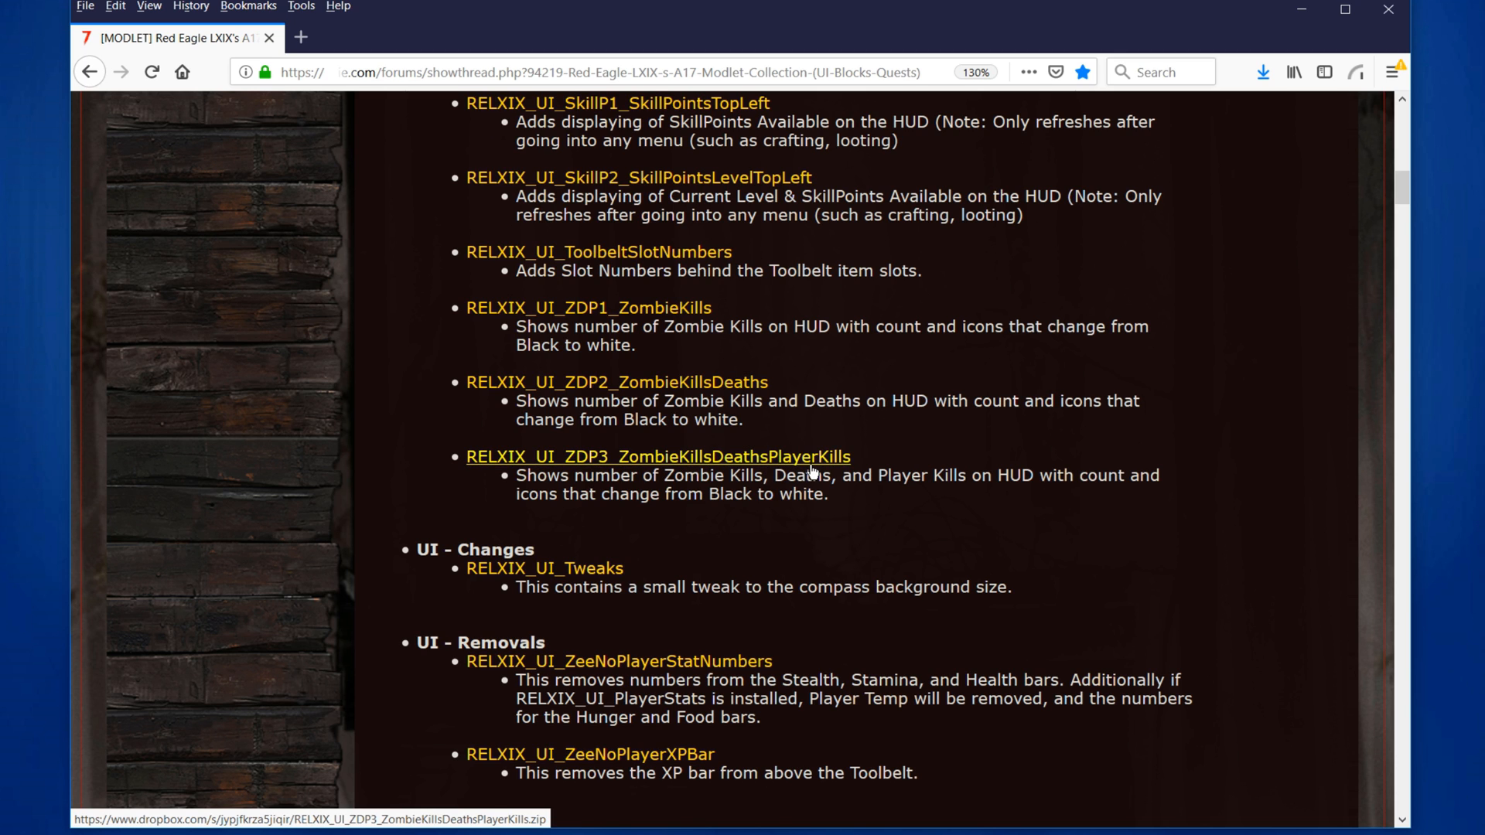
scroll(down, 3)
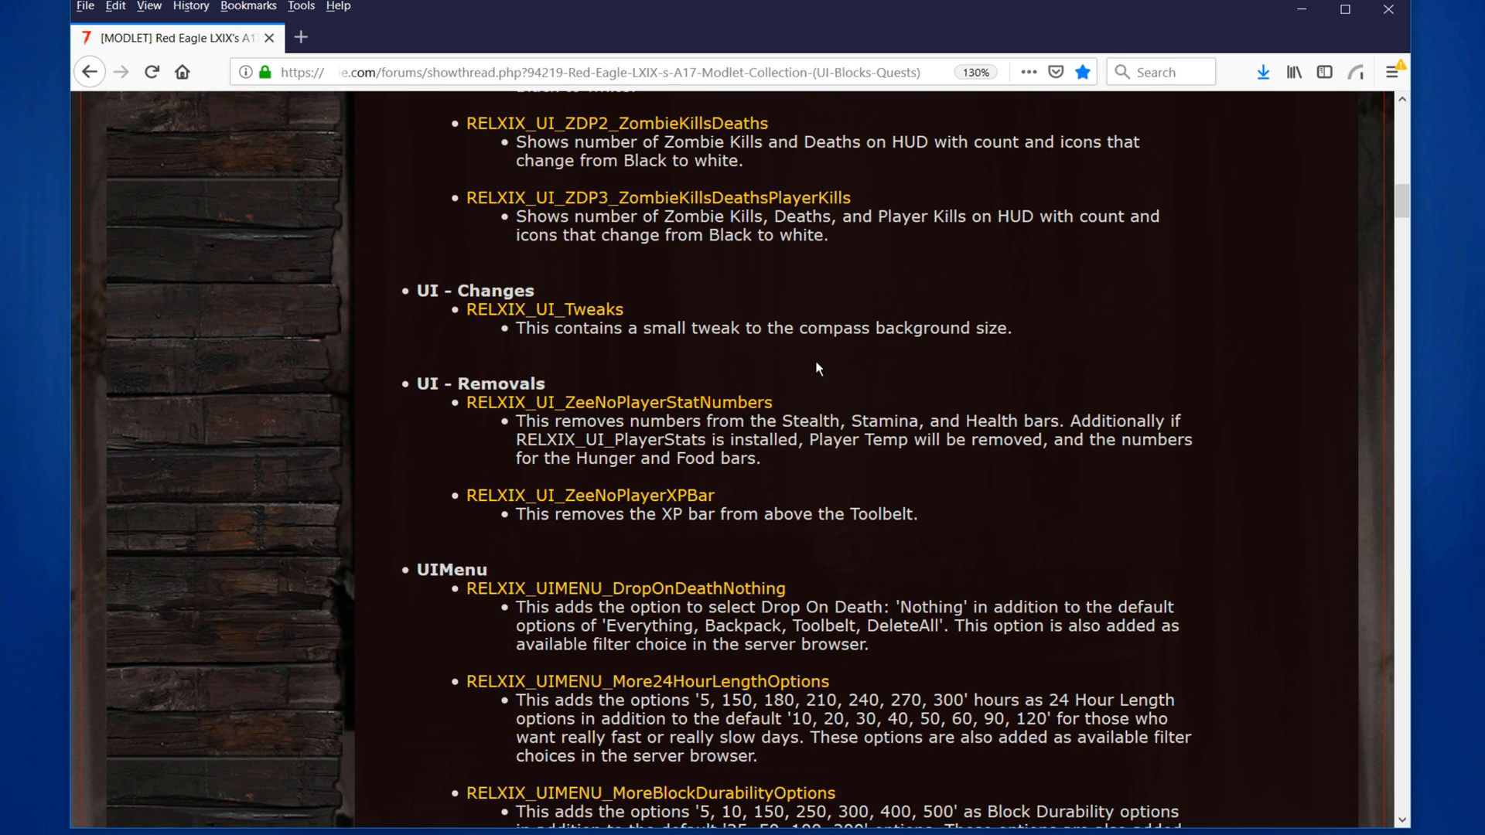
mouse_move(874, 314)
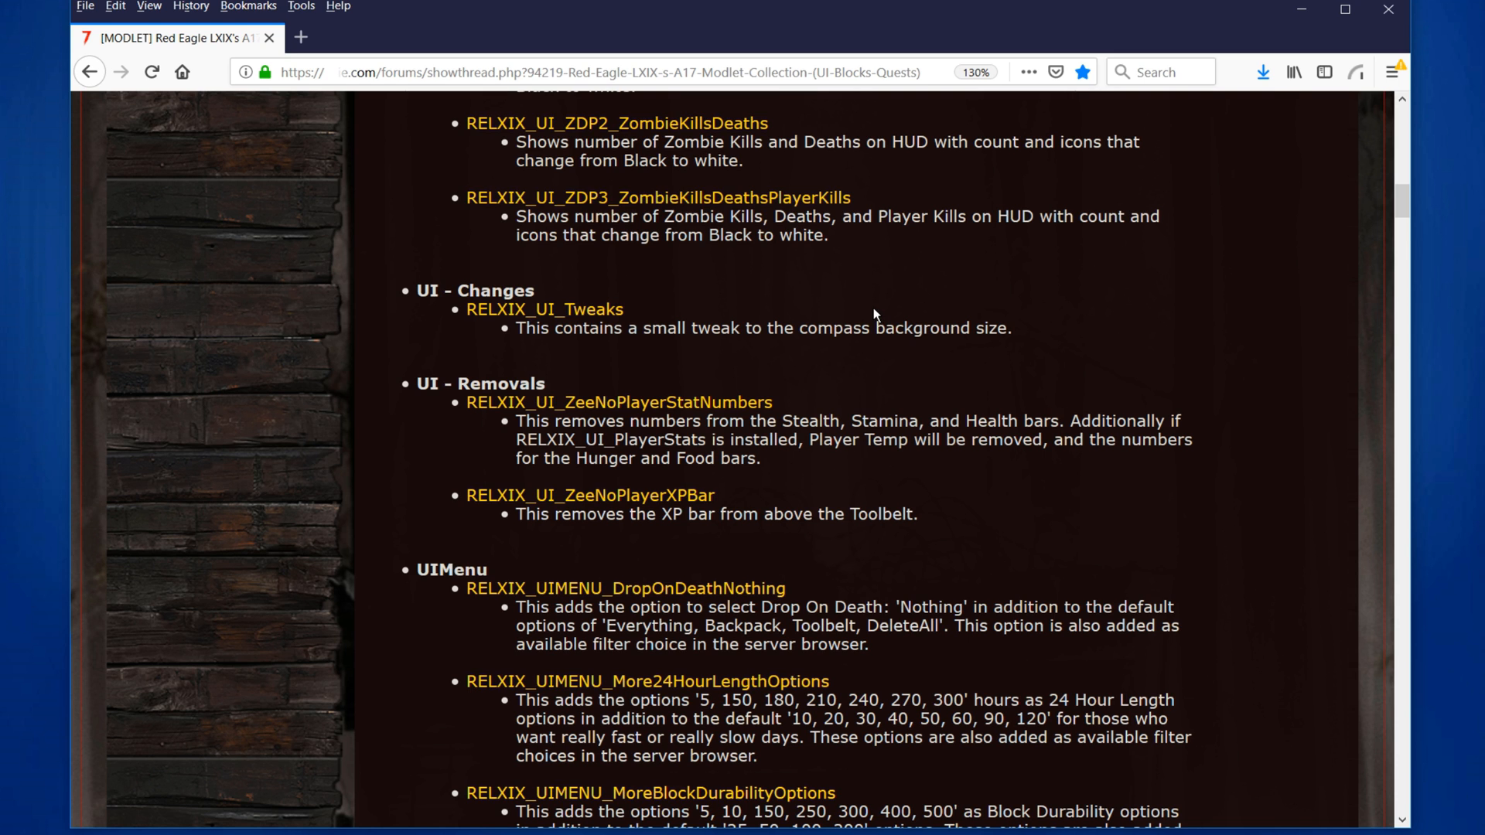
scroll(down, 3)
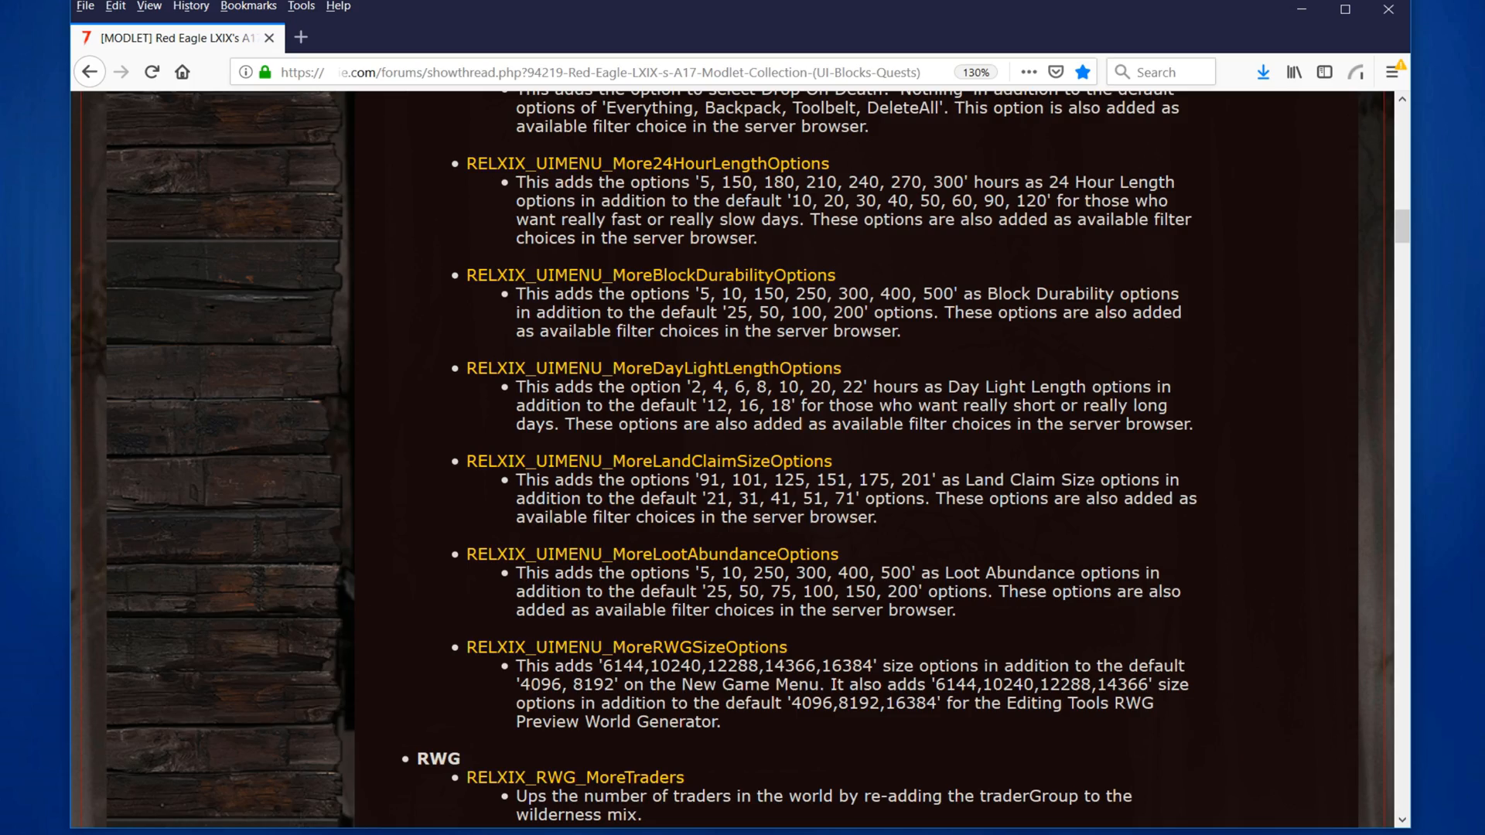
scroll(up, 3)
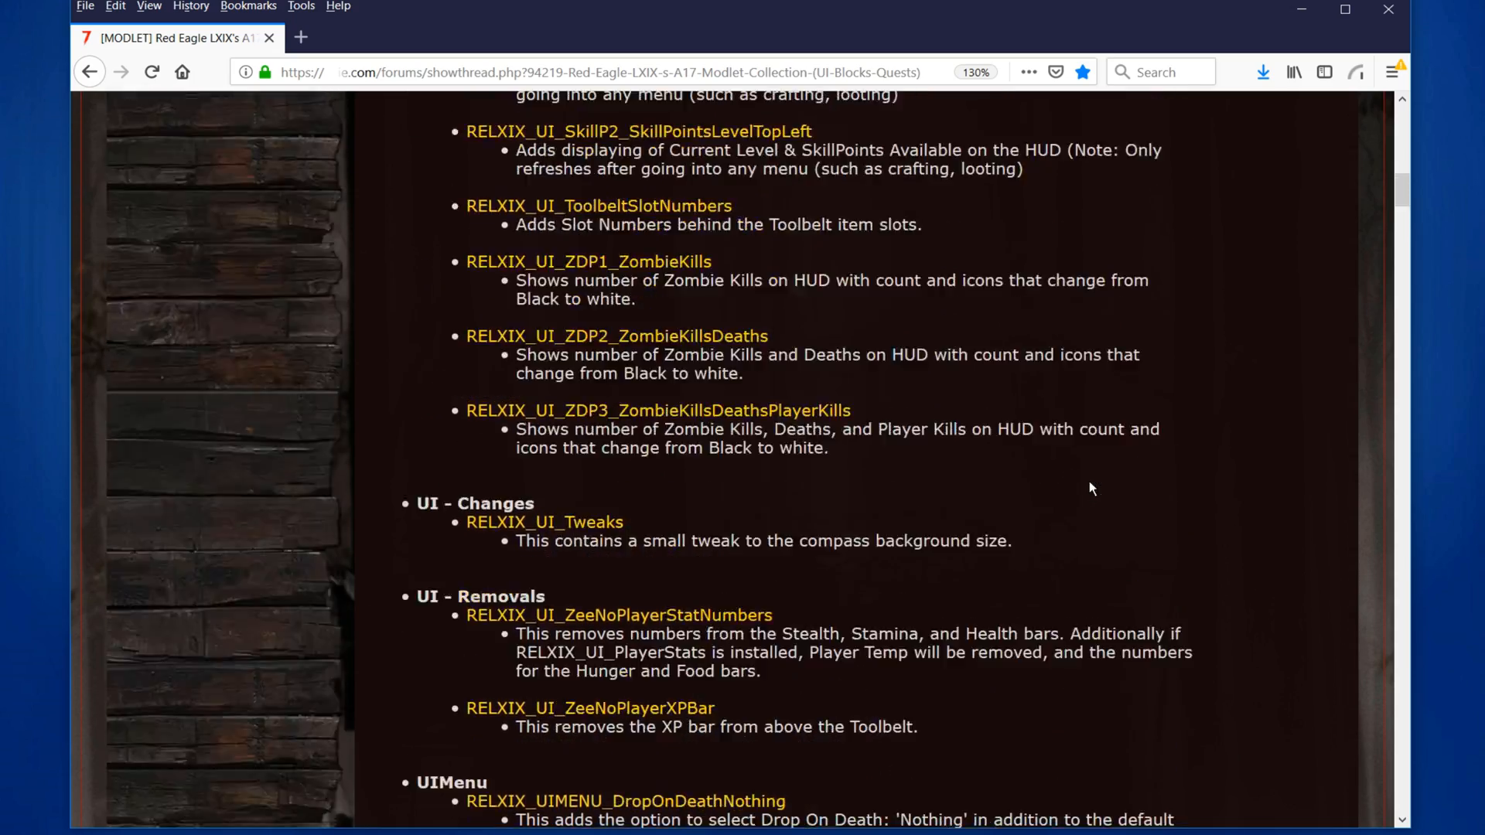
scroll(up, 3)
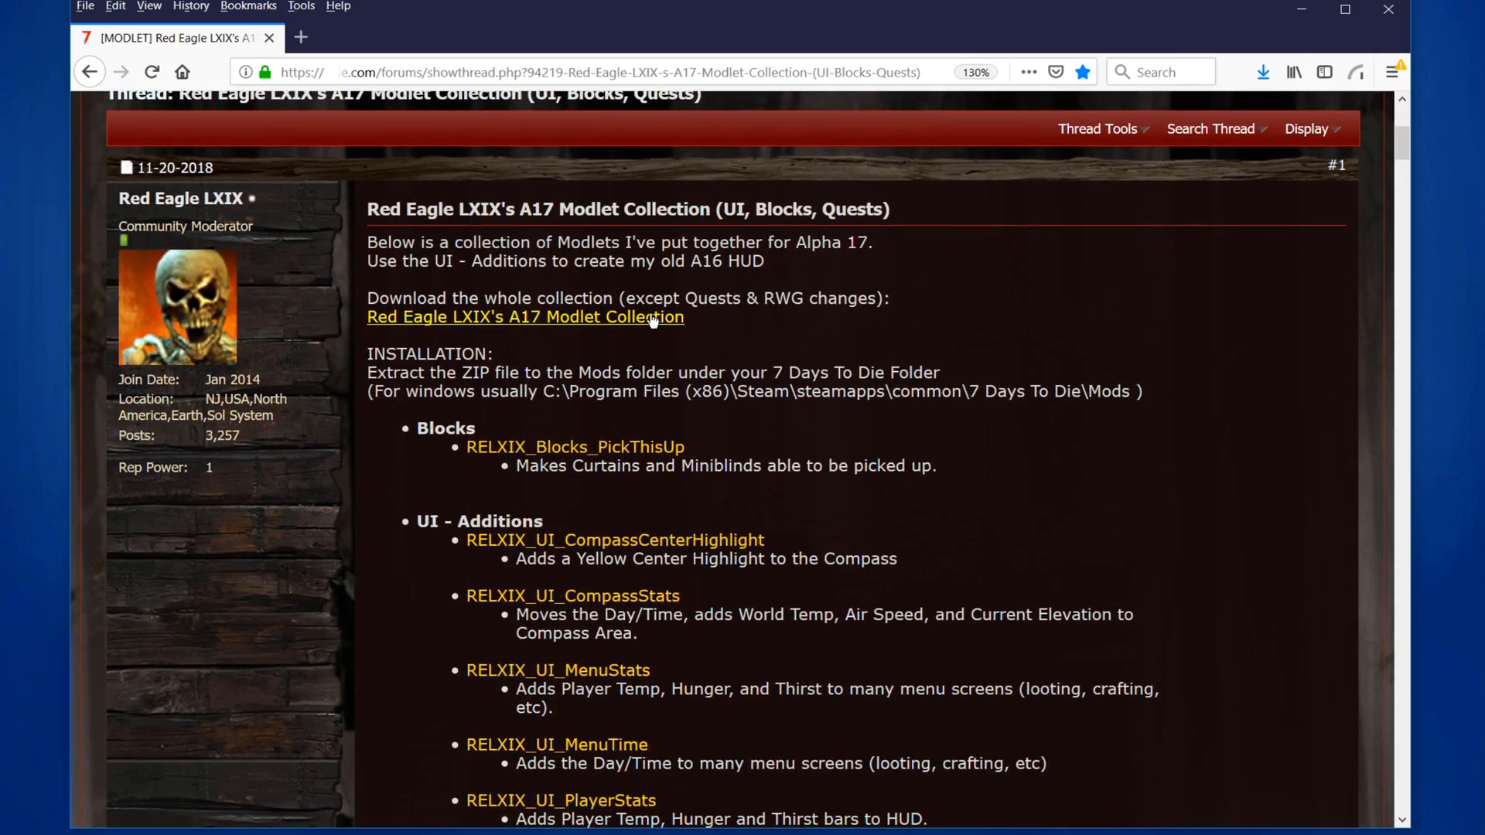
Step: Download the A17 modlet collection zip from Dropbox, skipping account creation, into the 7 Days to Die folder
click(524, 317)
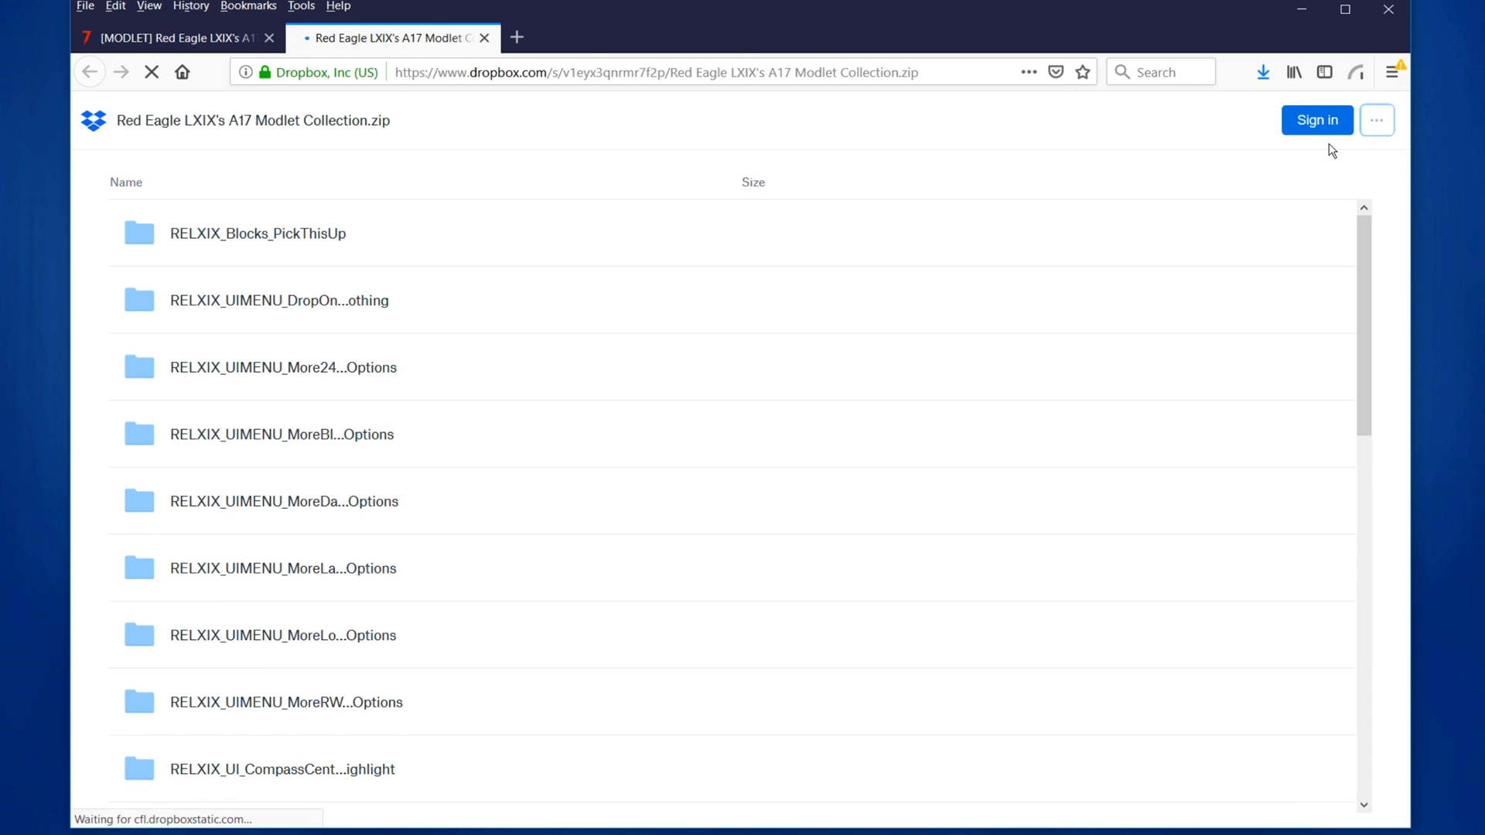
click(1290, 121)
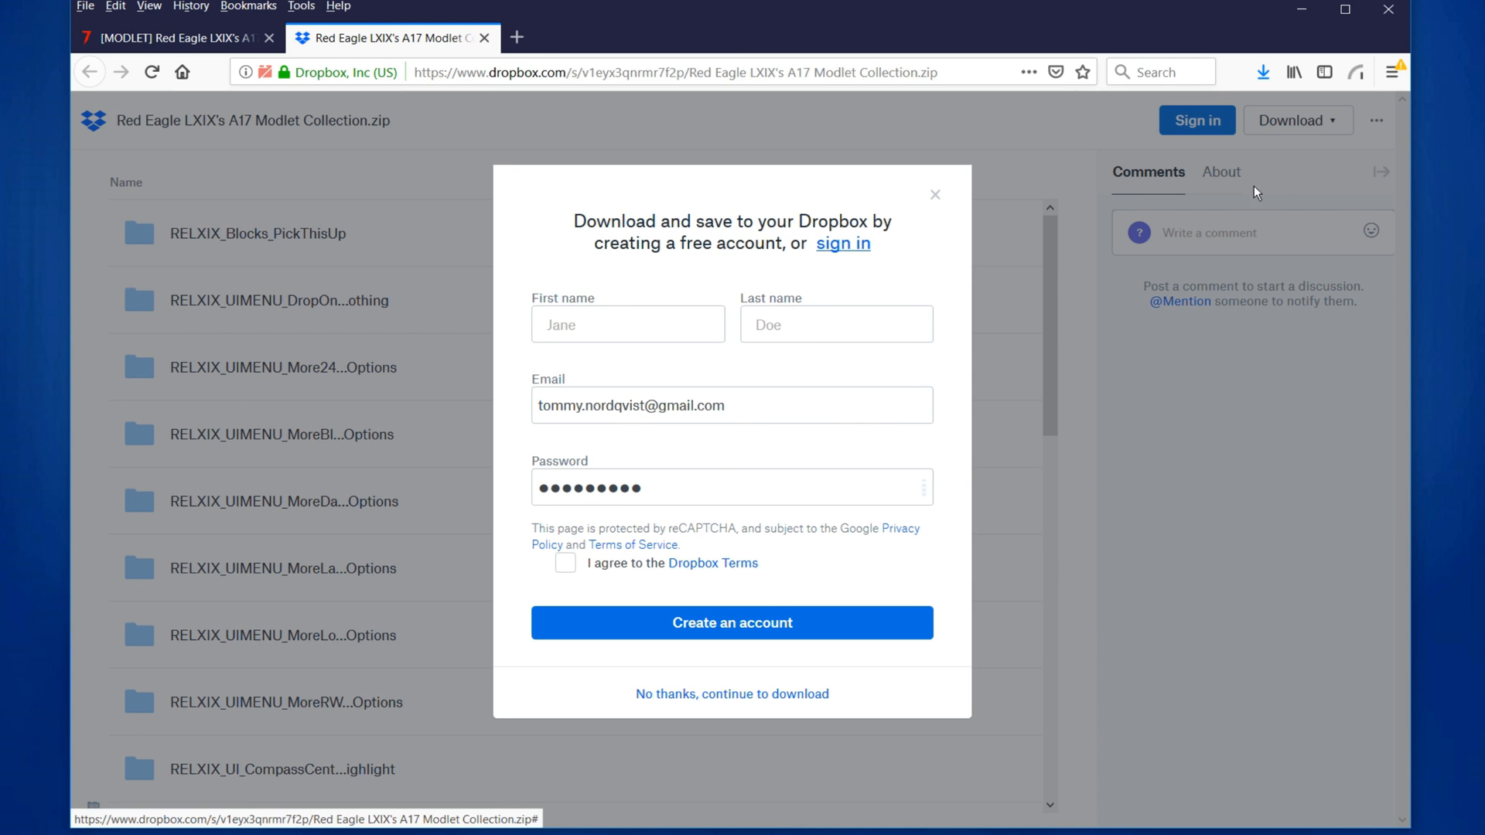
click(732, 693)
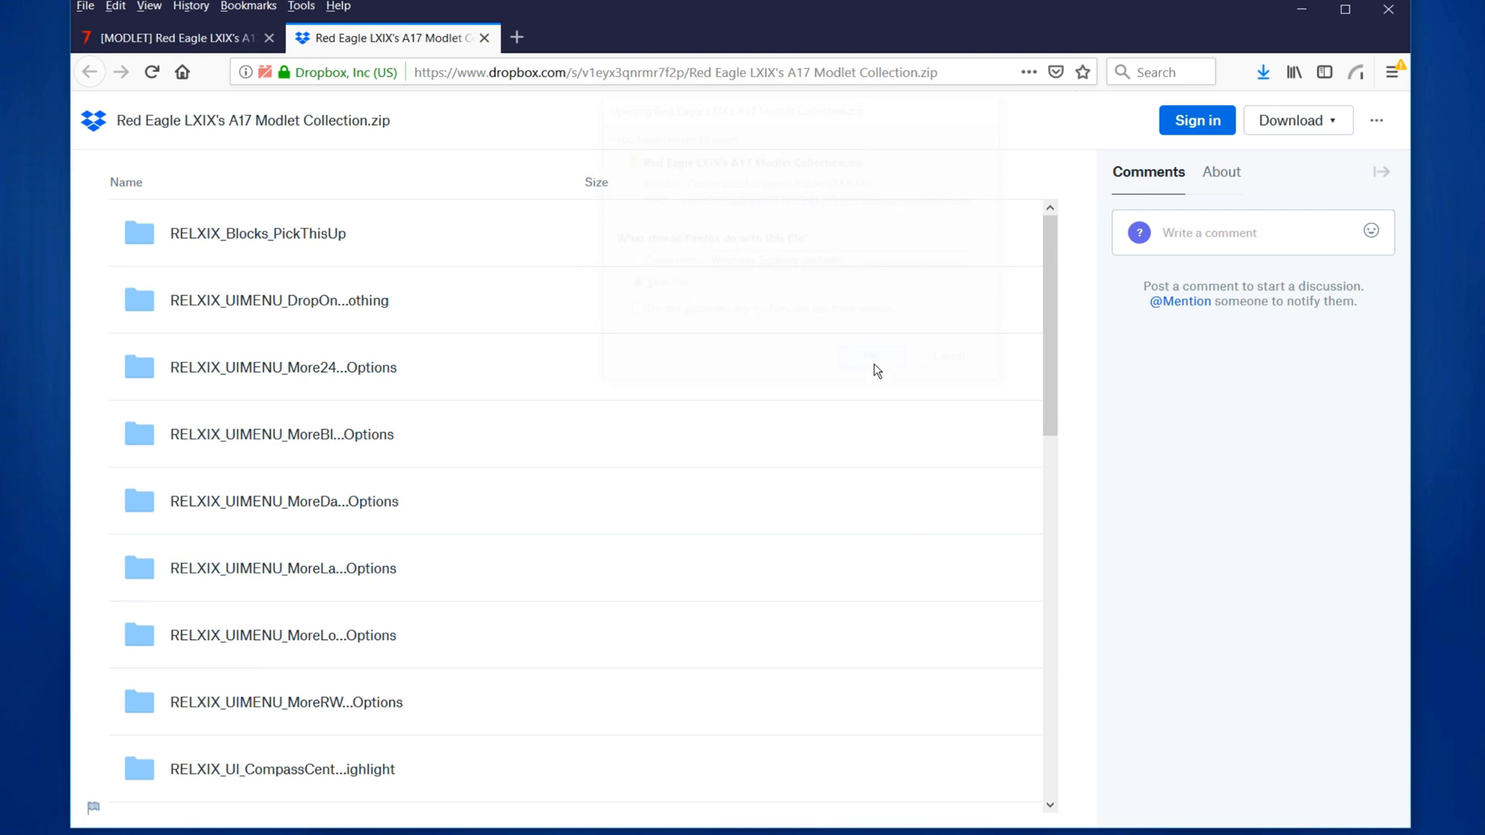
click(1290, 121)
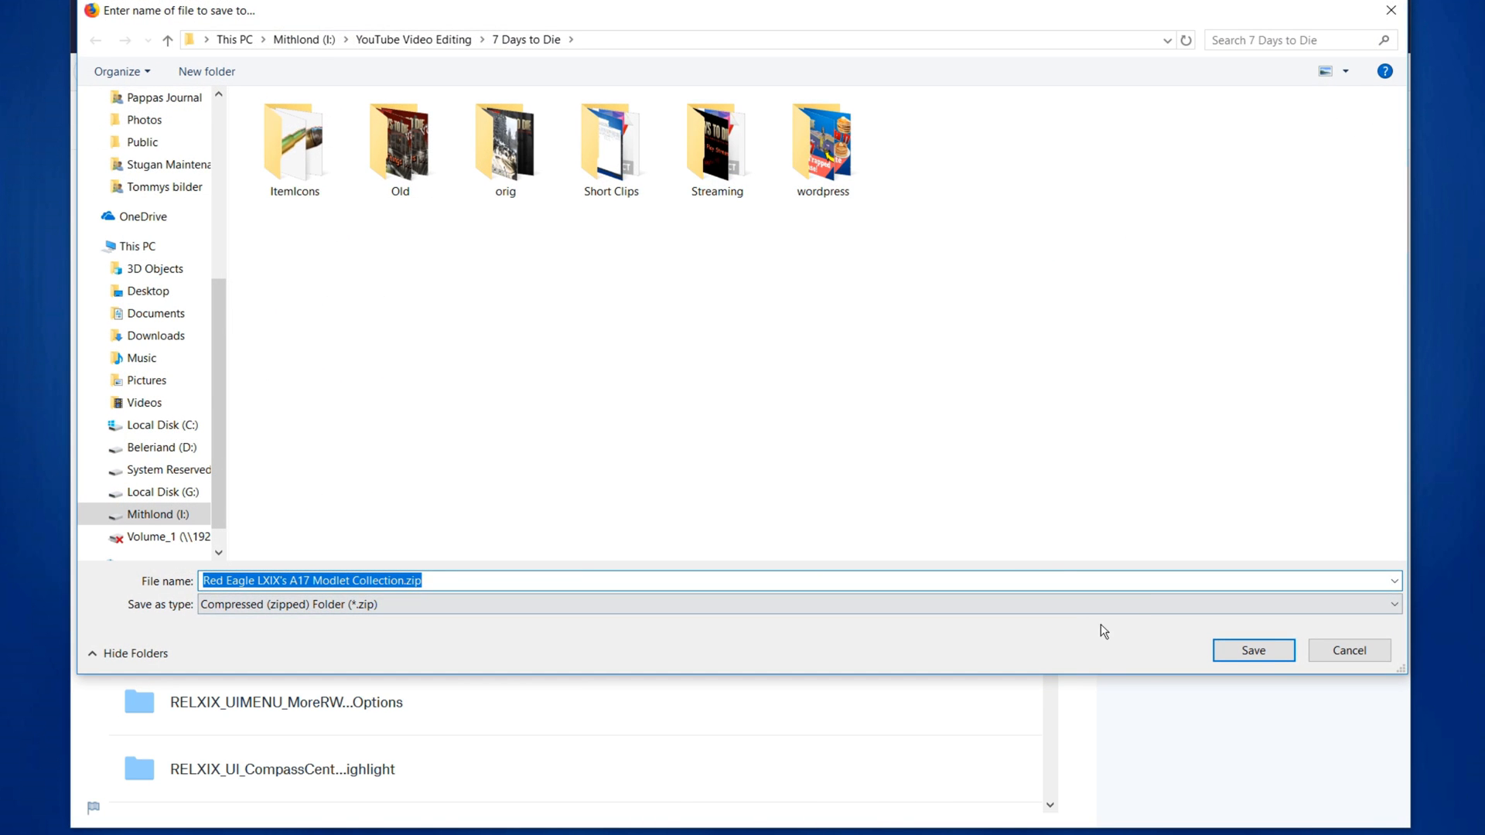
click(1251, 651)
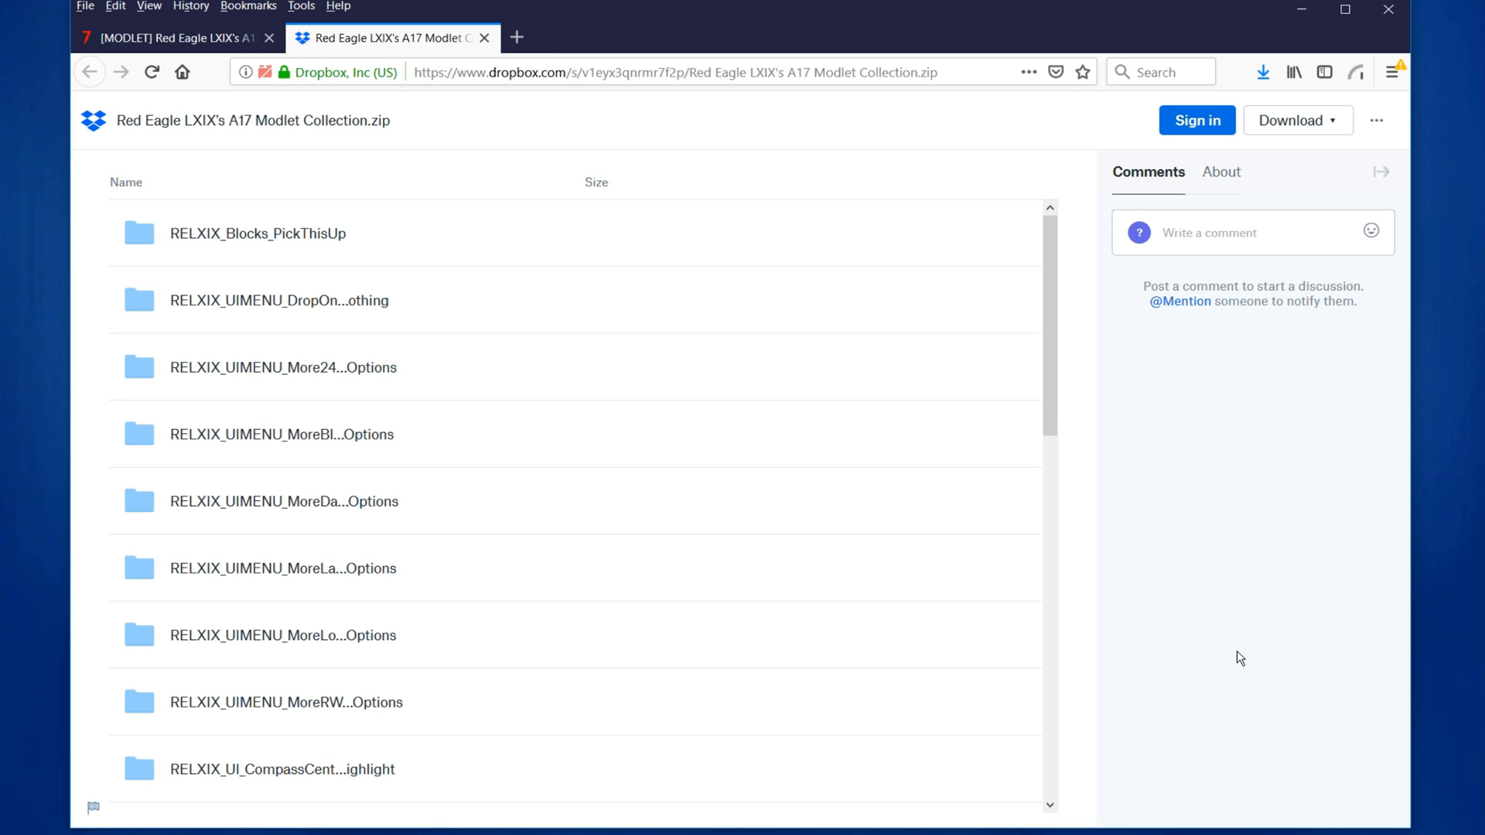
mouse_move(1244, 459)
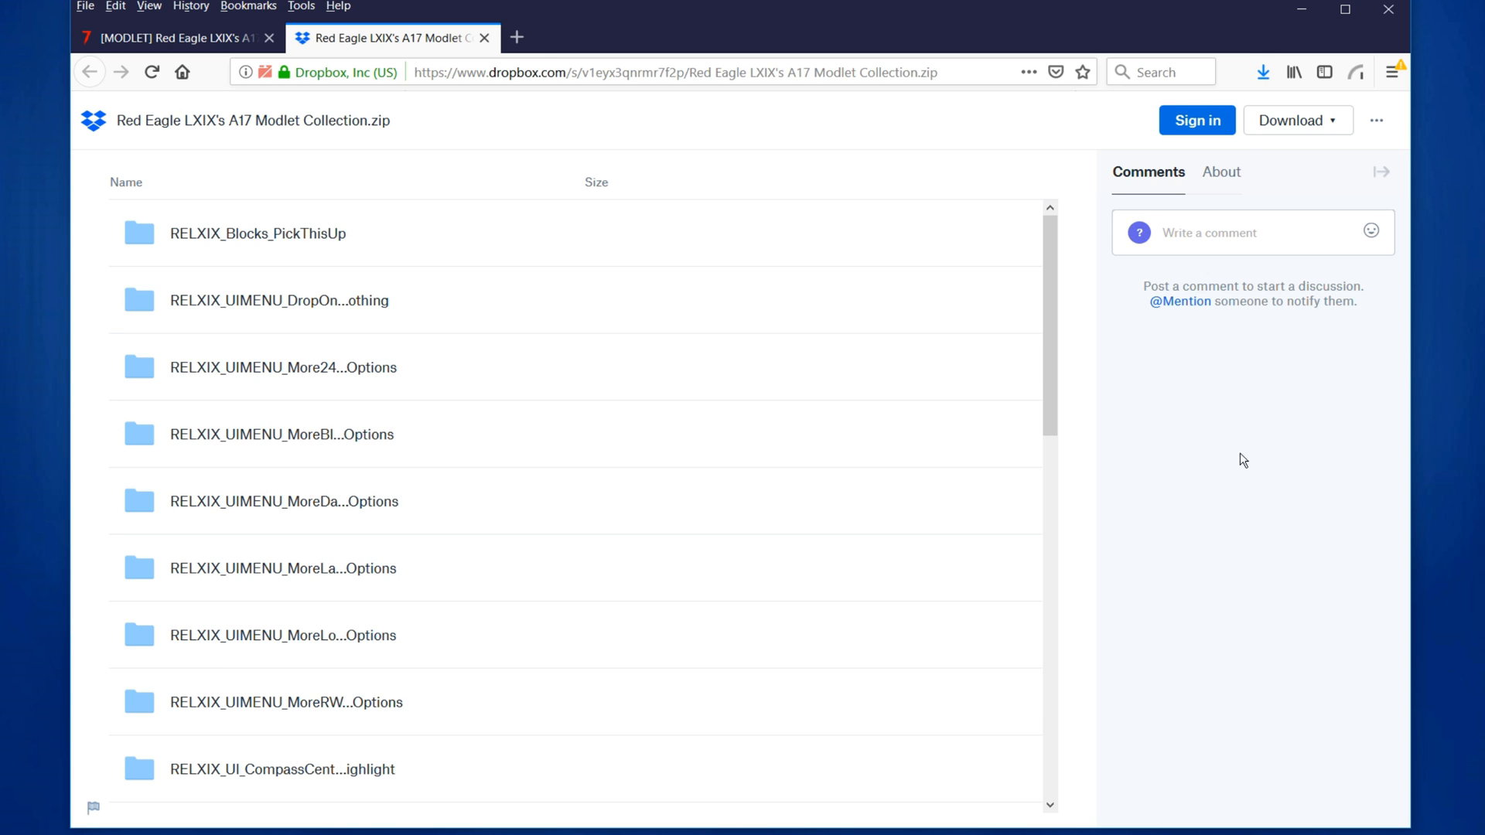
mouse_move(685, 235)
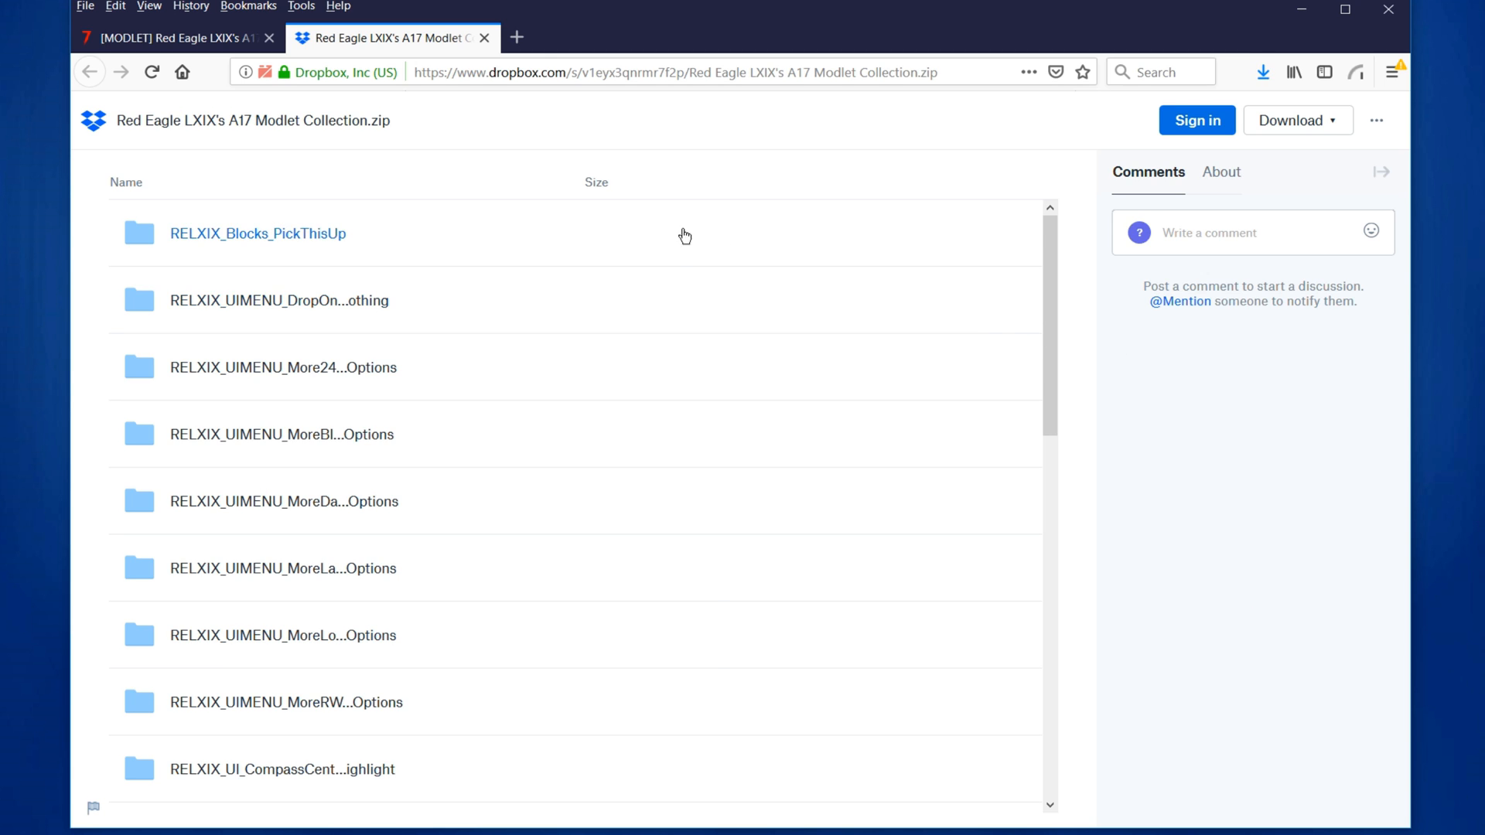
mouse_move(1255, 113)
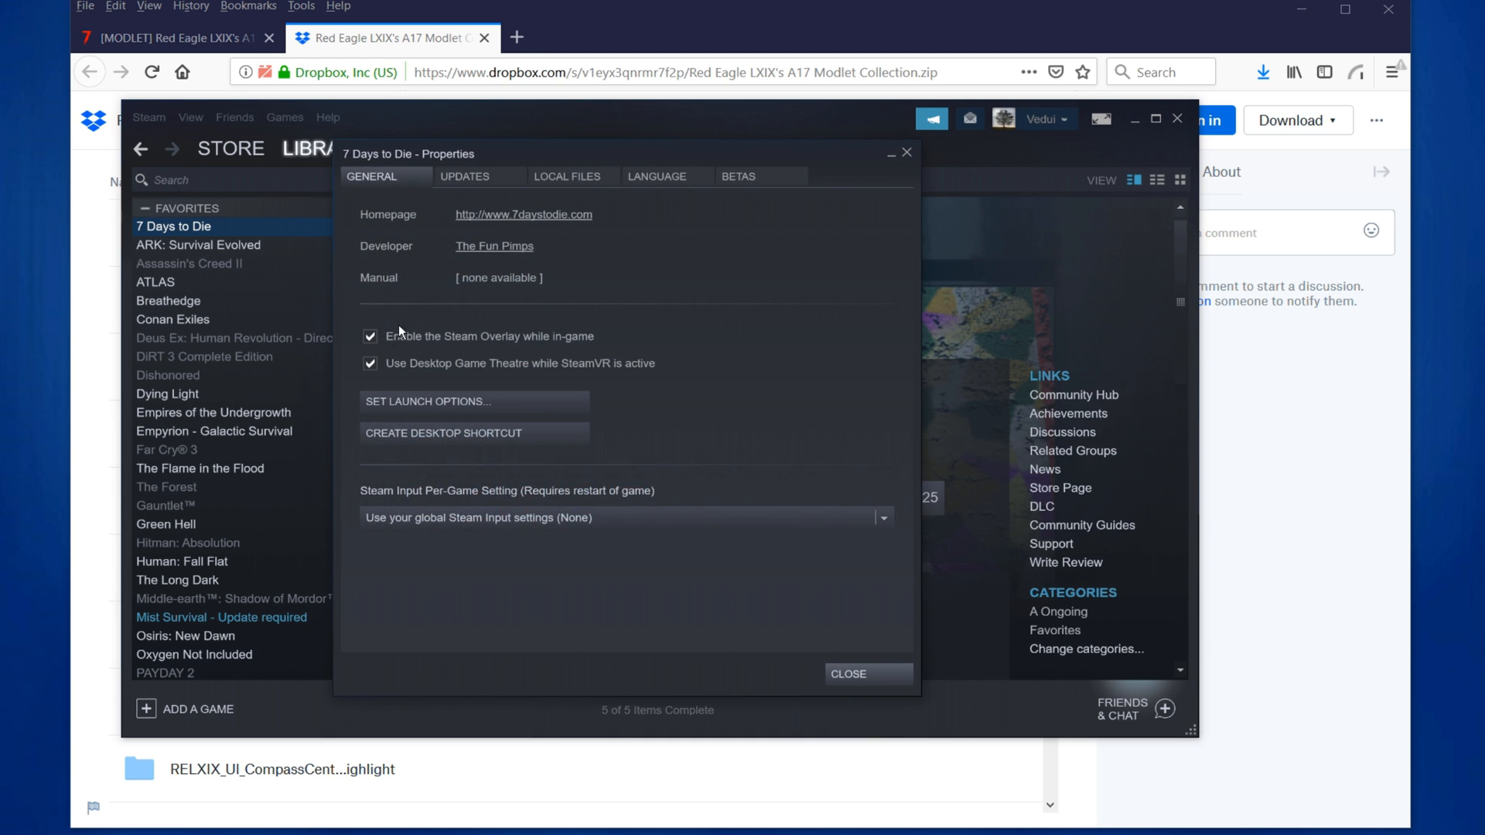
Step: Browse the game's local files from Steam to show its install folder in File Explorer
click(566, 176)
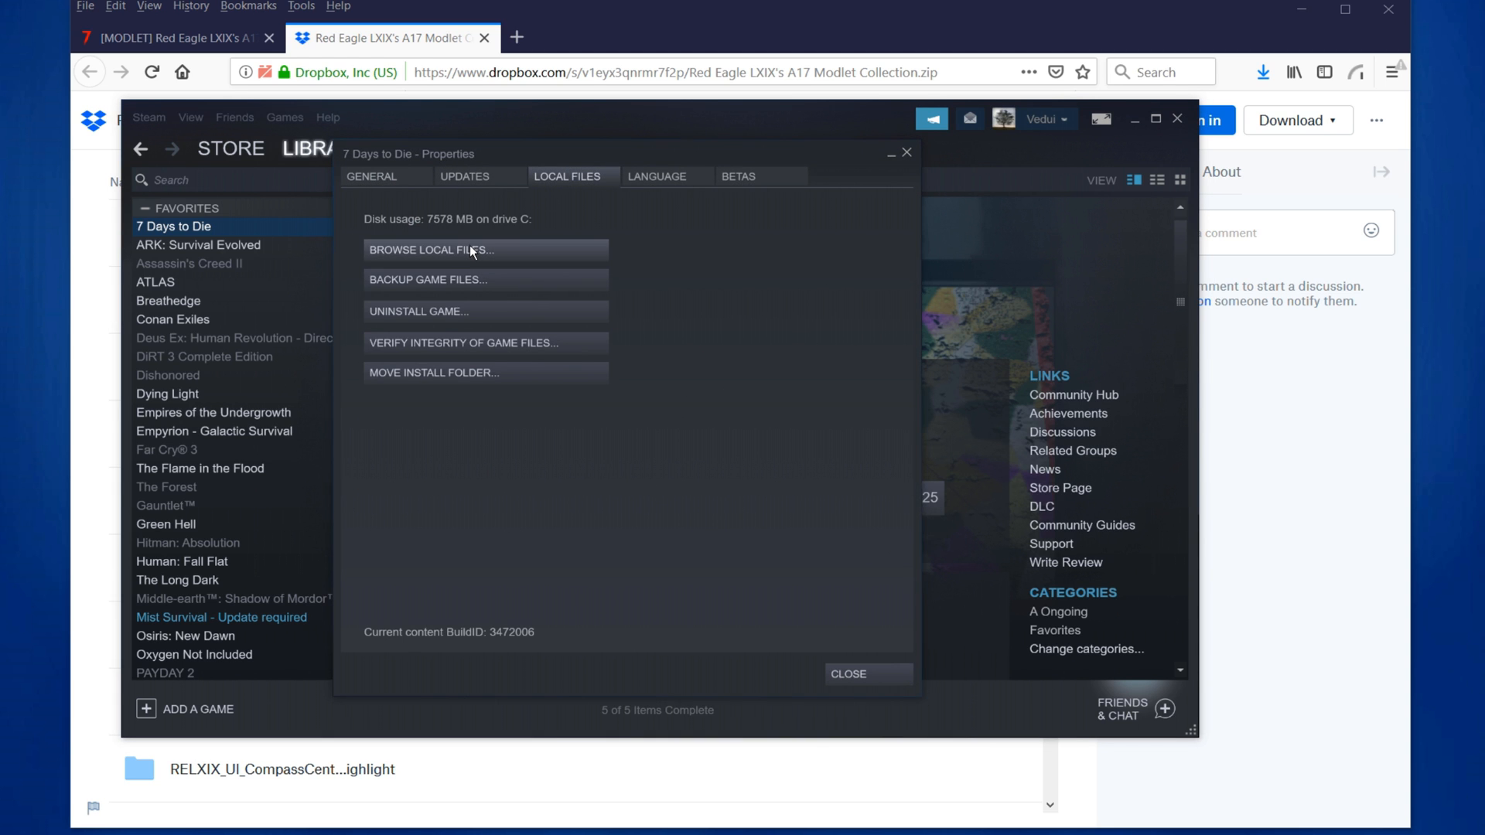
click(430, 250)
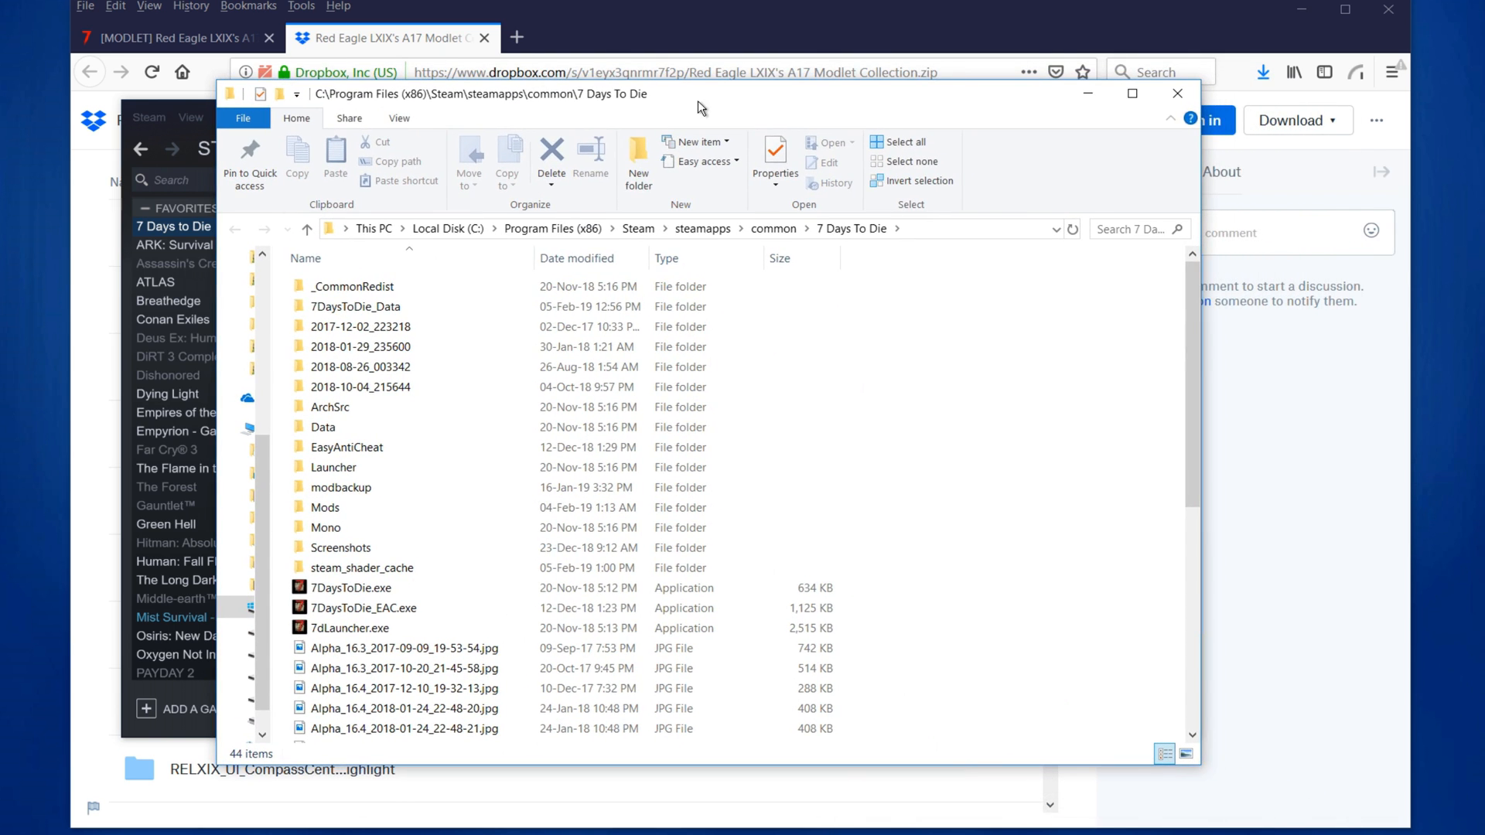
Step: Enter the game's Mods folder, then view the downloaded Modlet Collection zip's contents in the other window
click(325, 507)
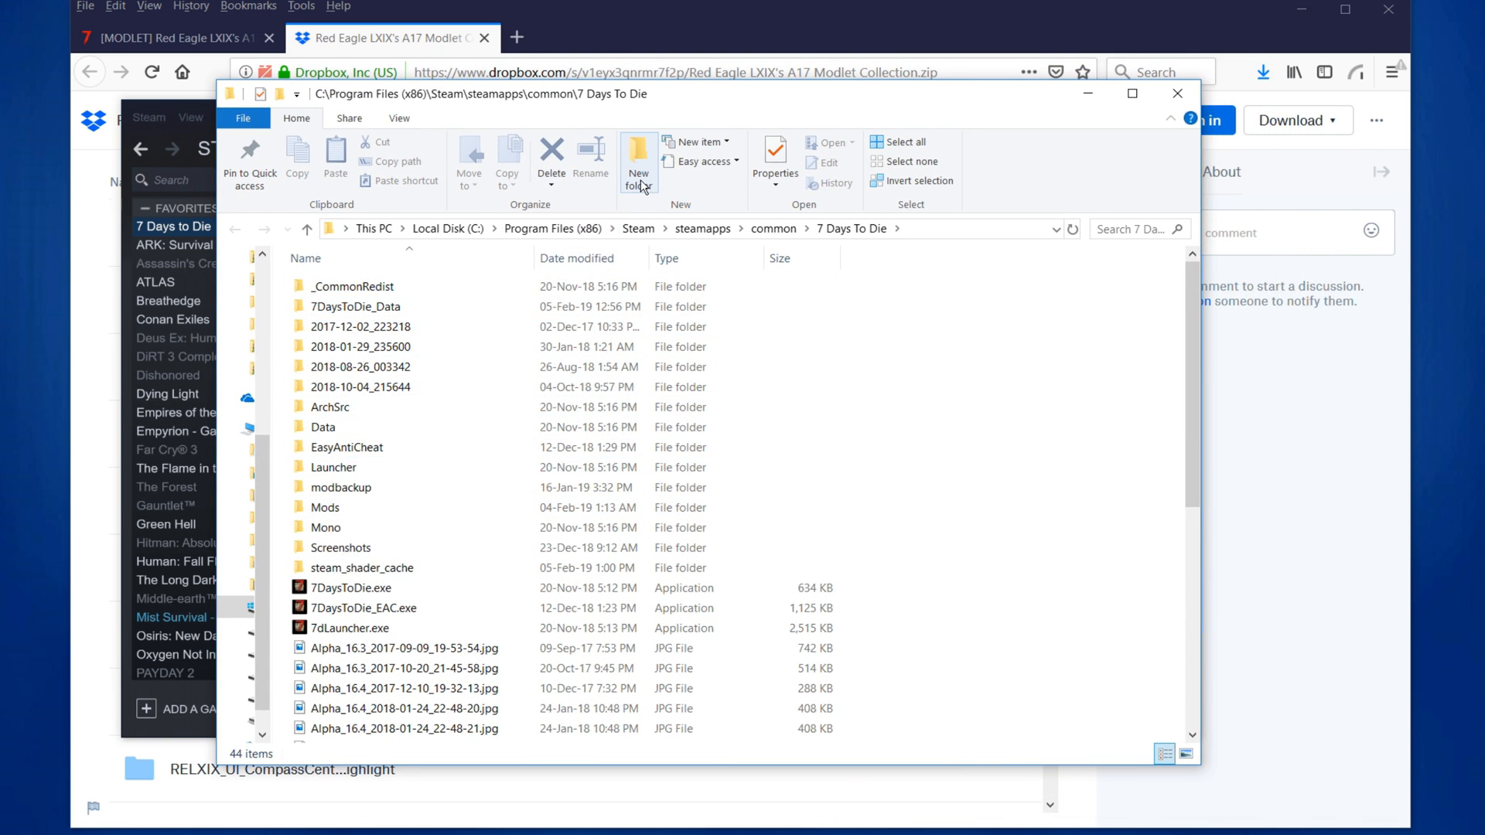
click(325, 507)
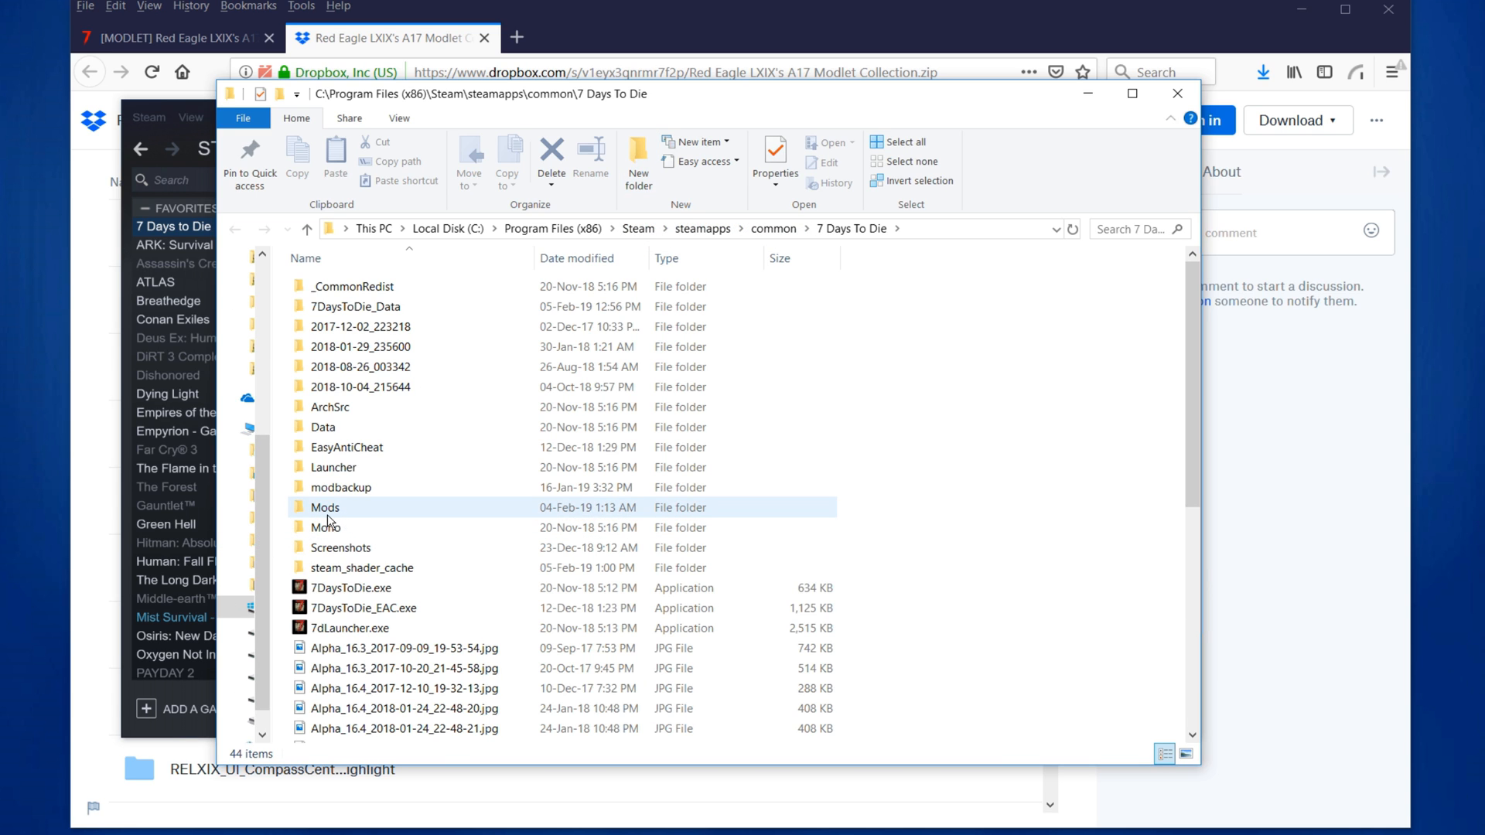
double_click(325, 507)
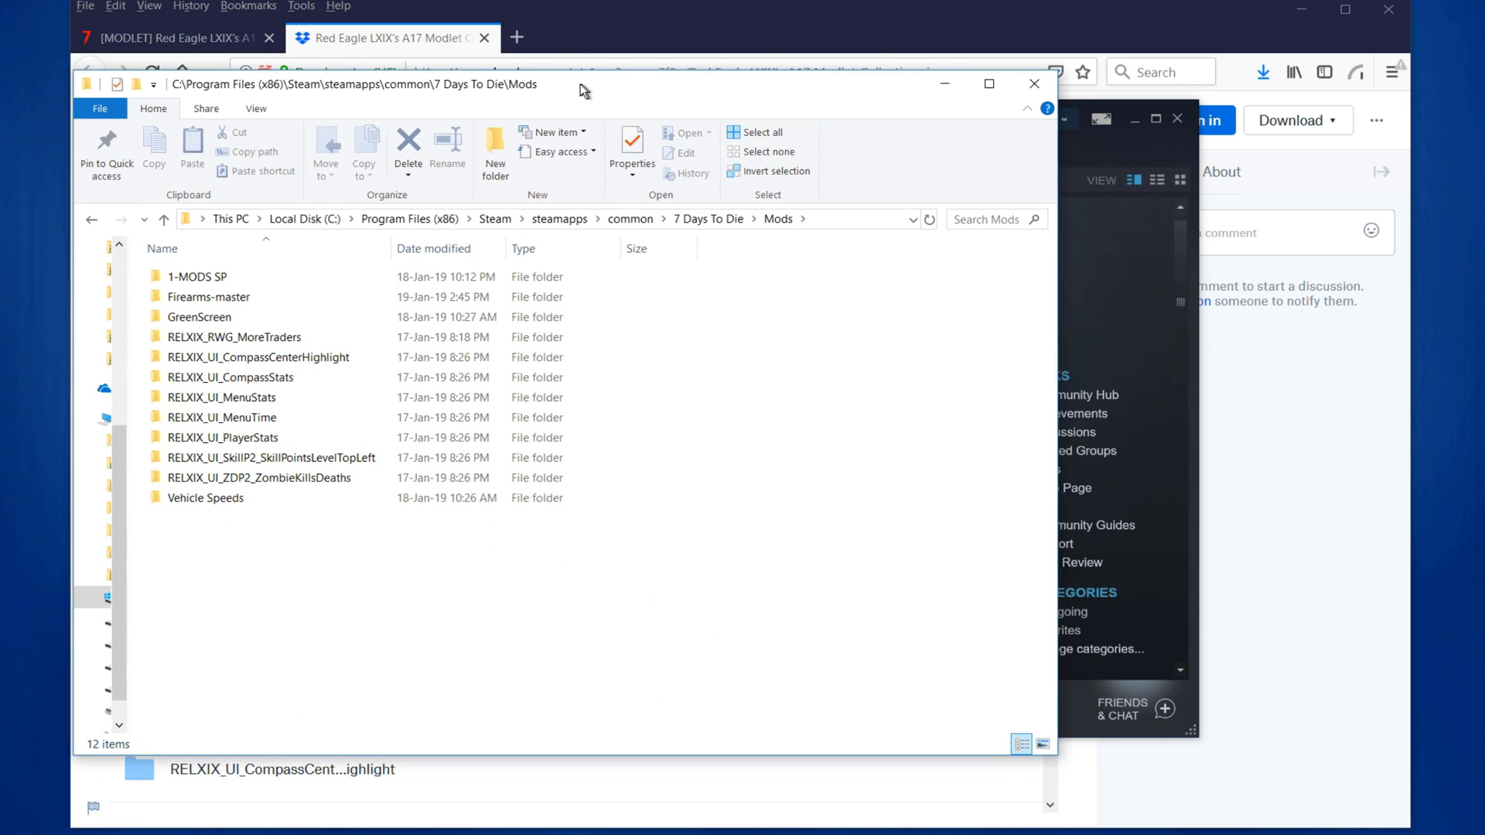
click(1262, 73)
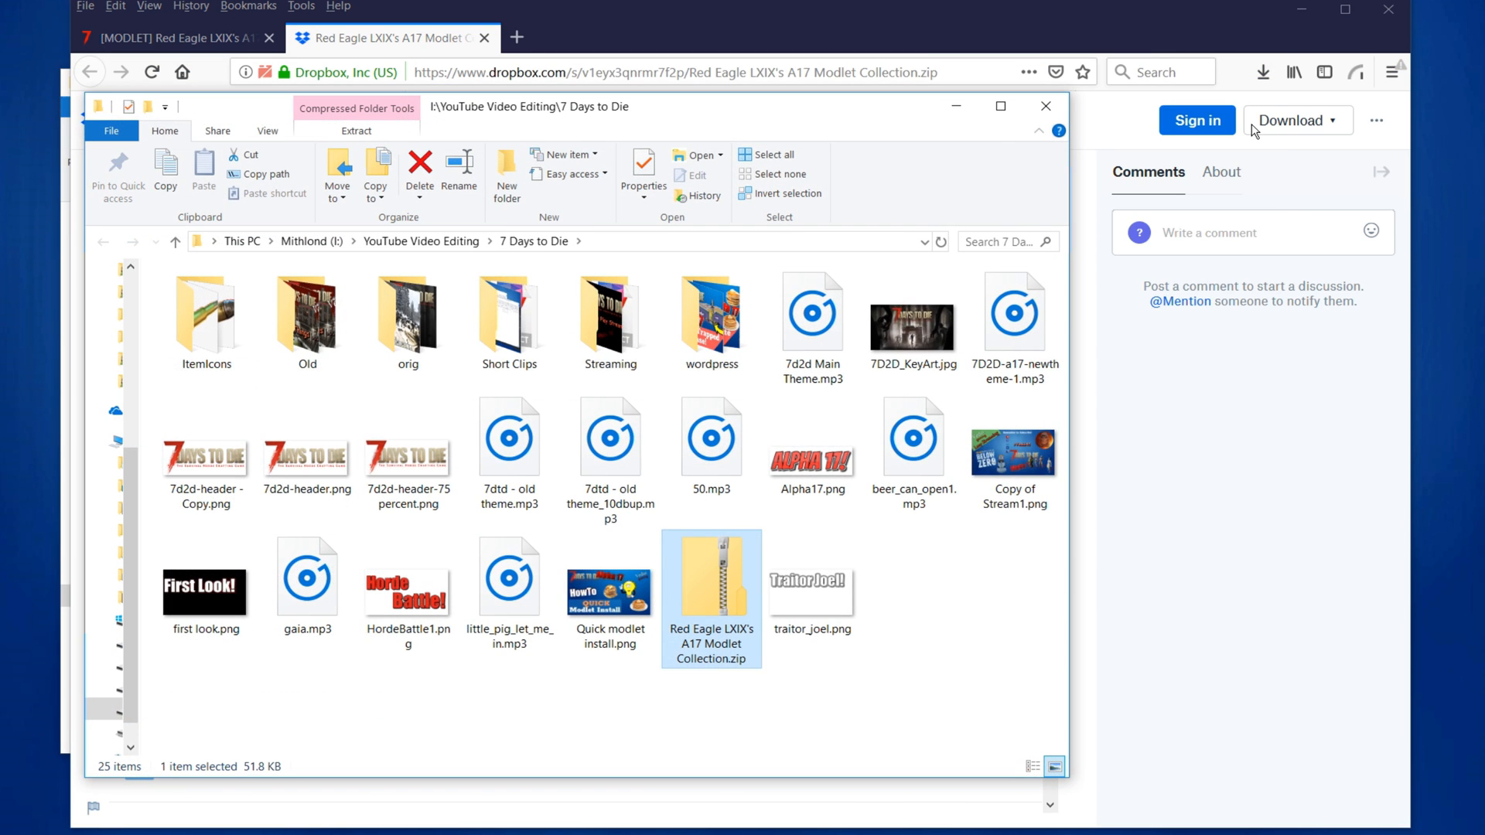
double_click(710, 597)
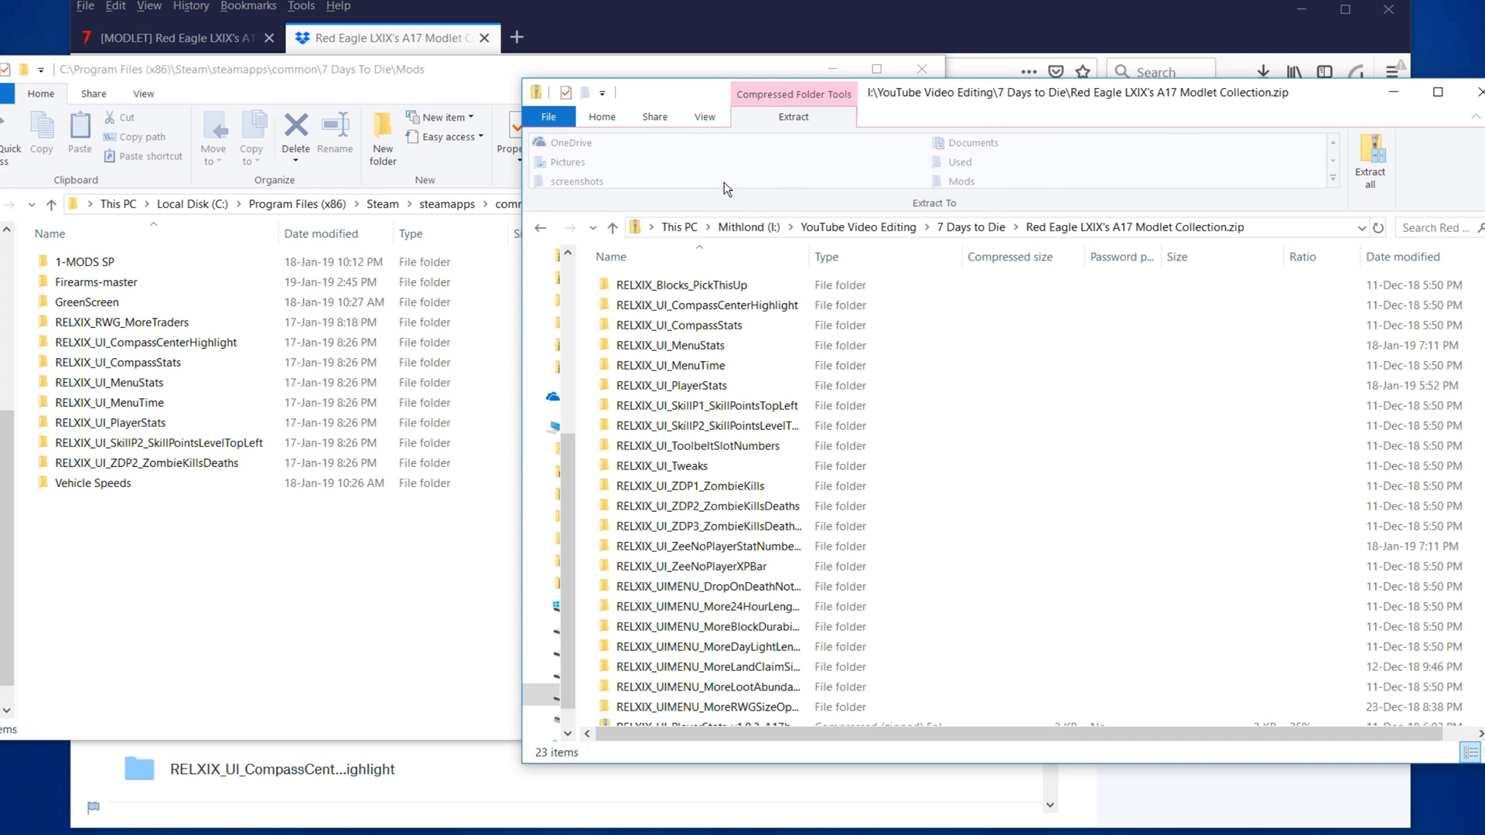
mouse_move(552, 229)
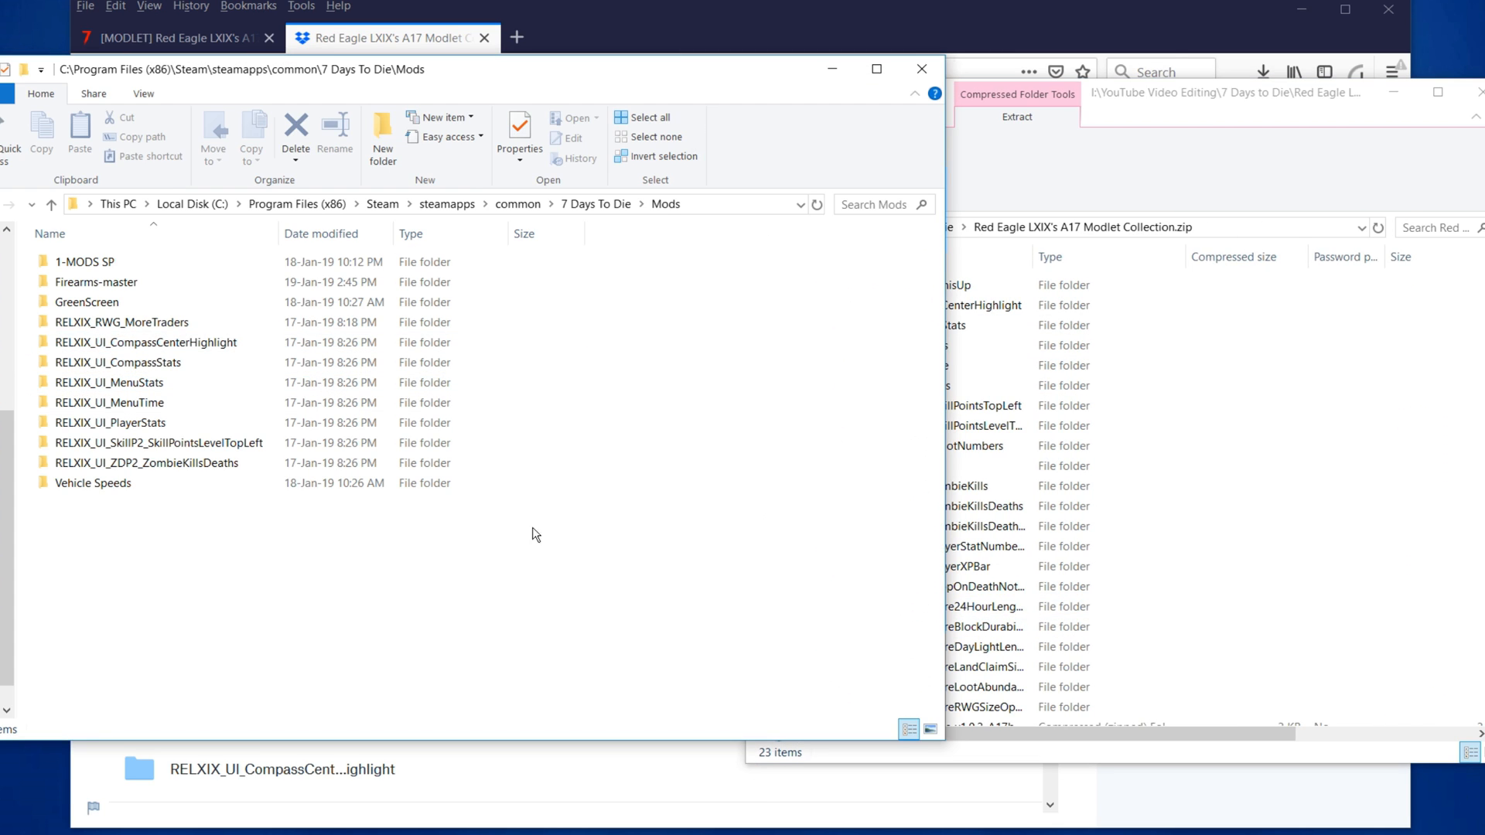
mouse_move(947, 286)
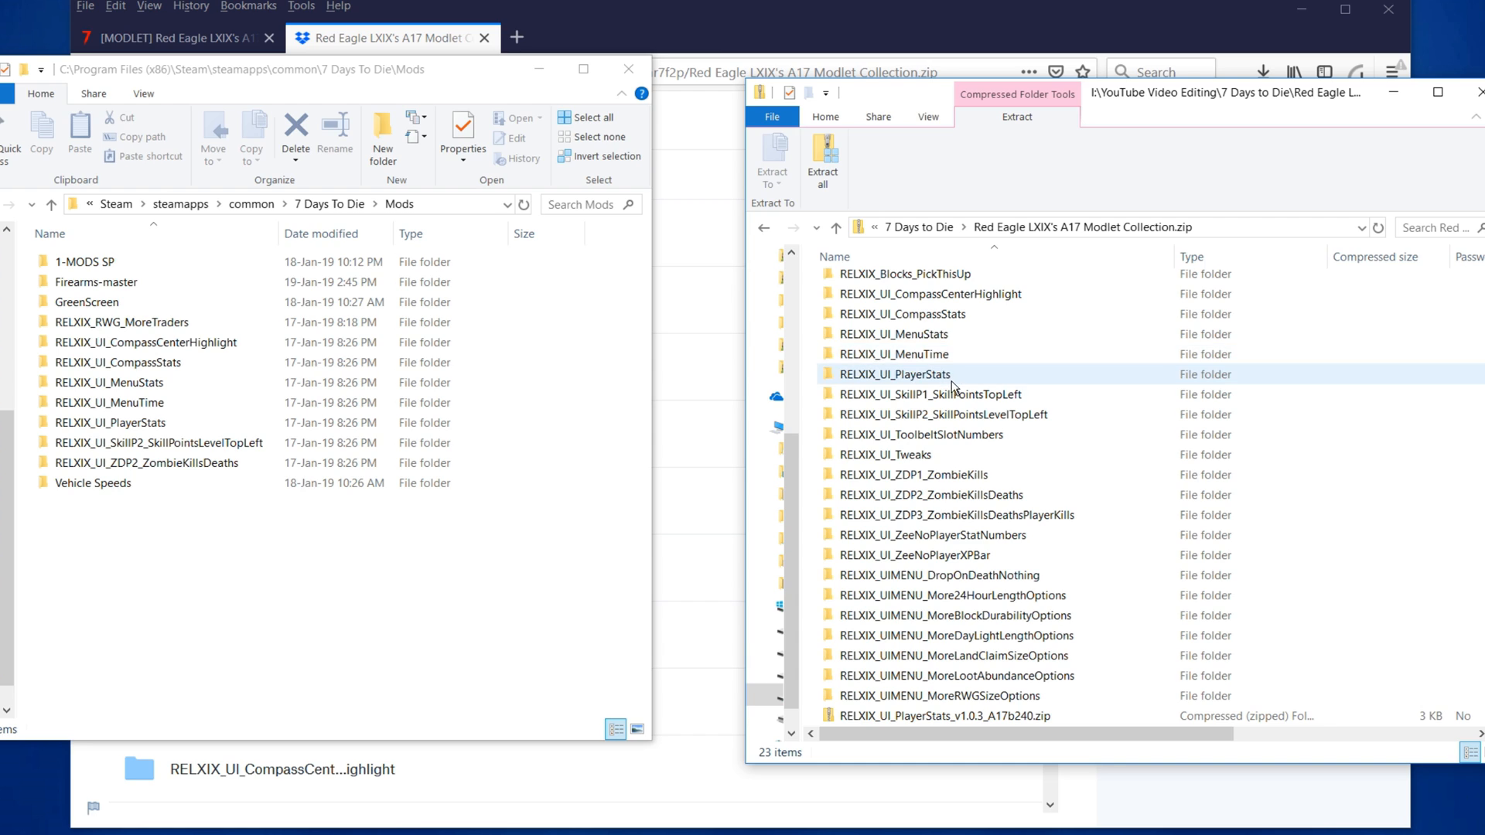
Step: Select RELXIX_UI_PlayerStats in the zip and return to the forum thread's PlayerStats description
click(894, 374)
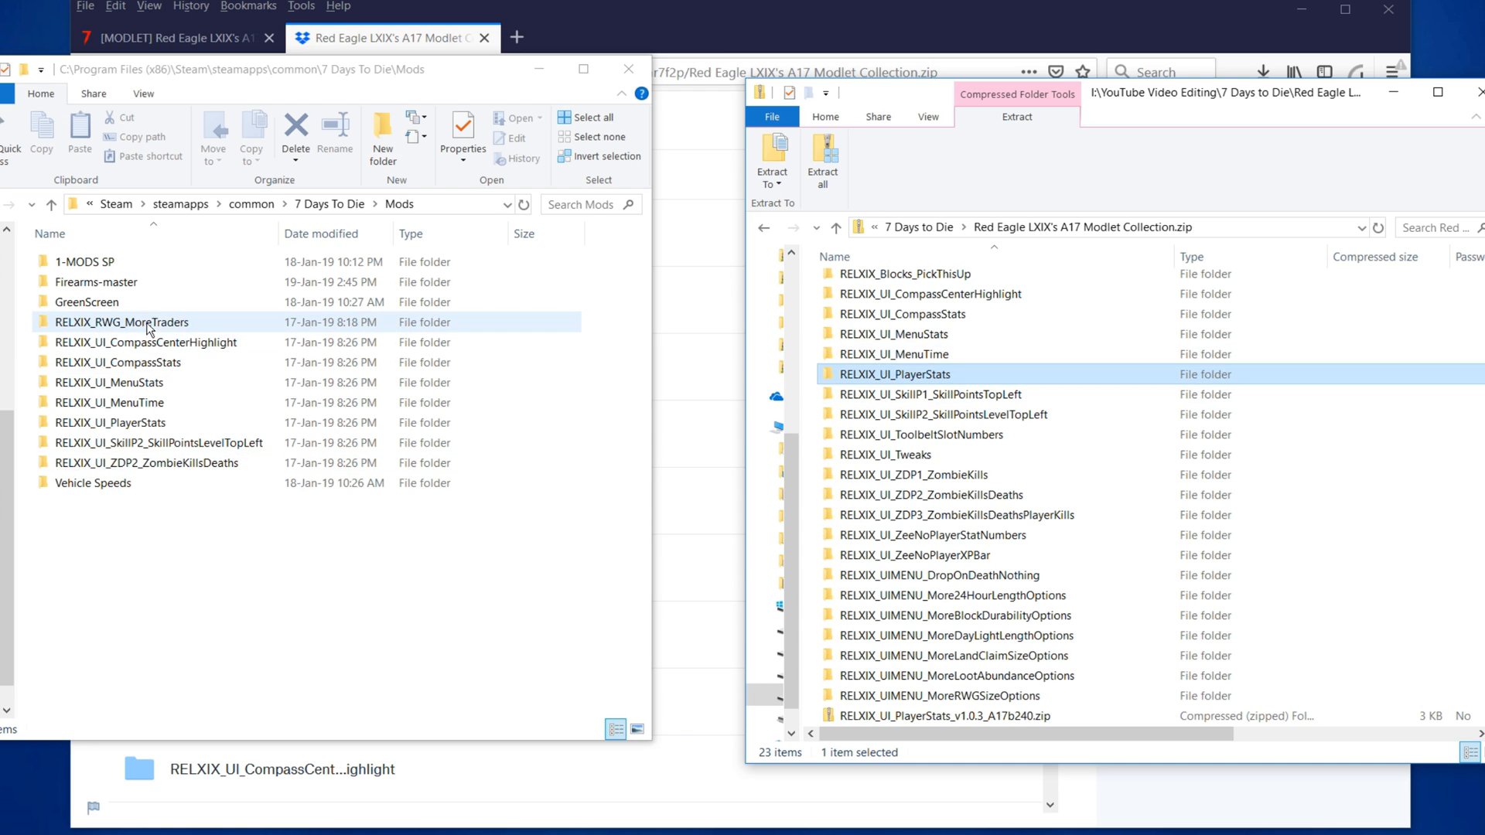
click(93, 482)
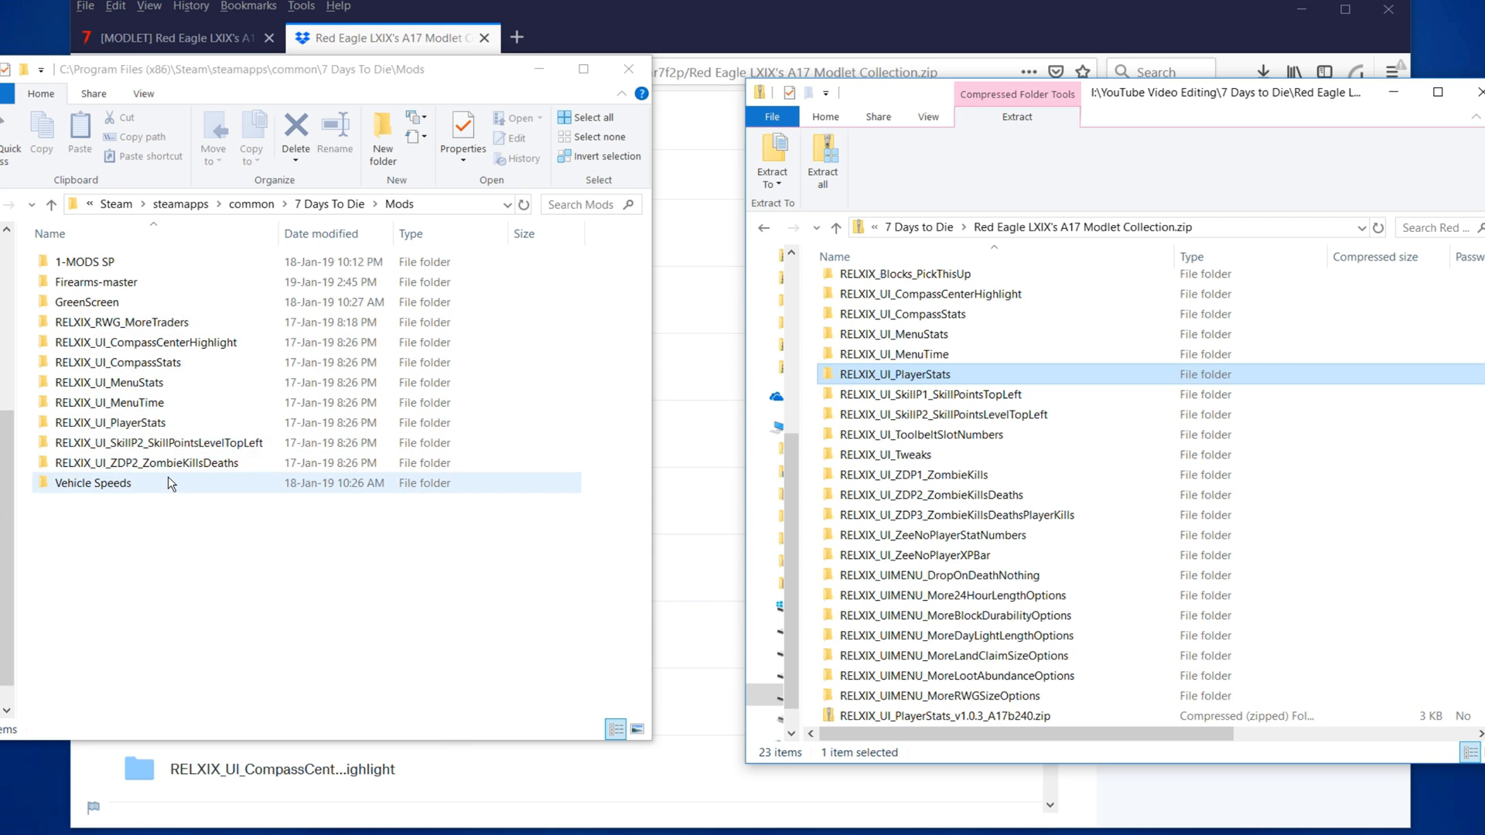
click(121, 322)
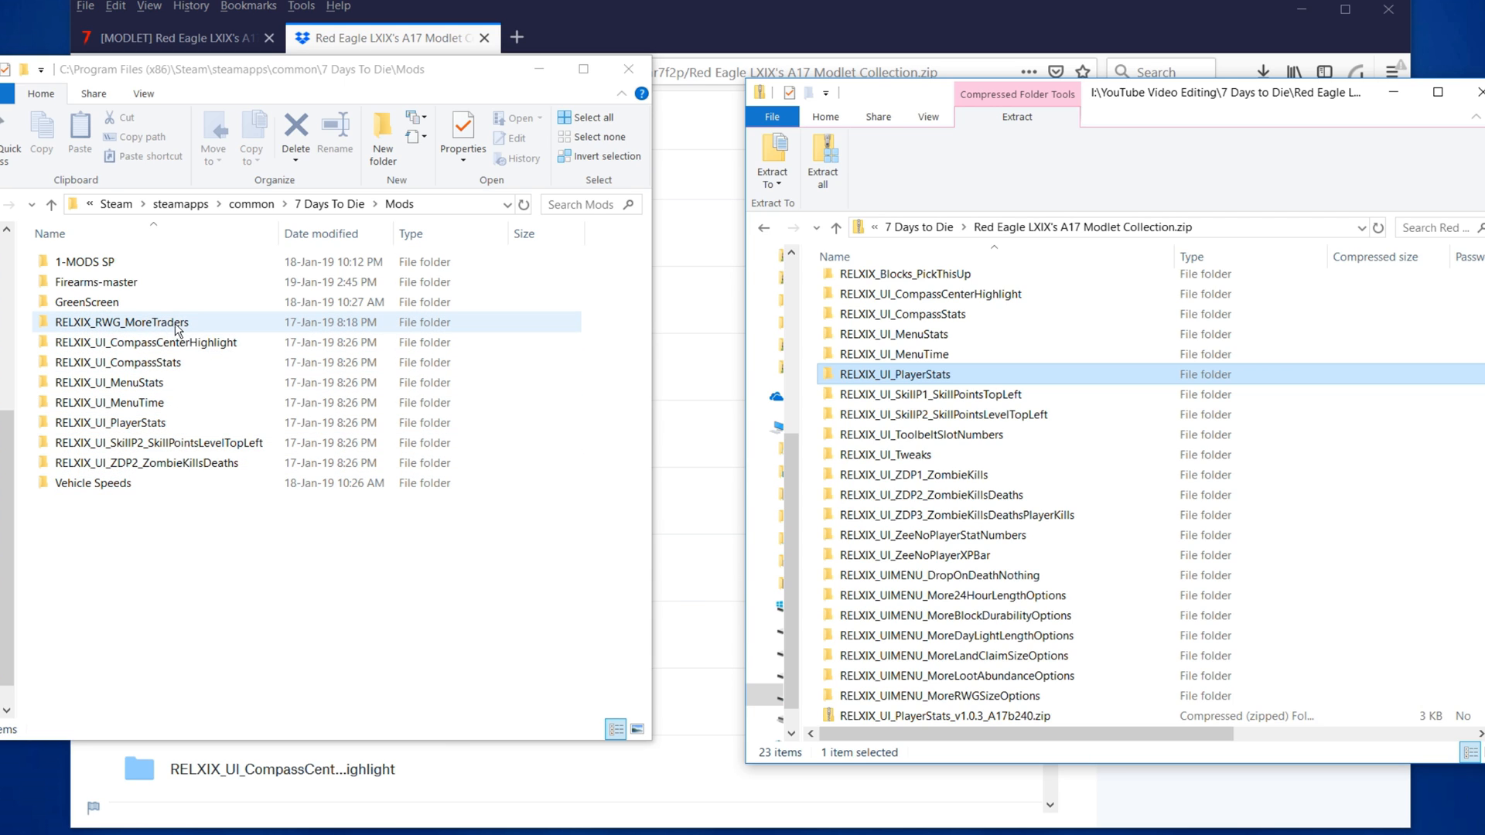
mouse_move(186, 337)
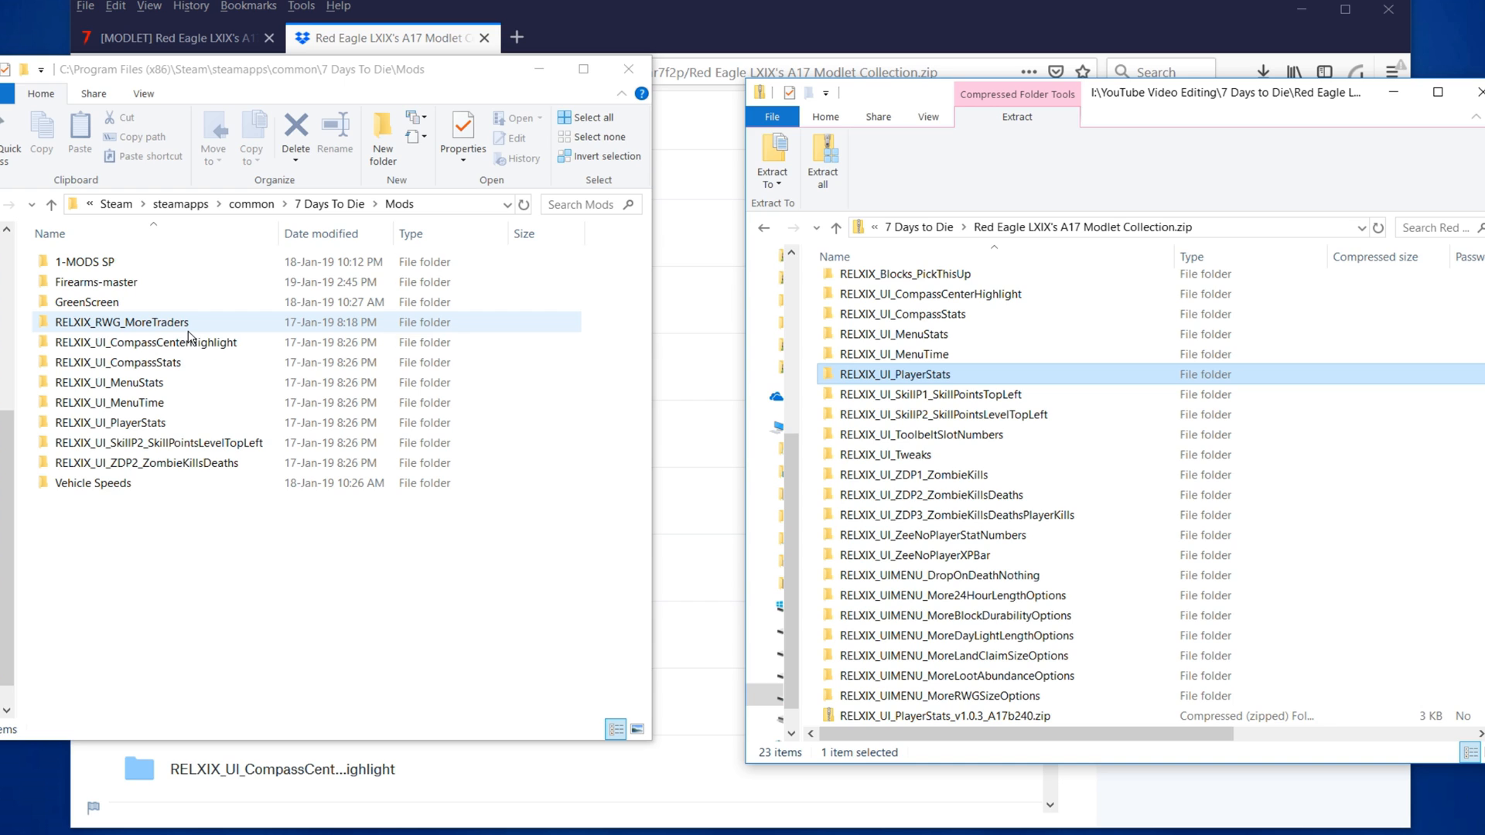
click(111, 422)
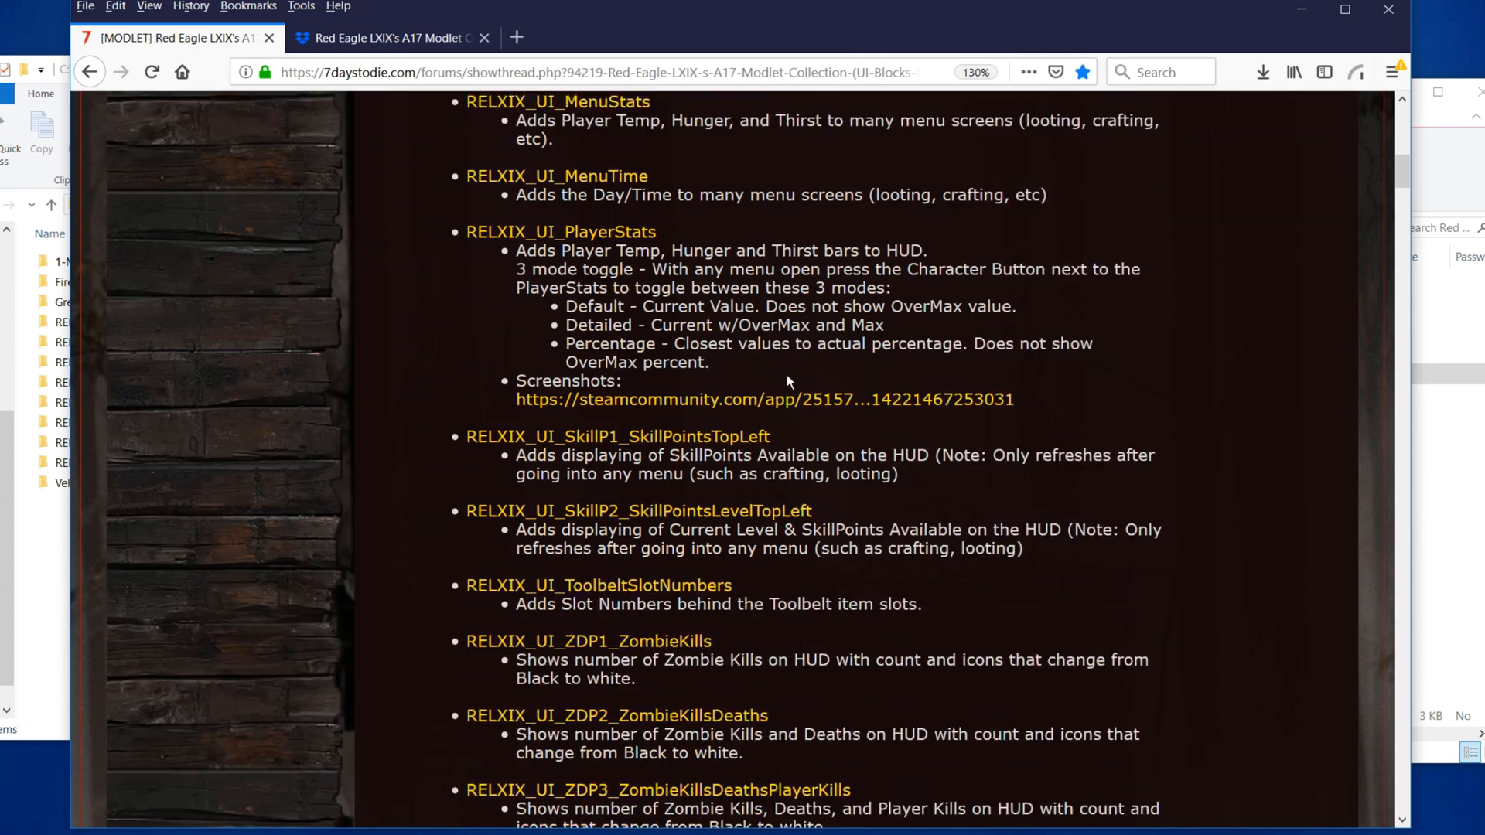
Step: Scroll the forum thread down to the UIMenu modlets like MoreBlockDurabilityOptions and MoreDayLightLengthOptions
scroll(down, 3)
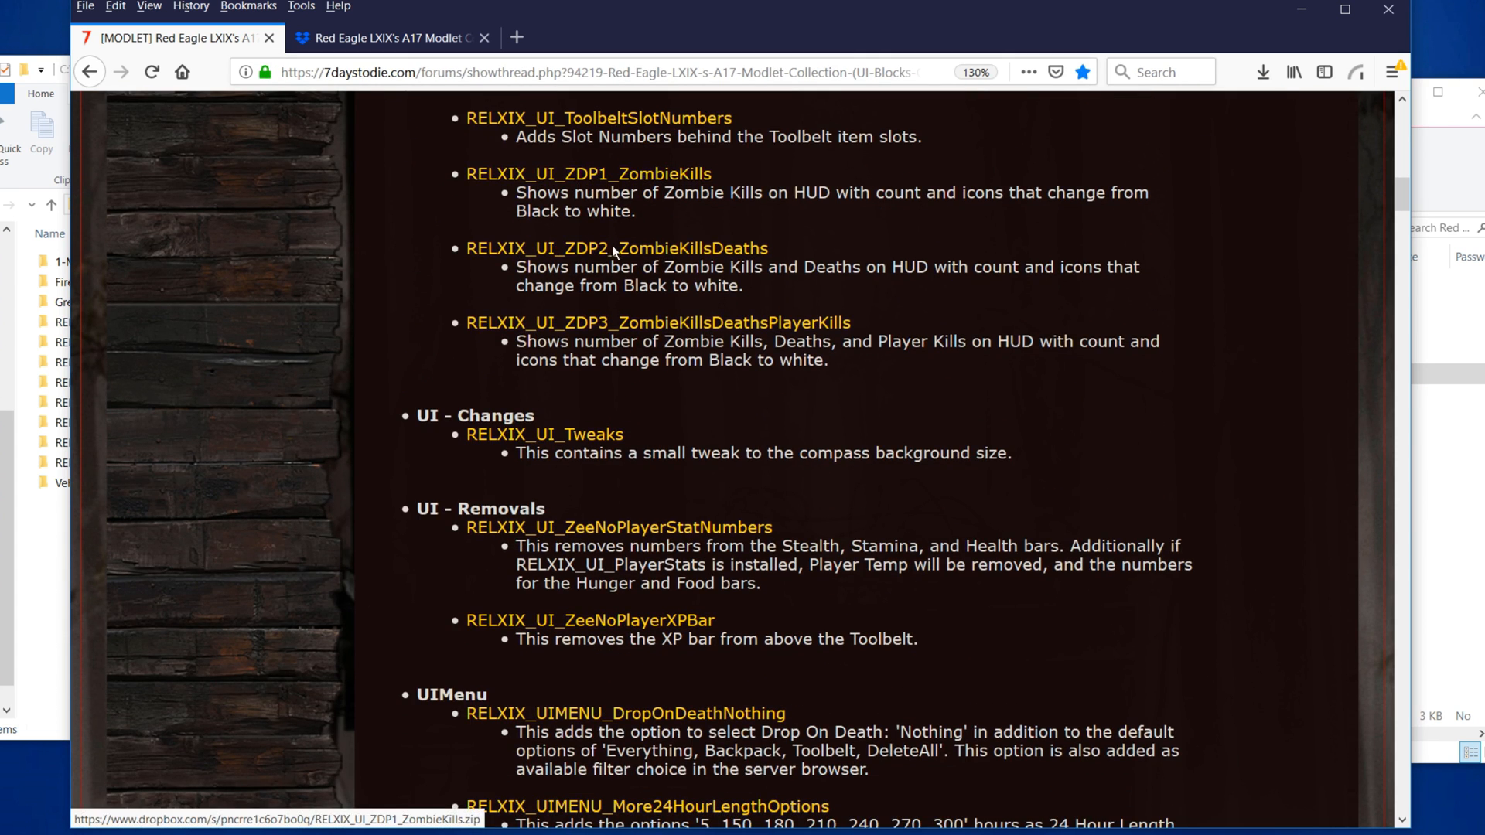
scroll(down, 3)
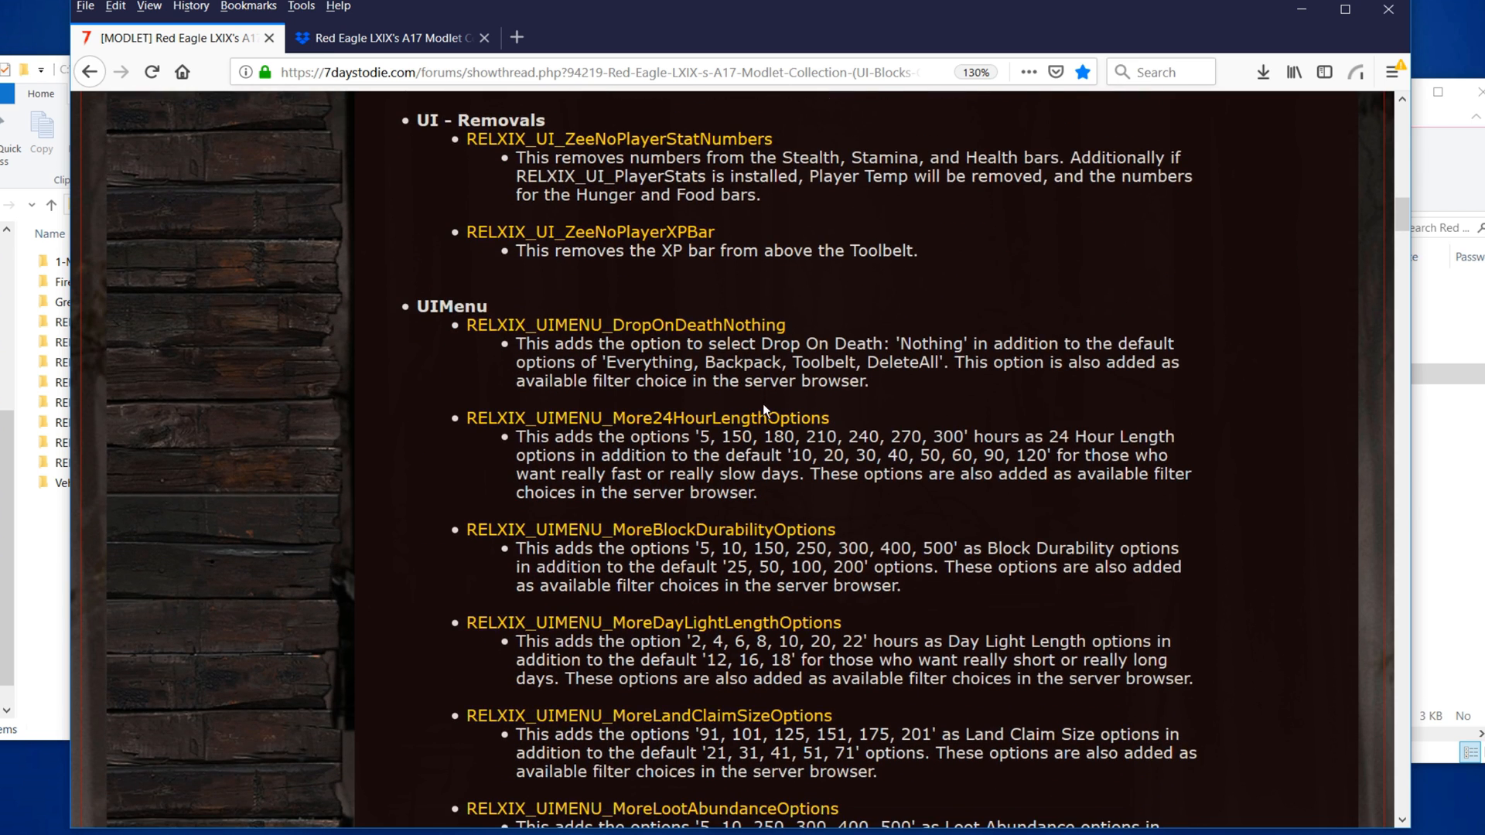
scroll(down, 3)
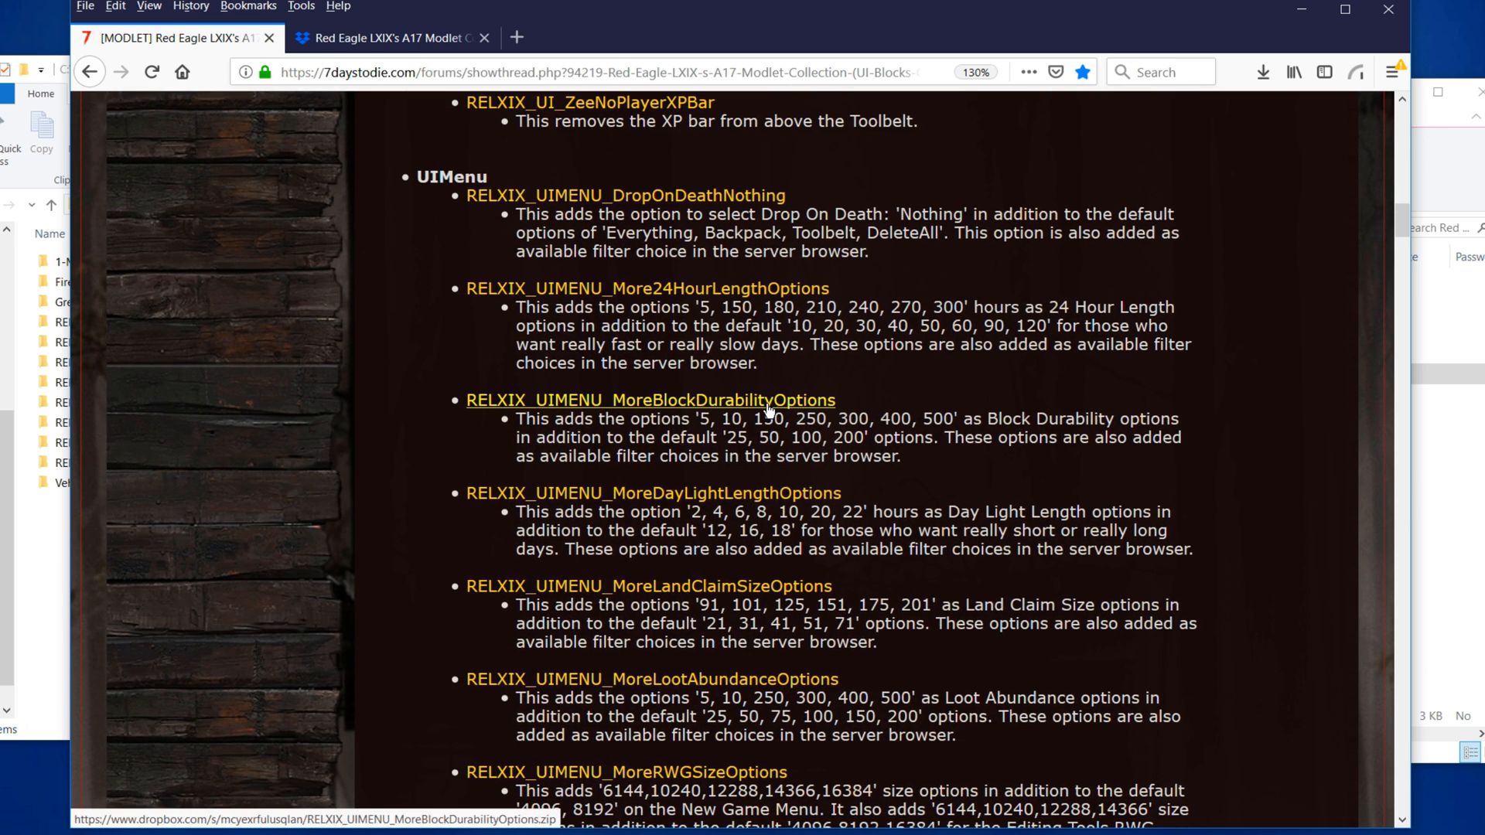
mouse_move(297, 512)
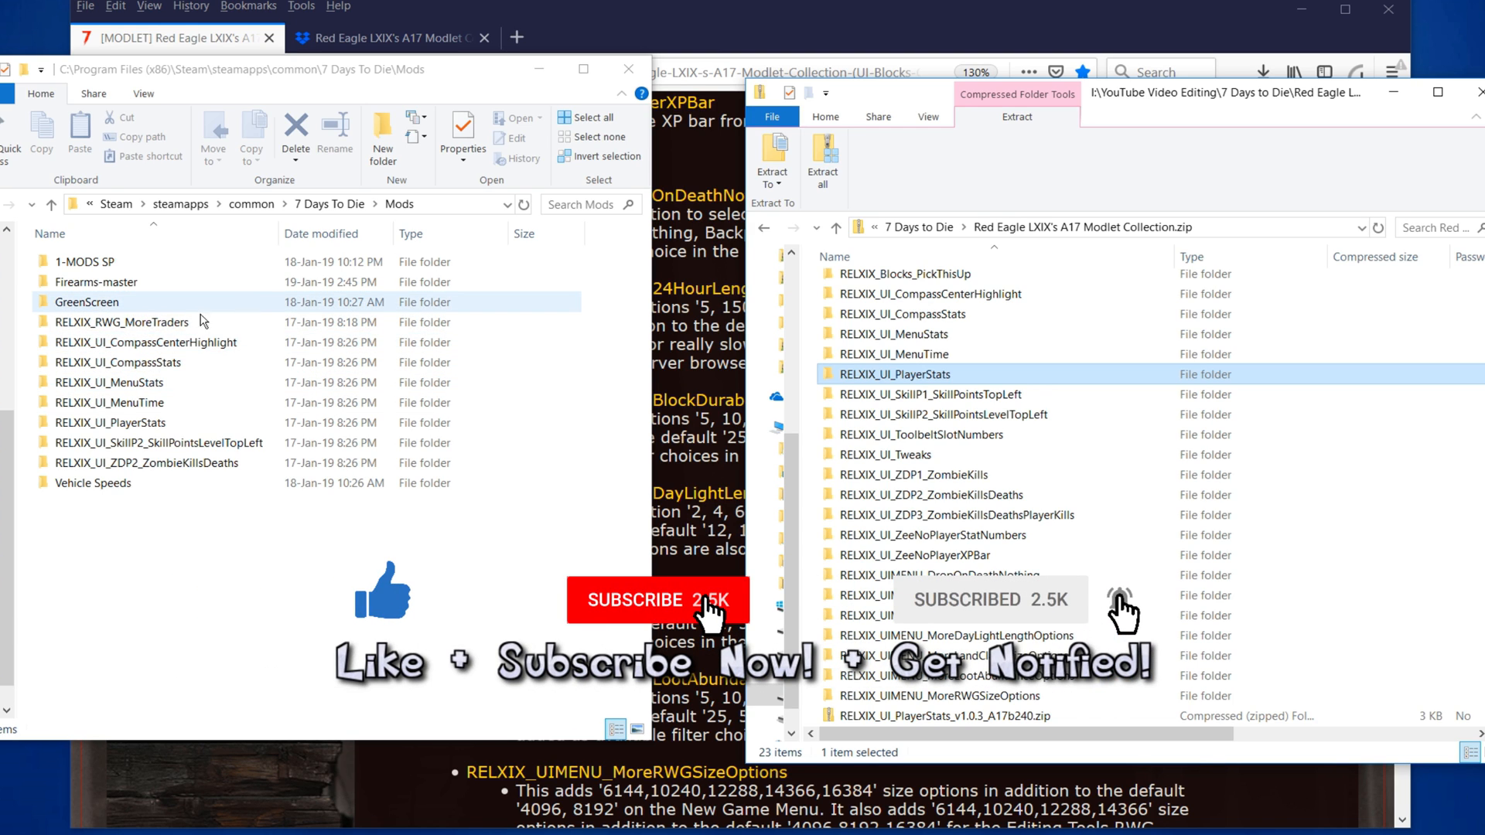
mouse_move(188, 322)
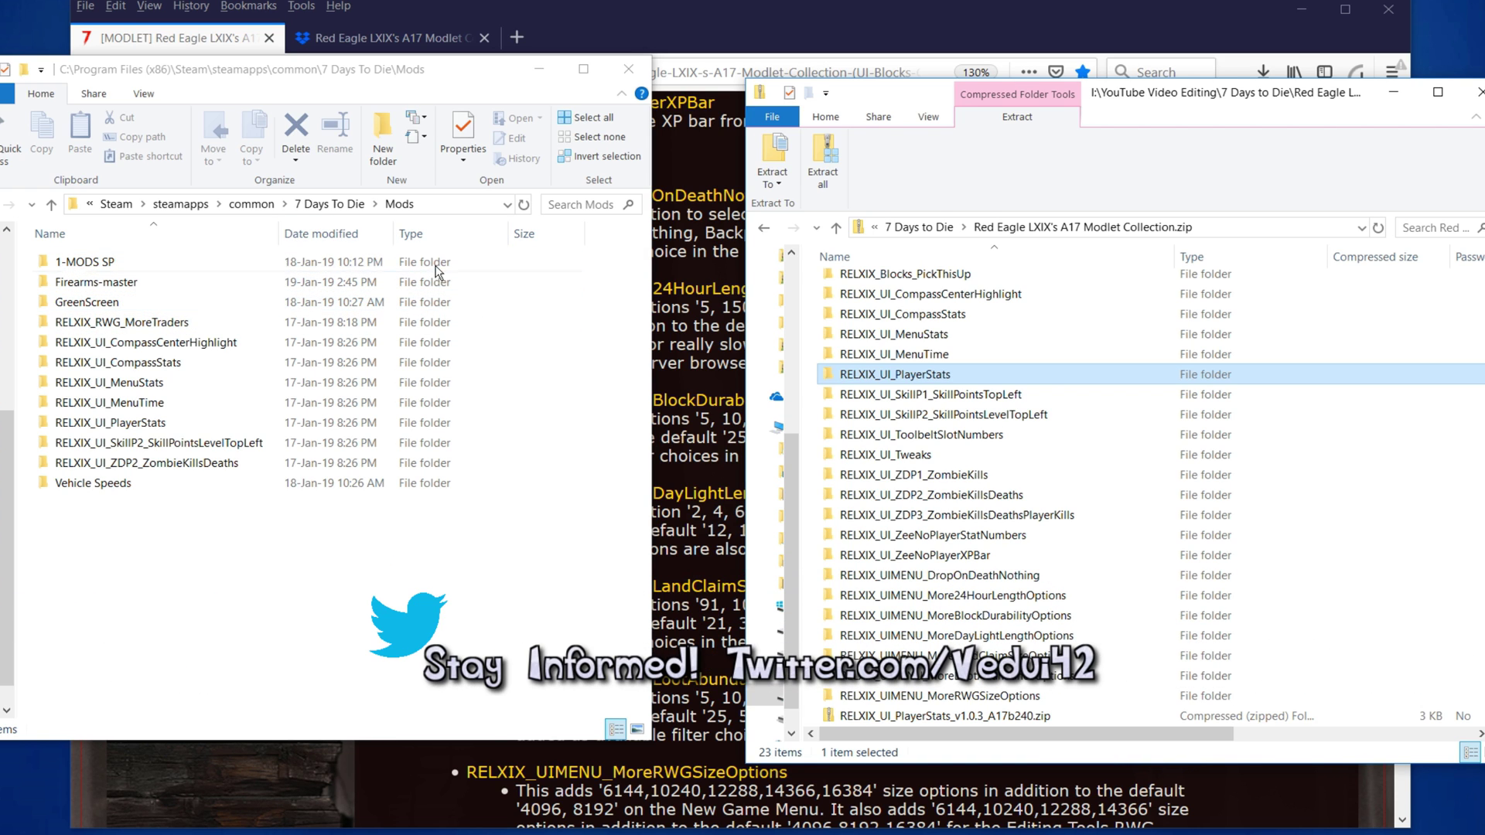
mouse_move(142, 343)
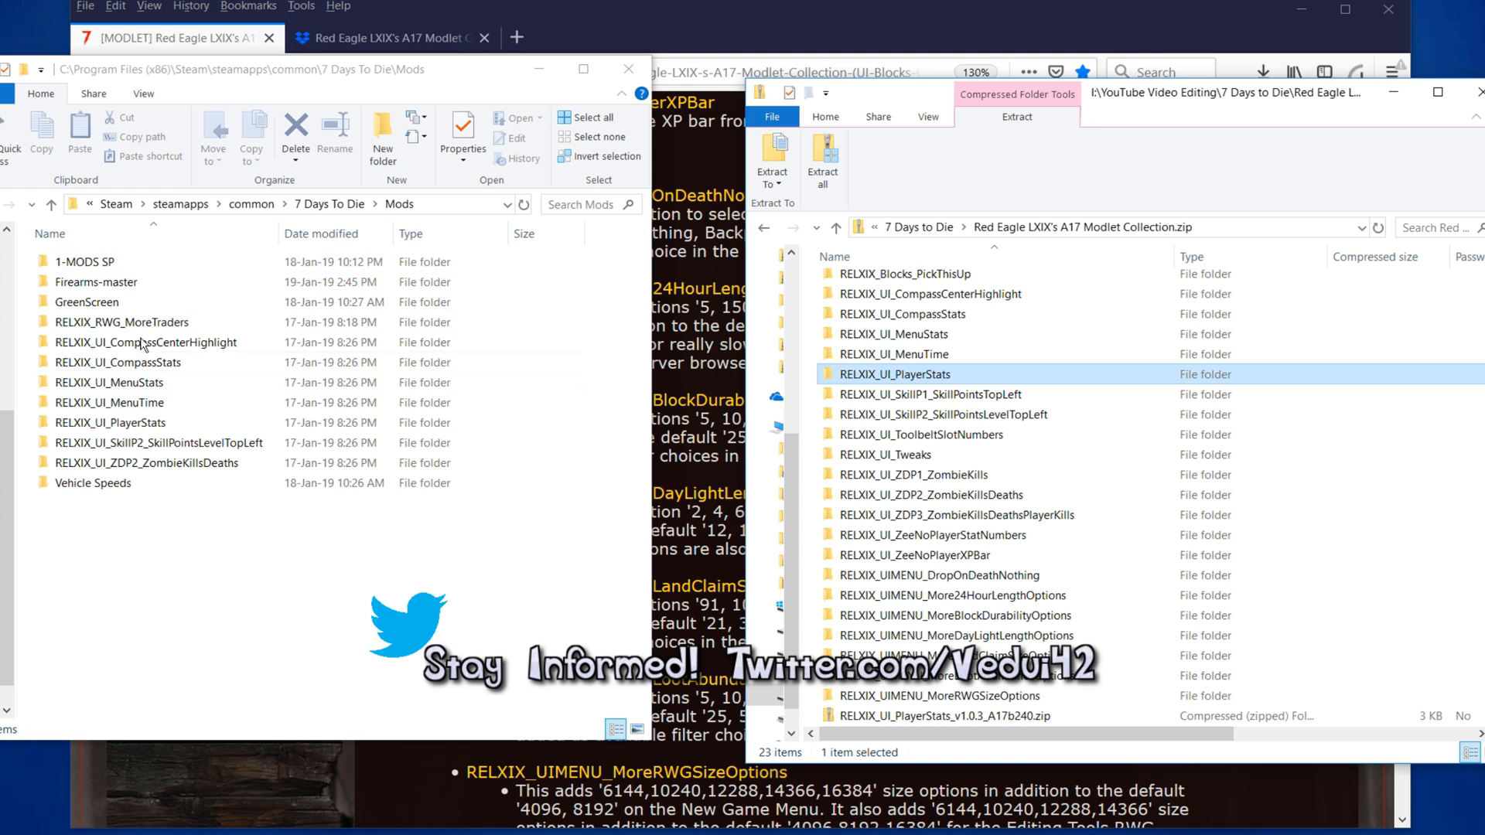
mouse_move(399, 204)
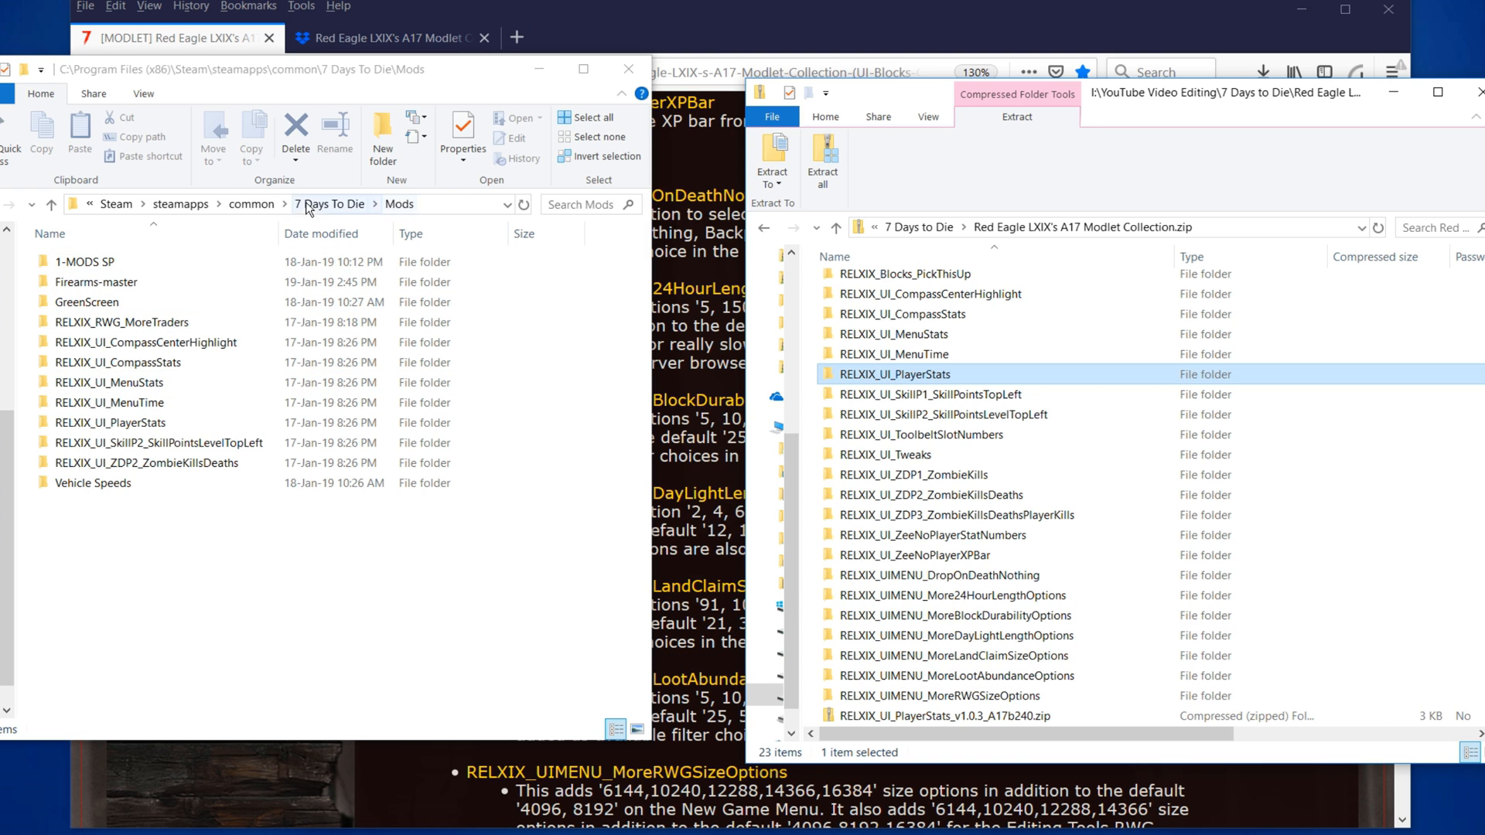
click(119, 362)
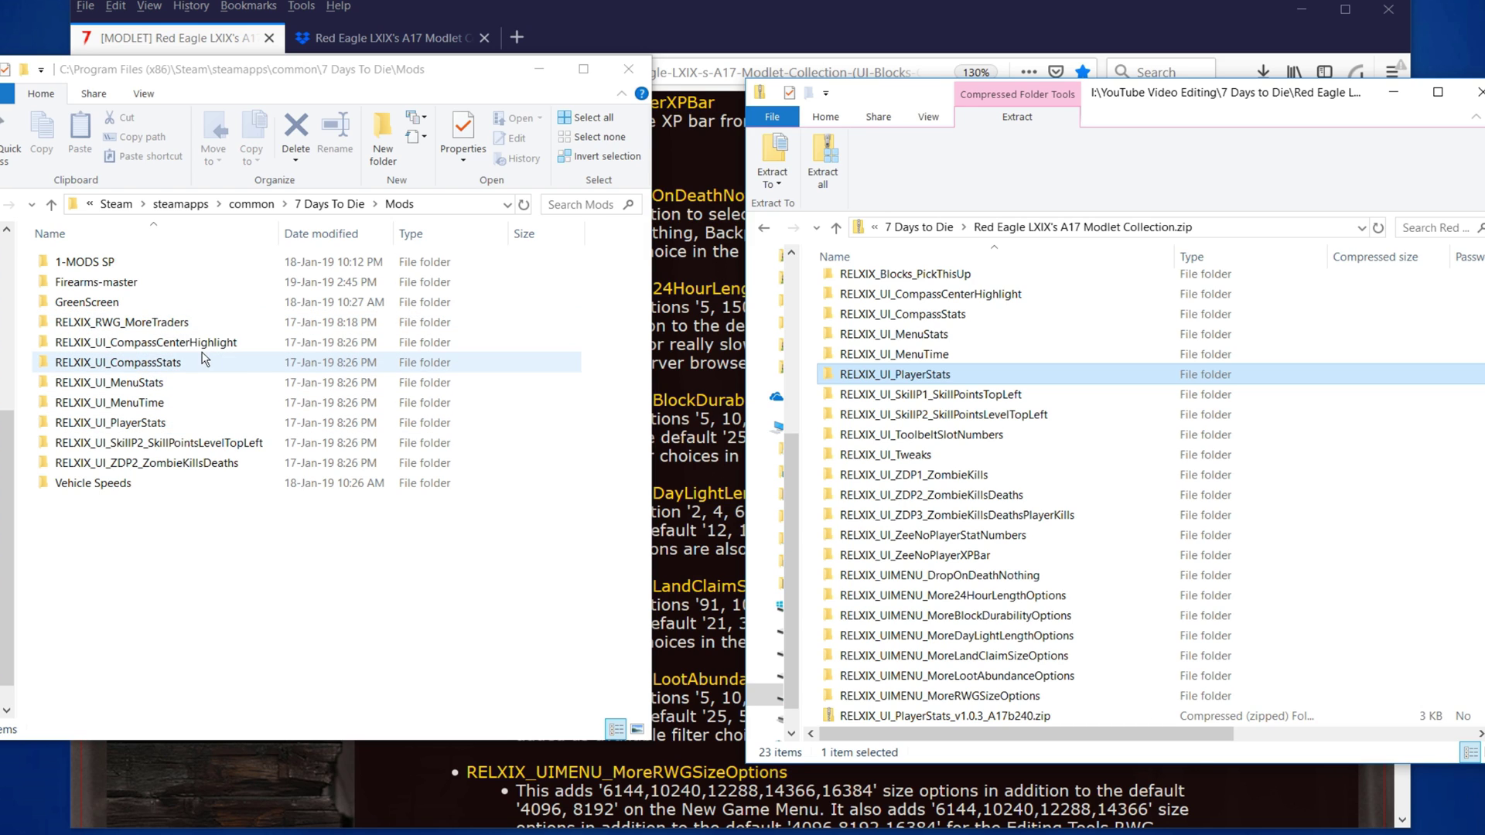
click(121, 321)
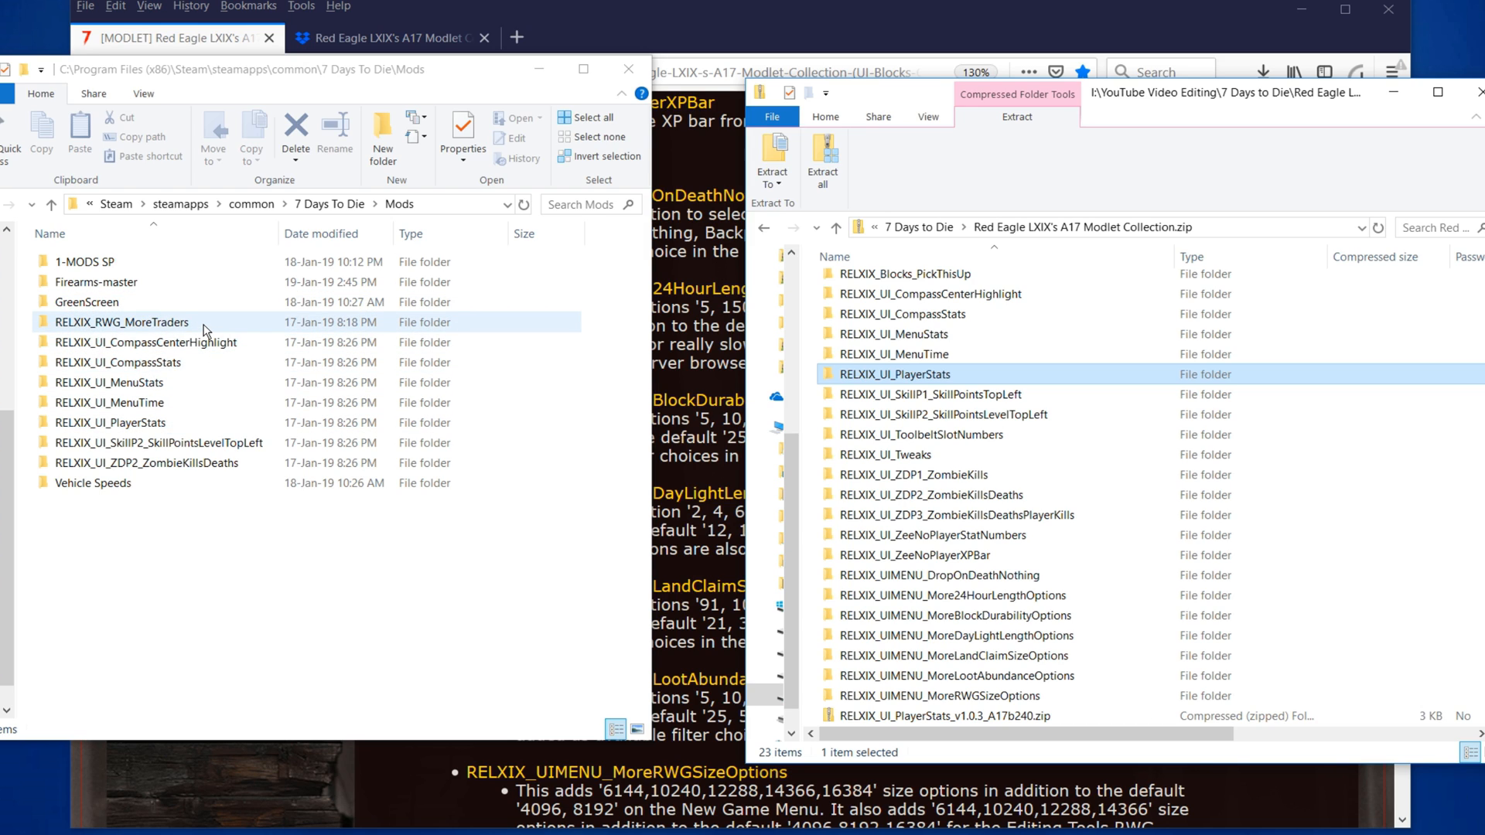
click(147, 341)
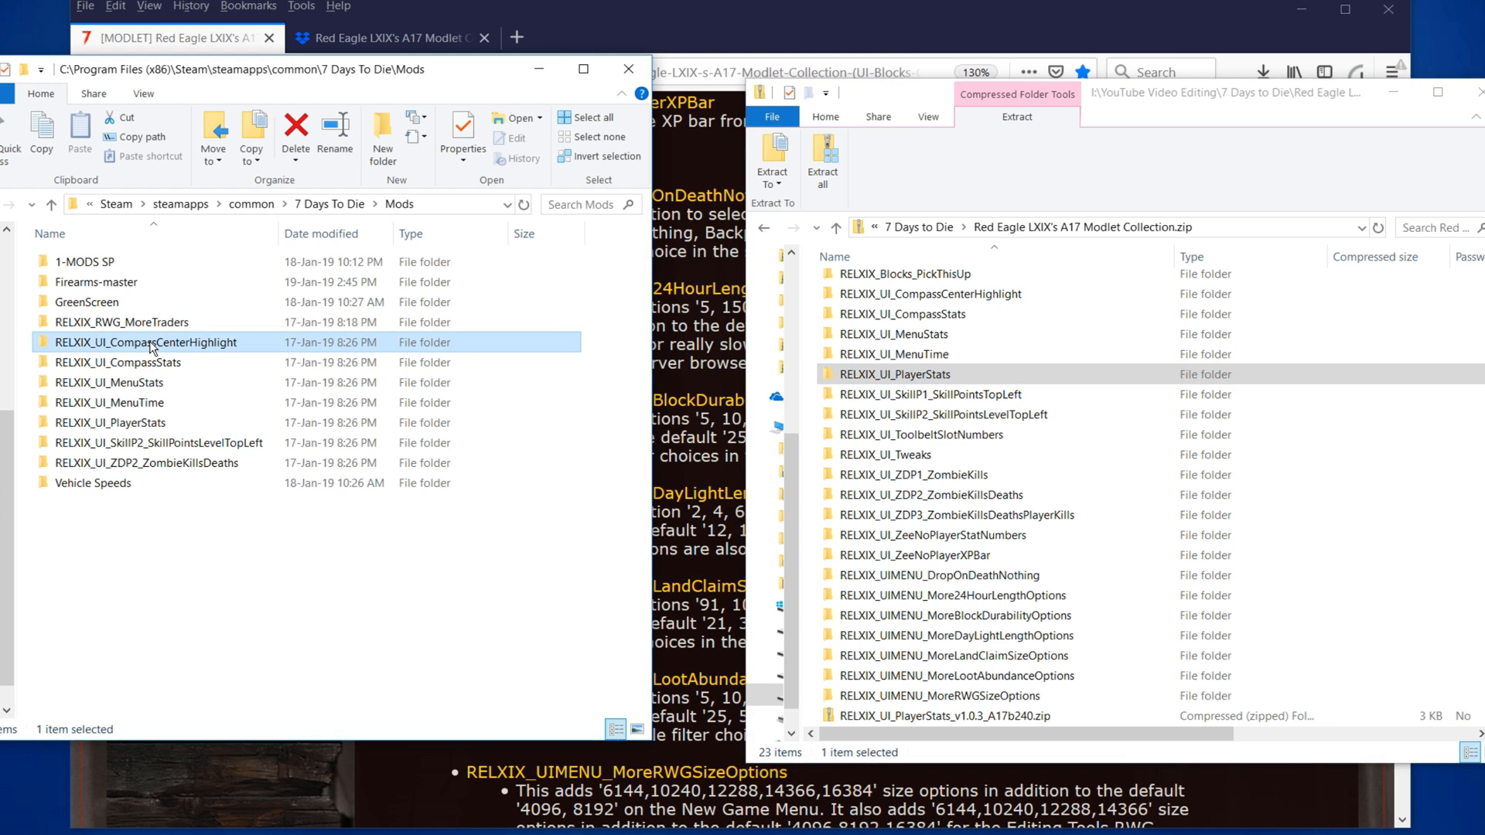
mouse_move(161, 342)
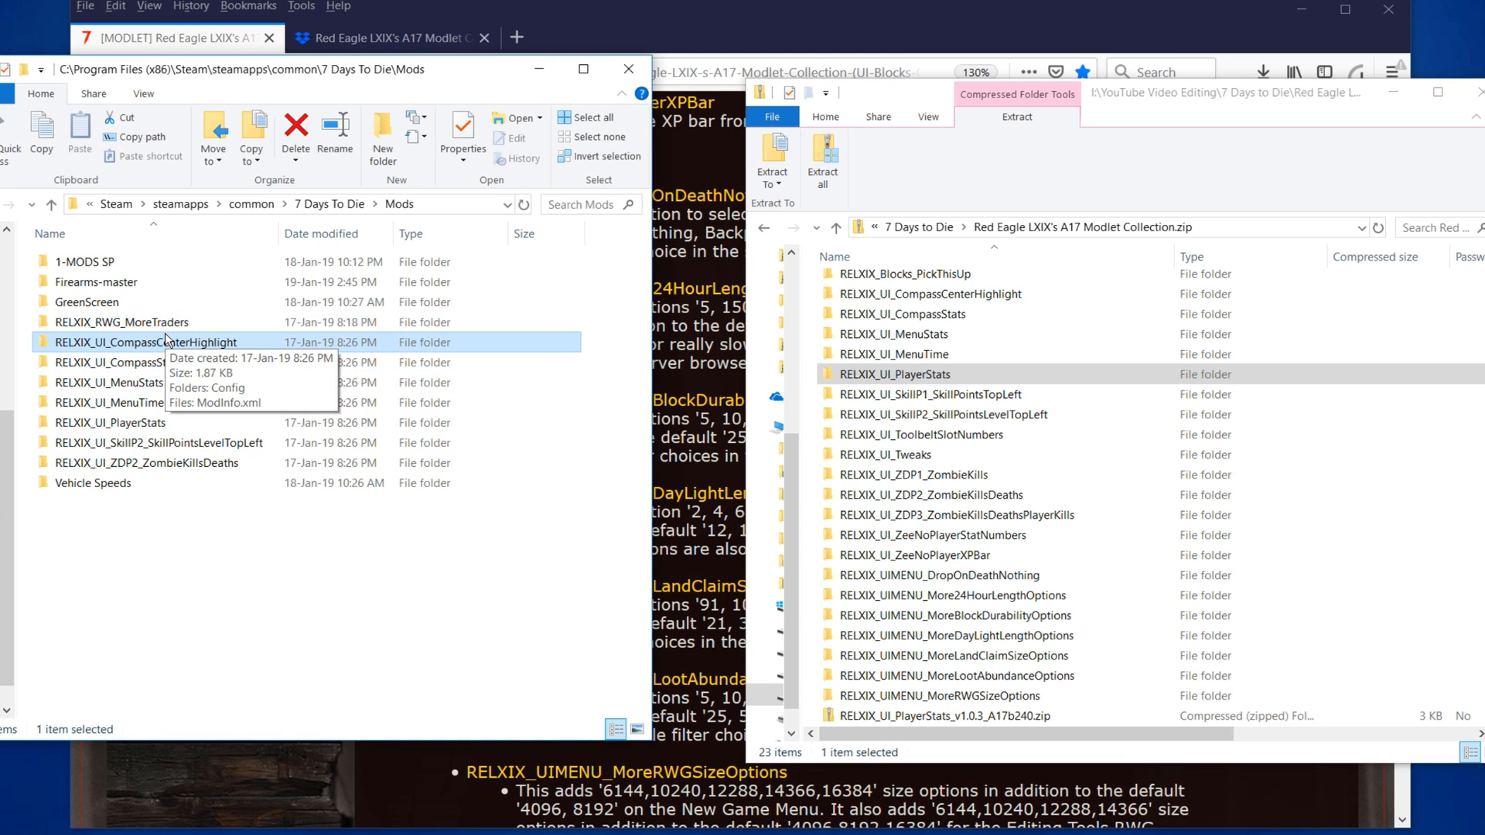
mouse_move(108, 402)
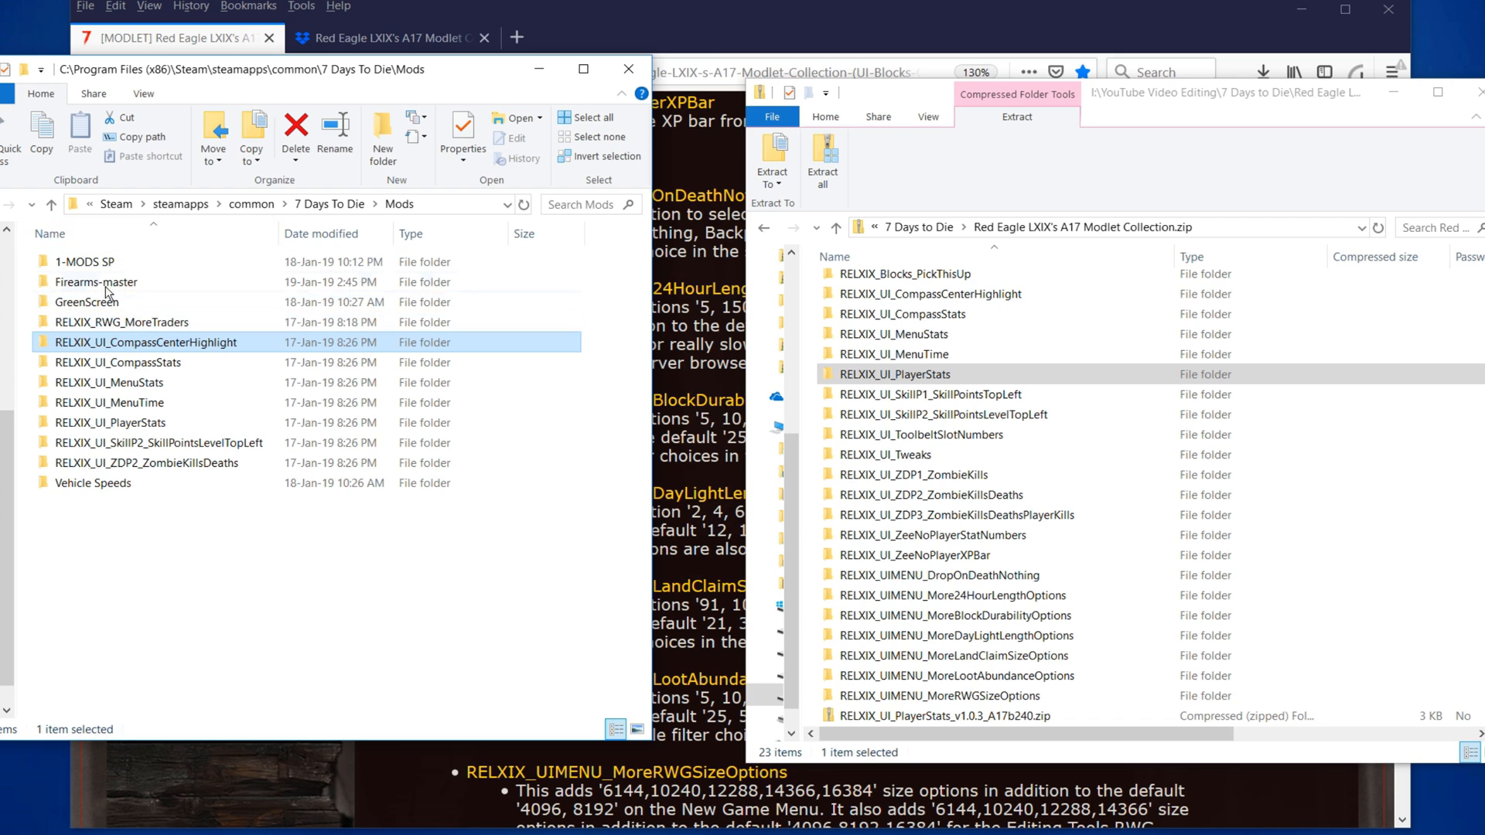
mouse_move(96, 281)
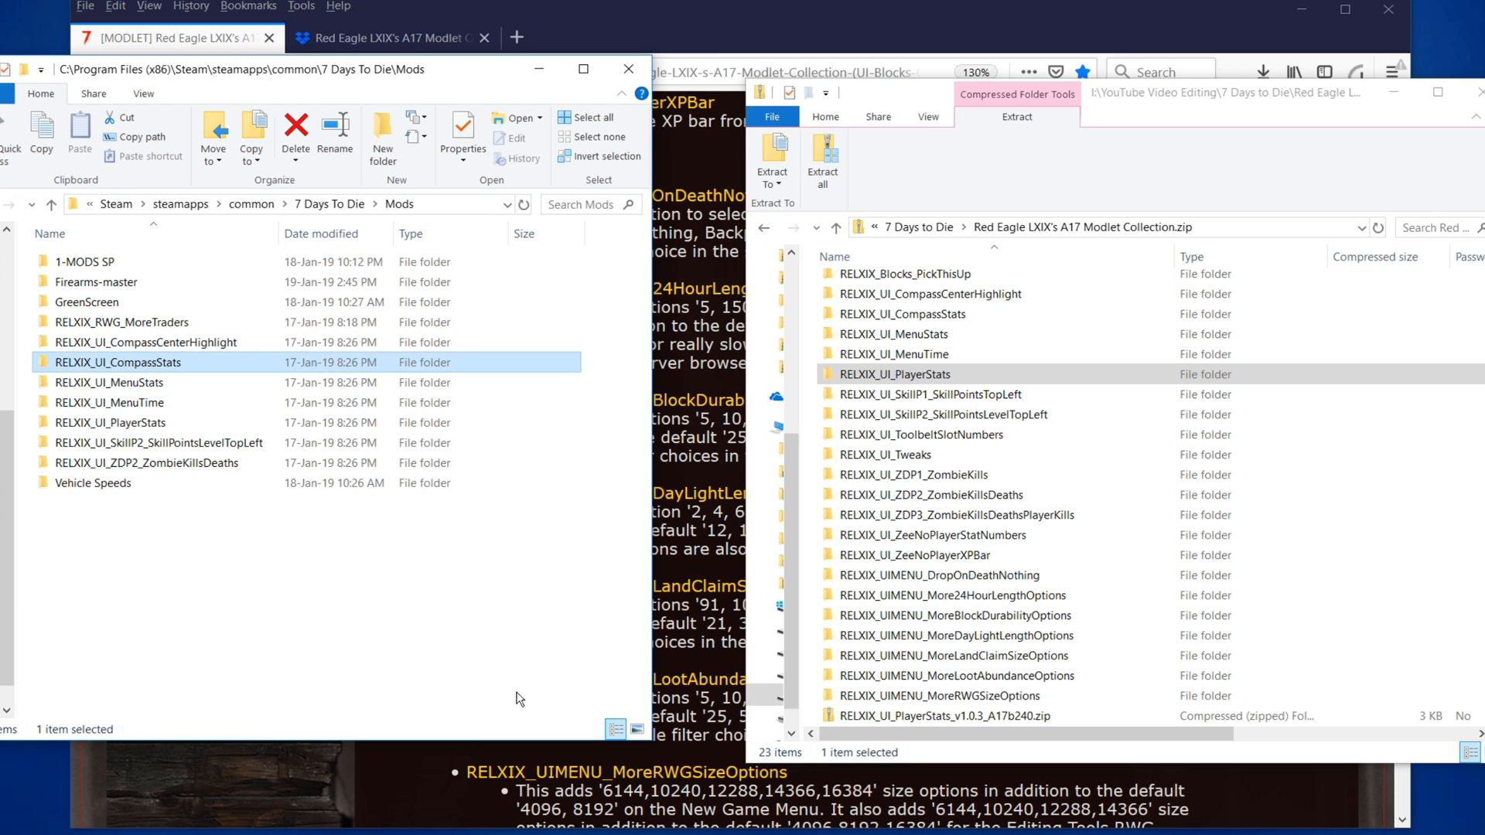
mouse_move(238, 554)
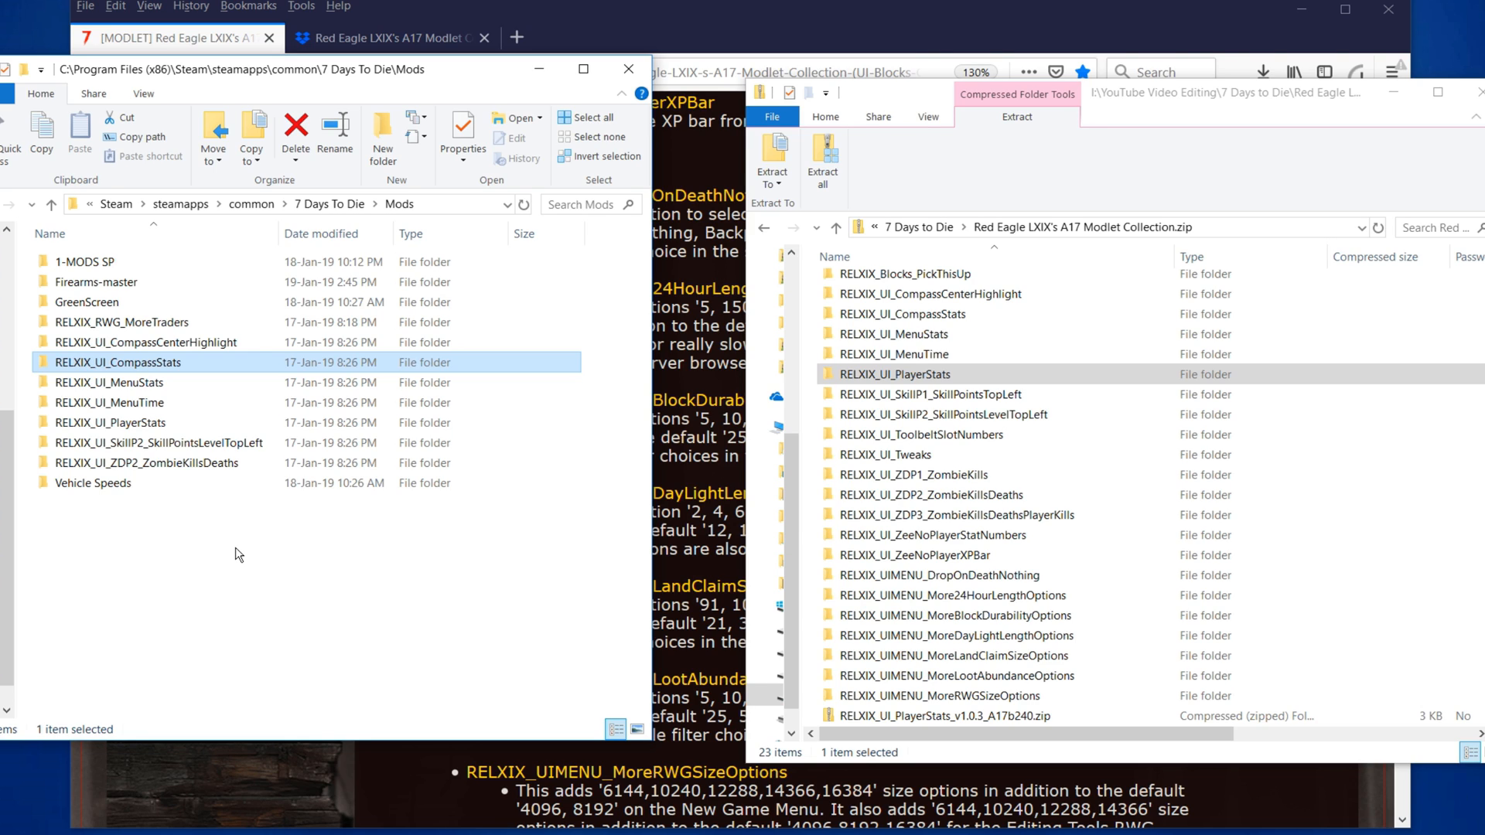
mouse_move(687, 34)
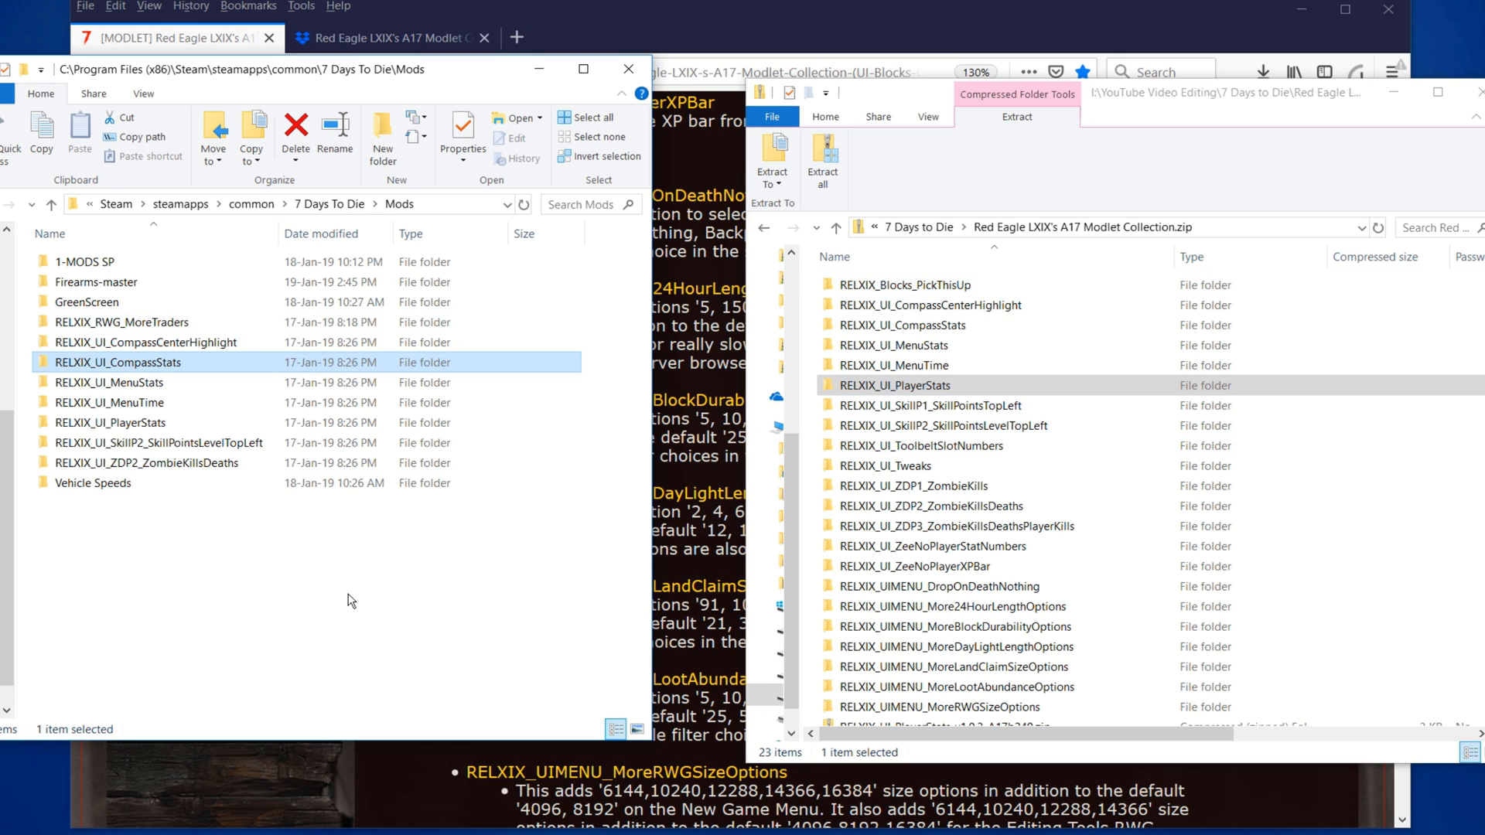
mouse_move(174, 342)
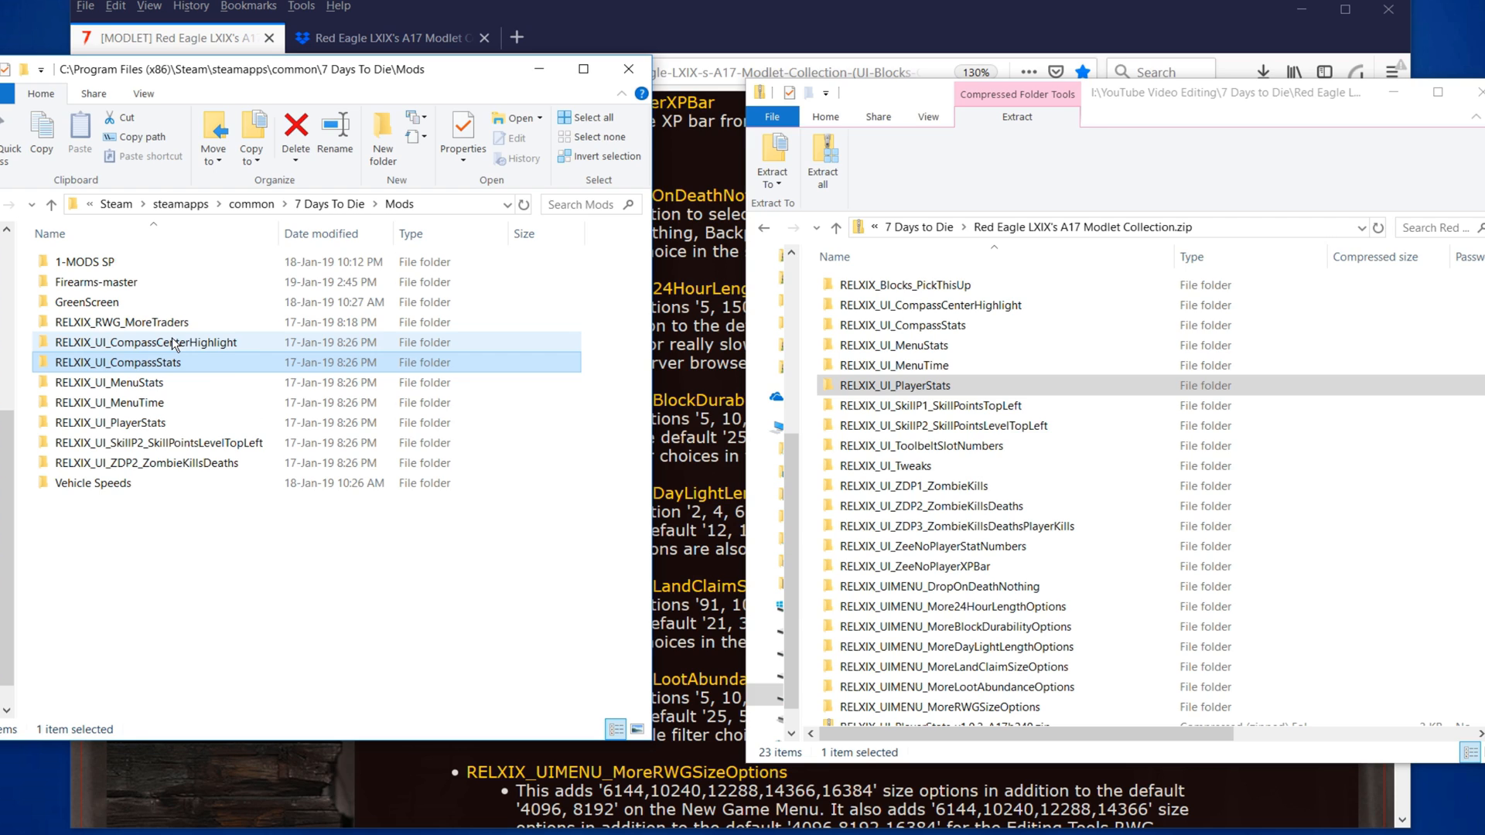